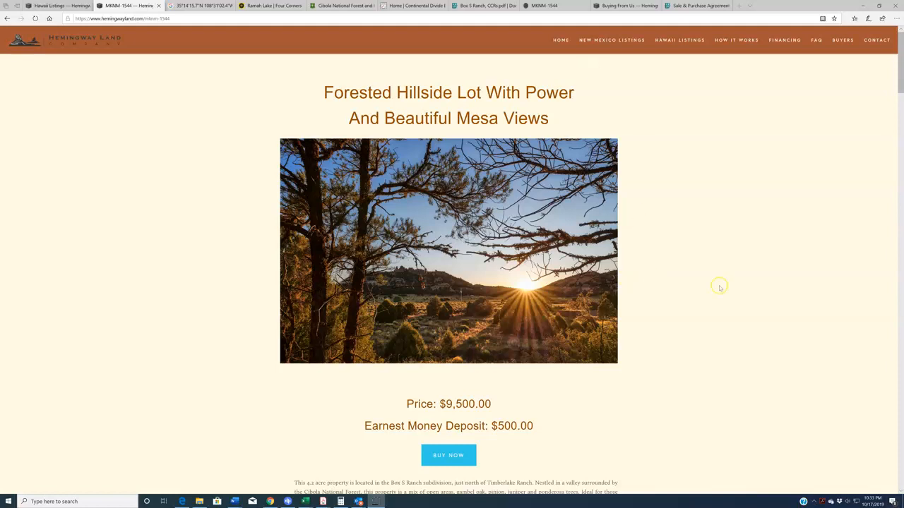
# Scroll the McKinley County listing to its details table with parcel, coordinates, taxes and utilities rows.
pyautogui.scroll(-3)
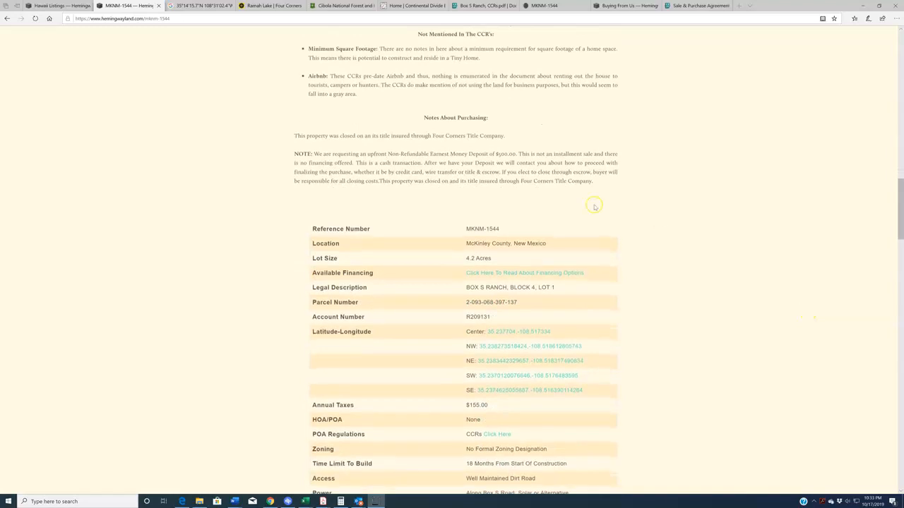
pyautogui.doubleClick(483, 228)
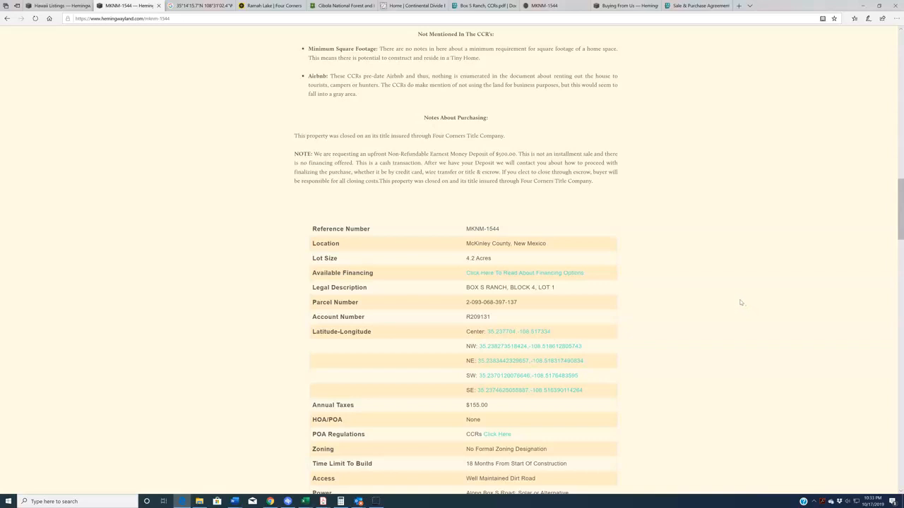
pyautogui.moveTo(746, 328)
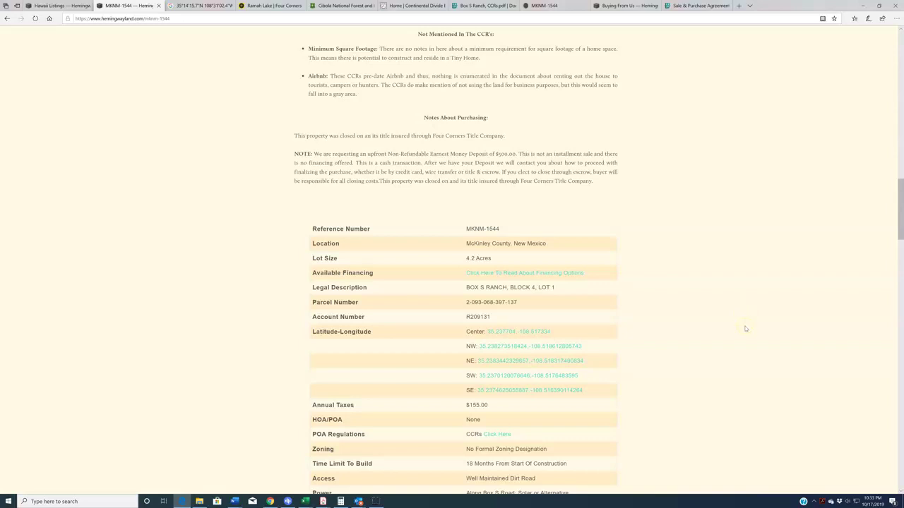
pyautogui.scroll(3)
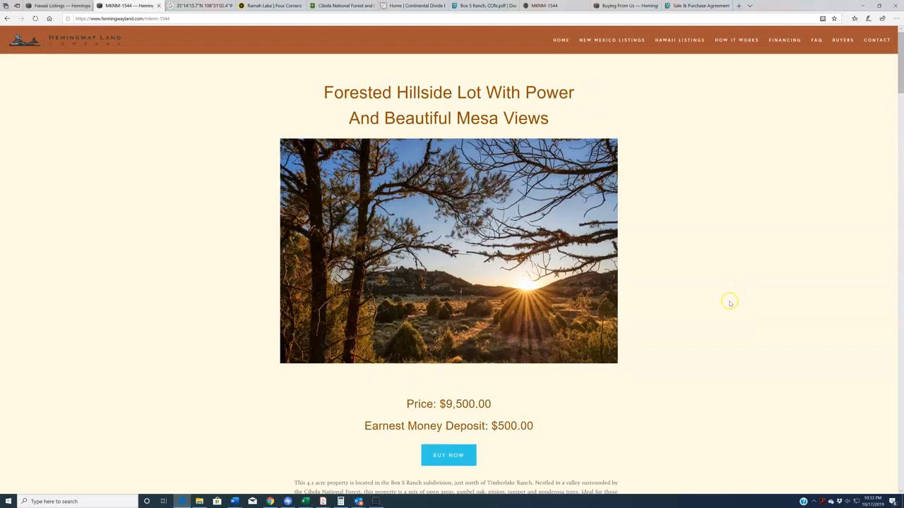
pyautogui.moveTo(731, 305)
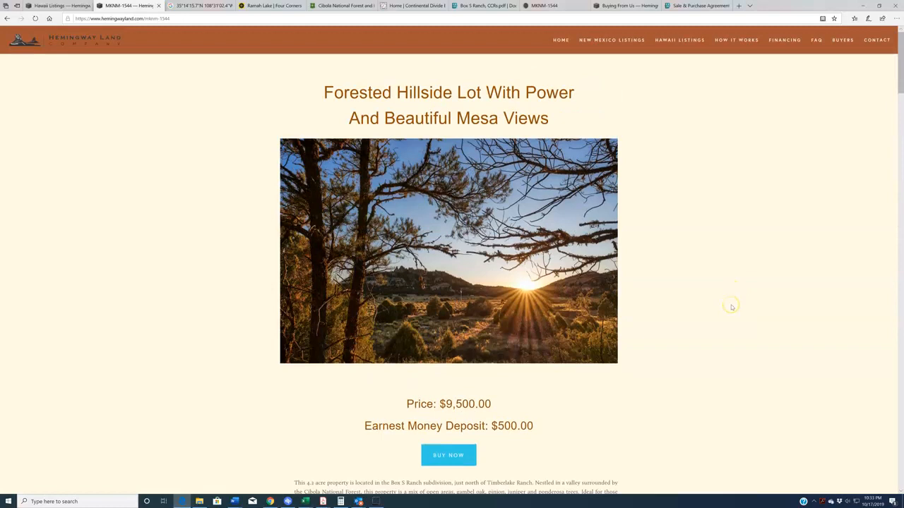
pyautogui.scroll(-3)
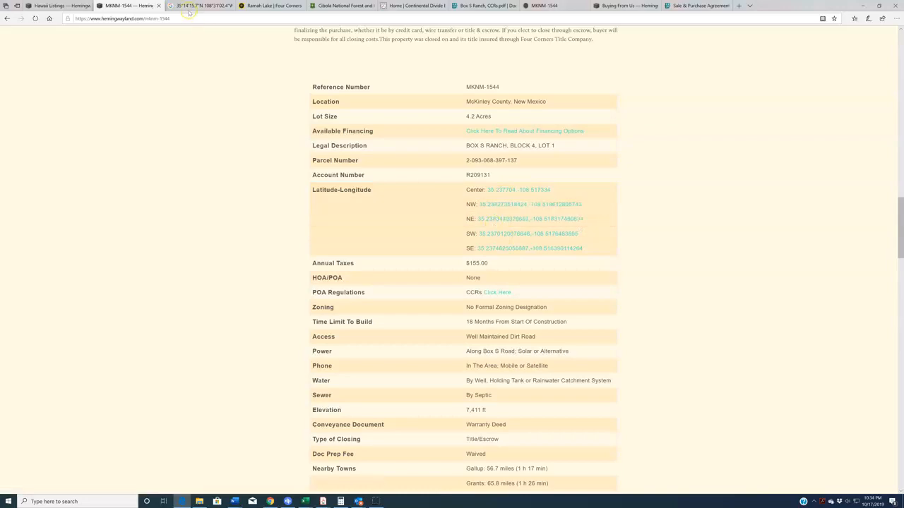
# Show the pin at 35°14'15.7"N 108°31'02.4"W on satellite, briefly compared with the road map.
pyautogui.click(518, 189)
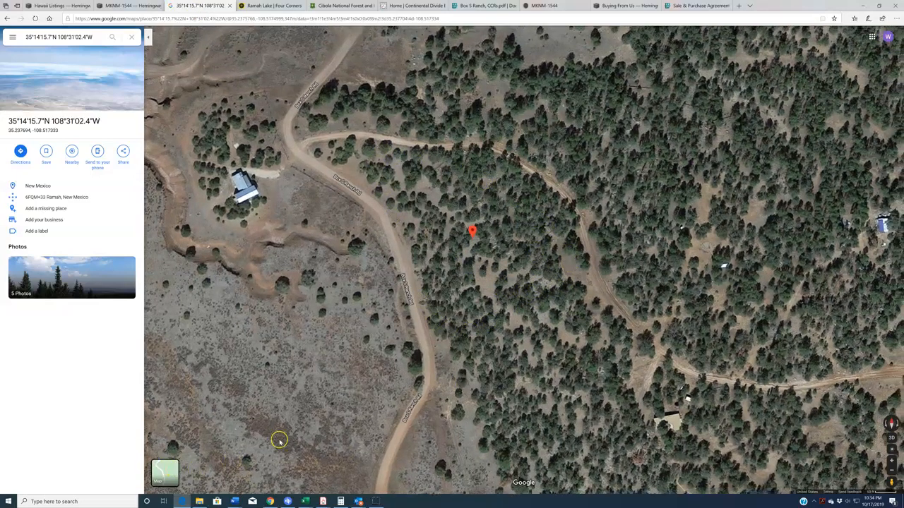
pyautogui.click(164, 472)
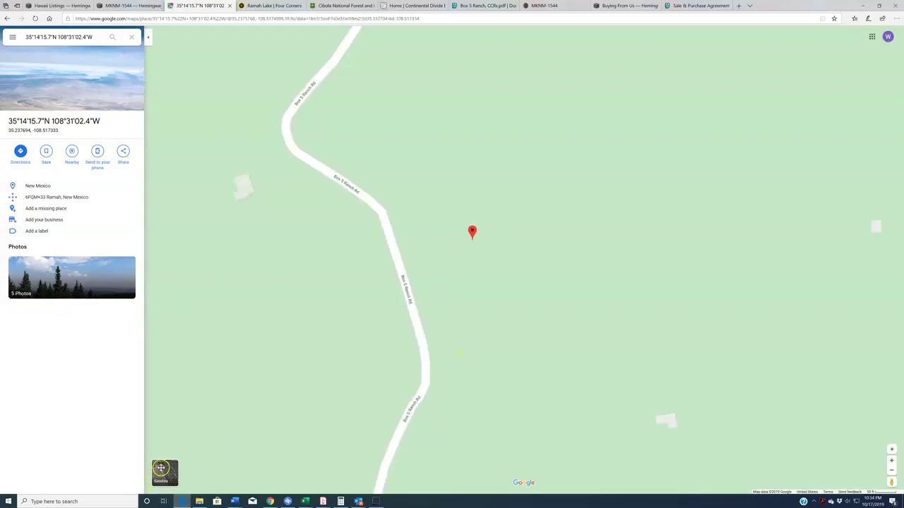
pyautogui.click(164, 472)
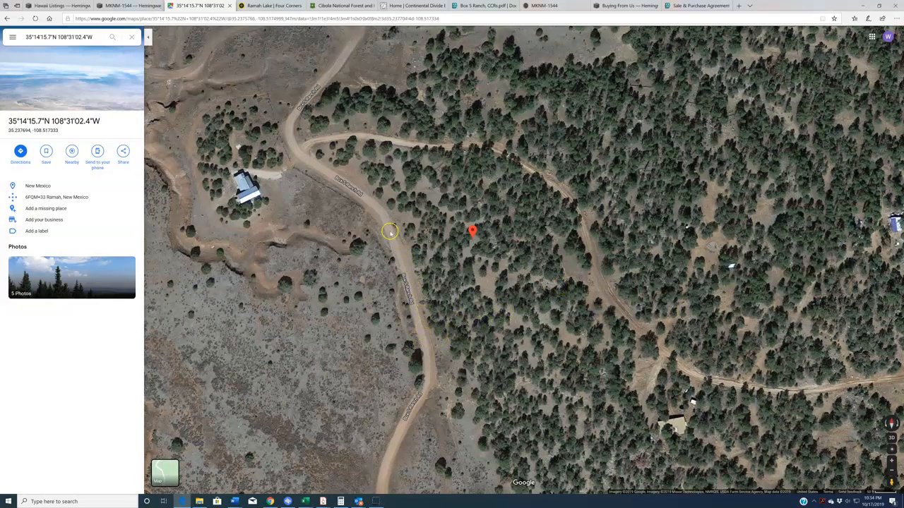
pyautogui.moveTo(427, 153)
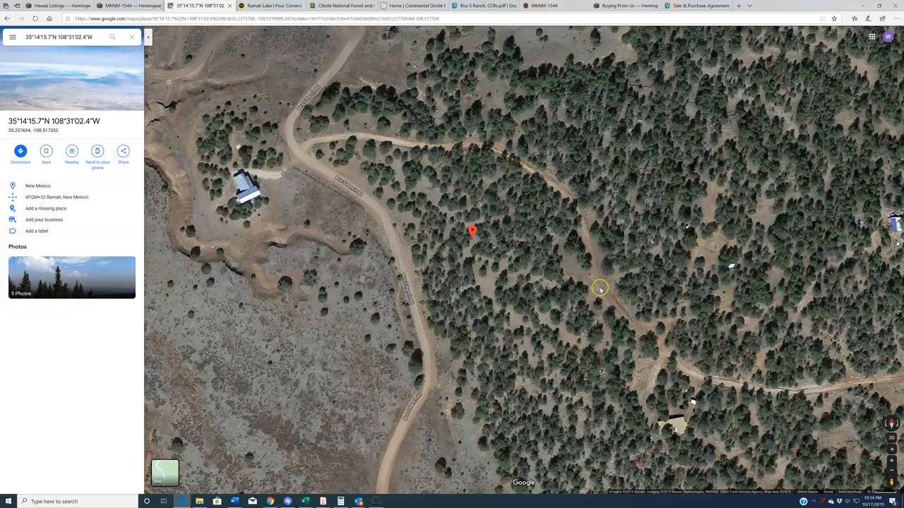
pyautogui.moveTo(596, 302)
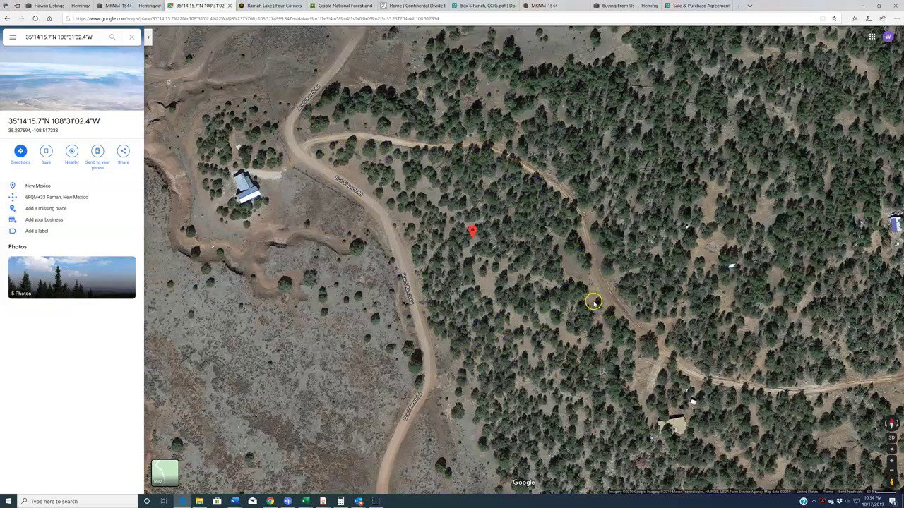
pyautogui.moveTo(464, 347)
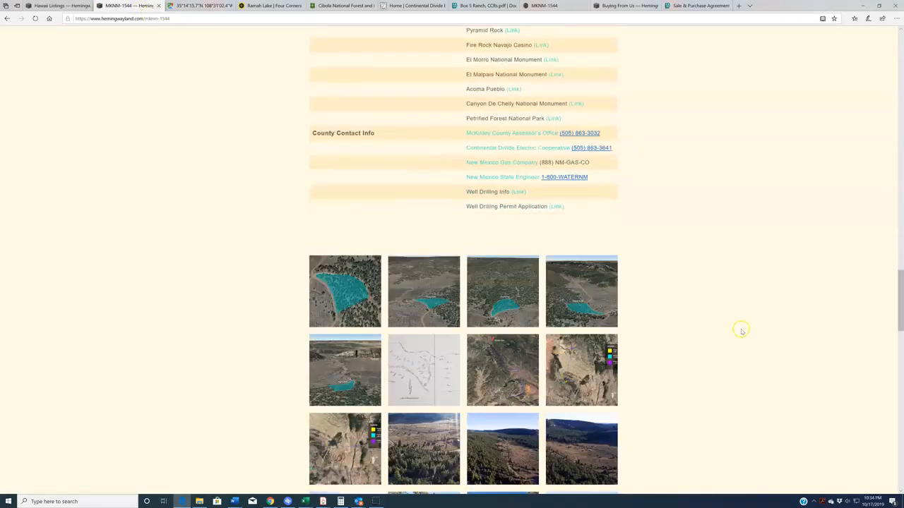
# Enlarge the aerial photo outlining the lot and the subdivision plat map, then return to the map.
pyautogui.click(344, 291)
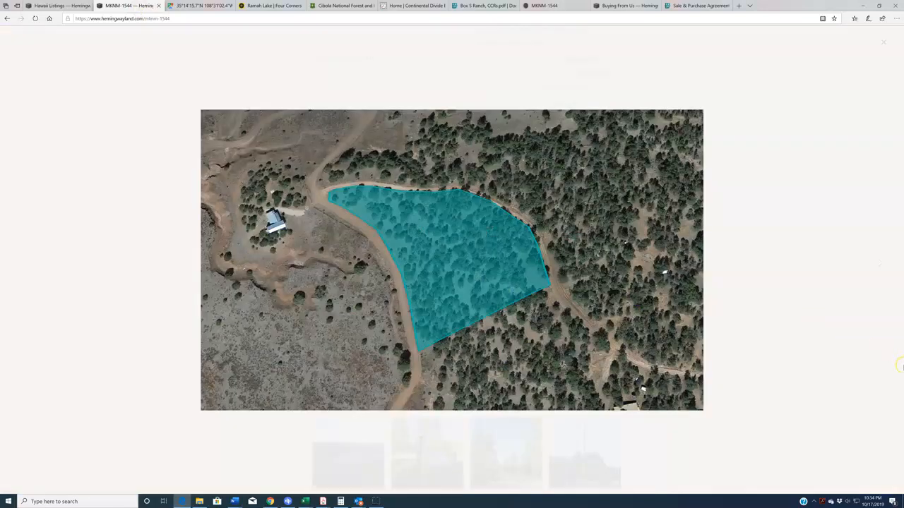
pyautogui.moveTo(881, 73)
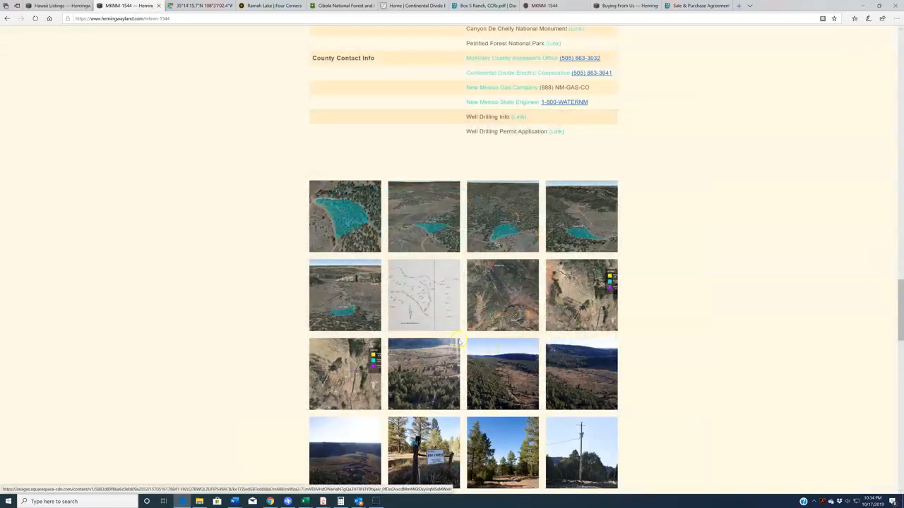
pyautogui.click(423, 295)
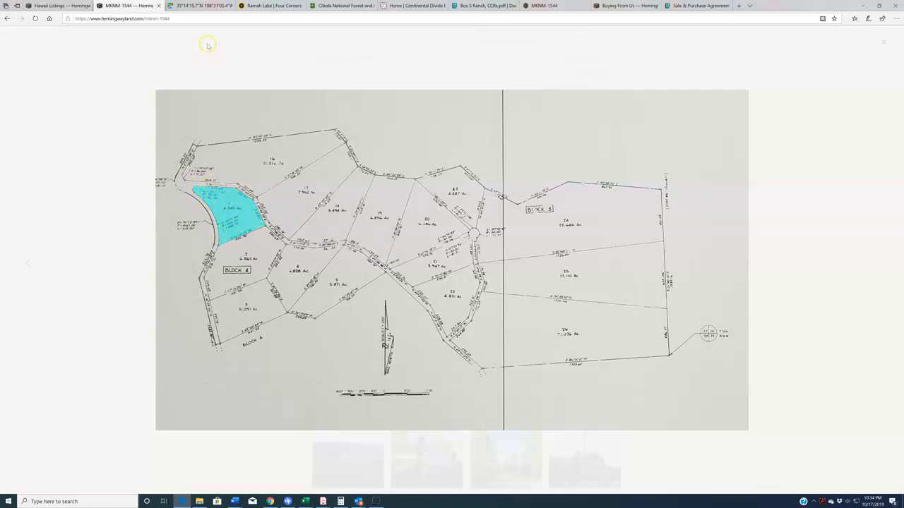
pyautogui.click(199, 5)
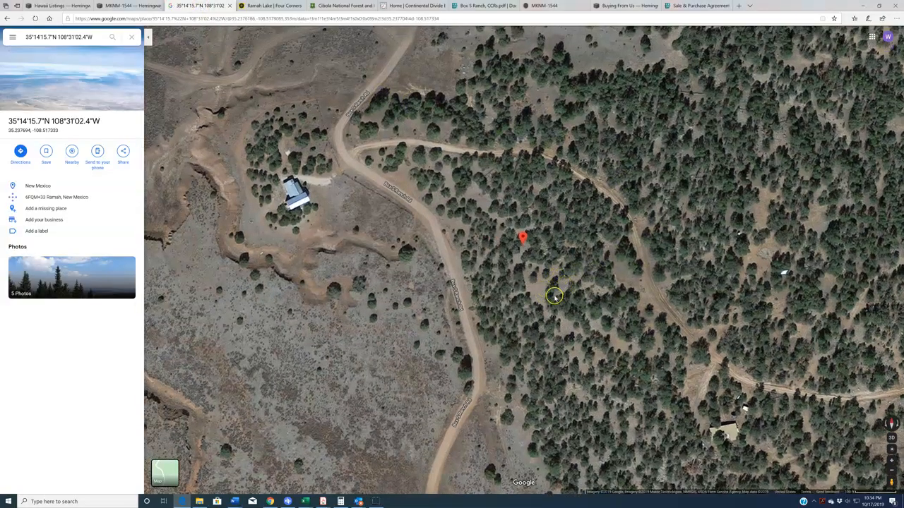
# Switch to the plain road map and zoom out to the subdivision's road network.
pyautogui.click(164, 472)
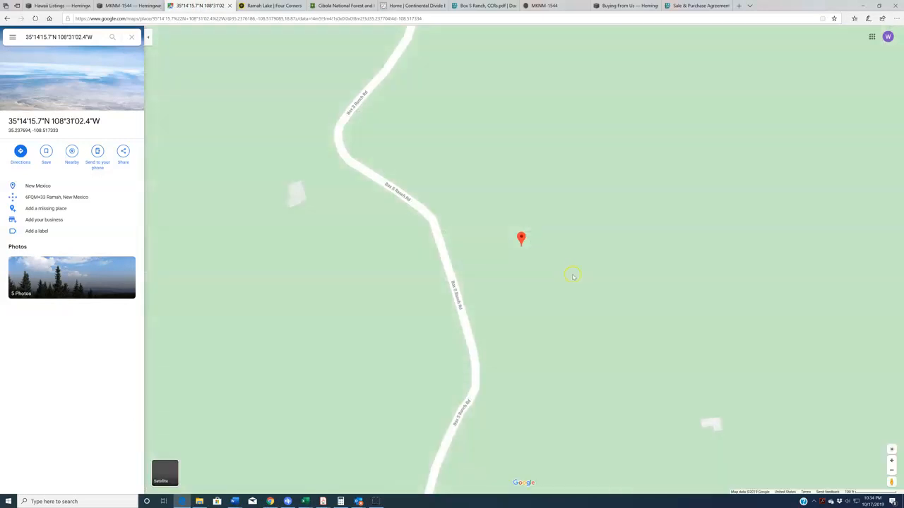
pyautogui.scroll(-3)
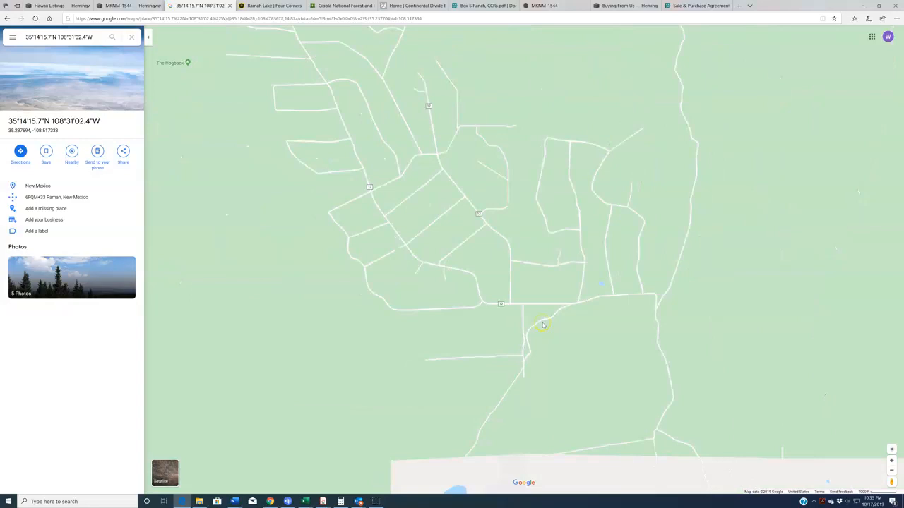
# Measure the straight-line distance from the lot pin to Ramah, then clear it.
pyautogui.moveTo(542, 325); pyautogui.dragTo(630, 338)
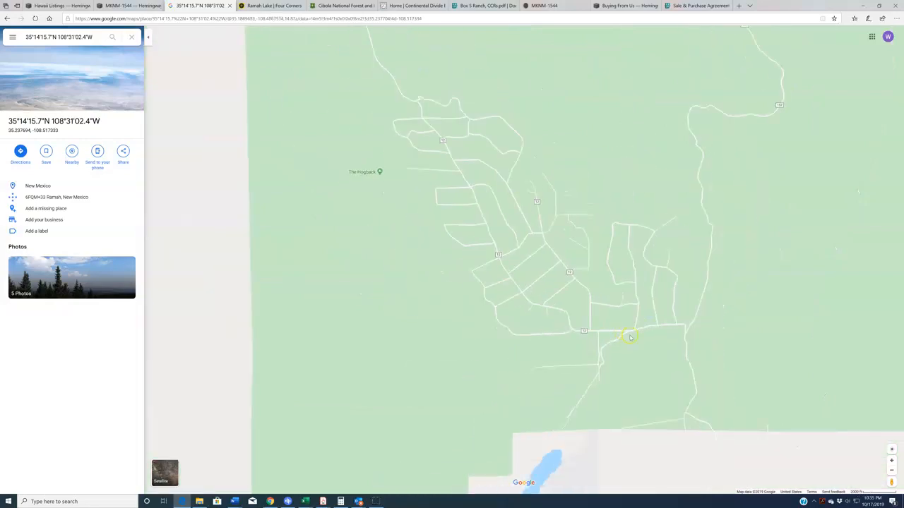
pyautogui.moveTo(629, 337); pyautogui.dragTo(436, 209)
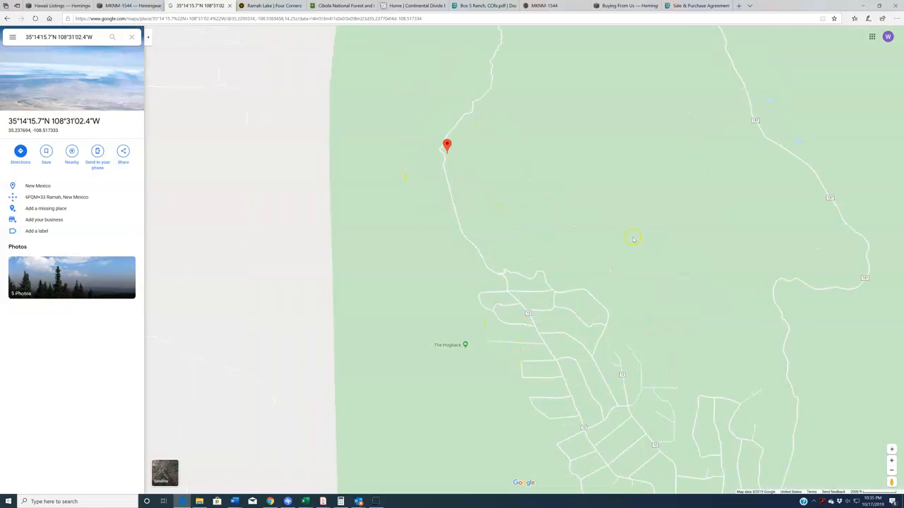
pyautogui.moveTo(676, 275)
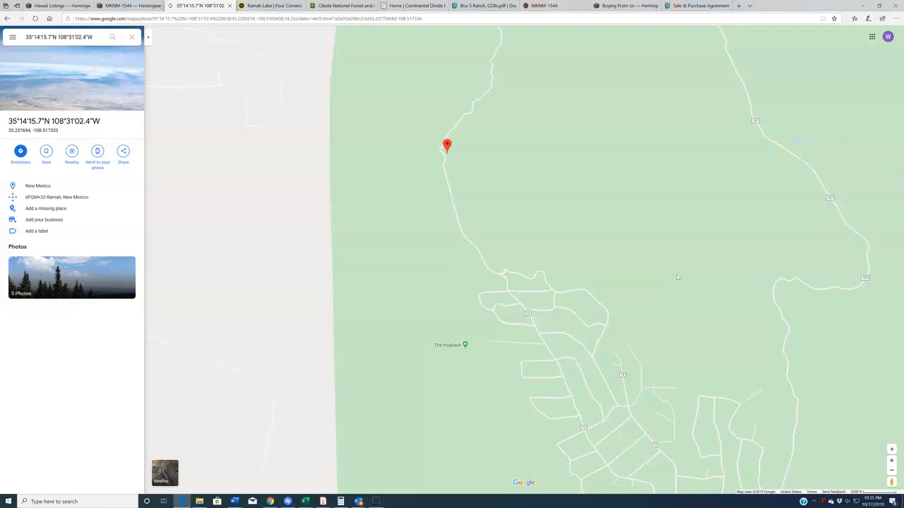
pyautogui.moveTo(506, 220)
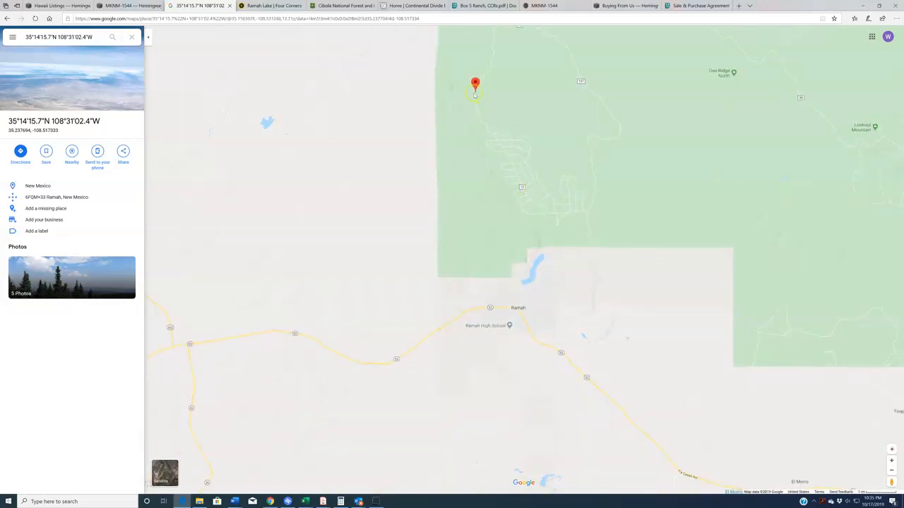
pyautogui.rightClick(474, 83)
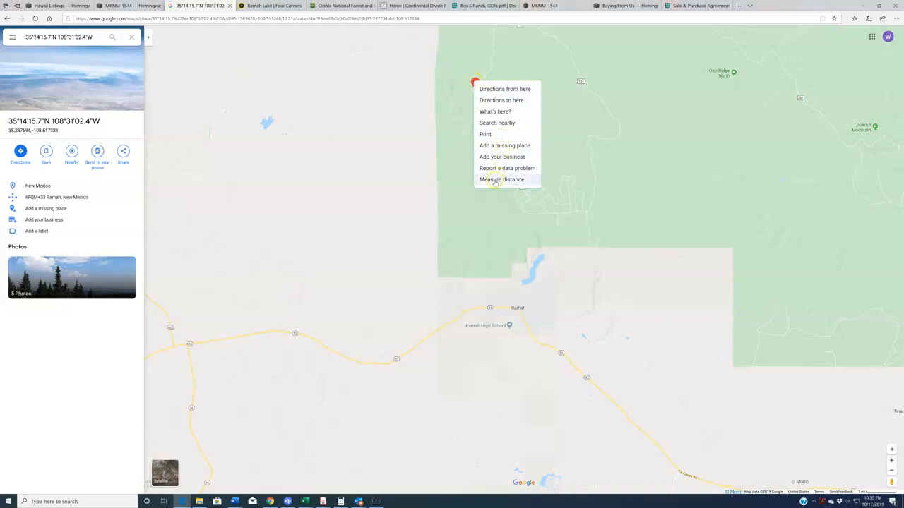
pyautogui.click(502, 178)
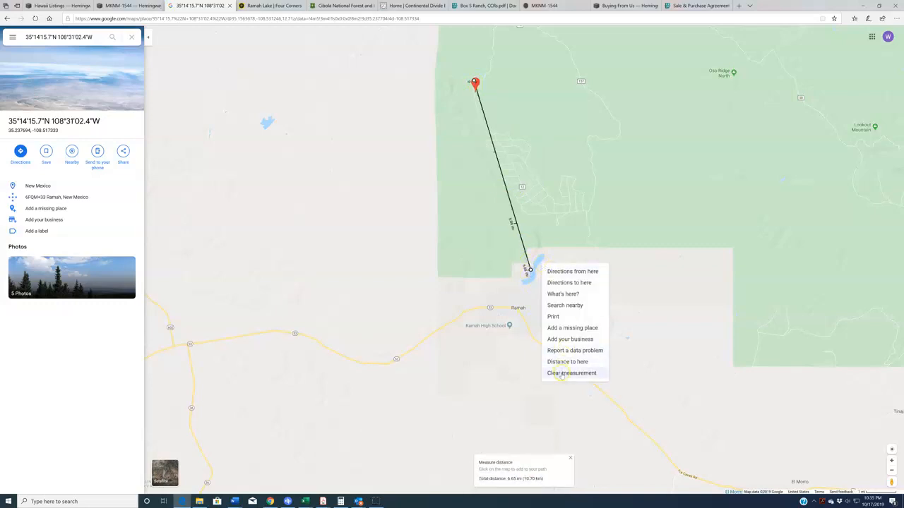
pyautogui.click(572, 372)
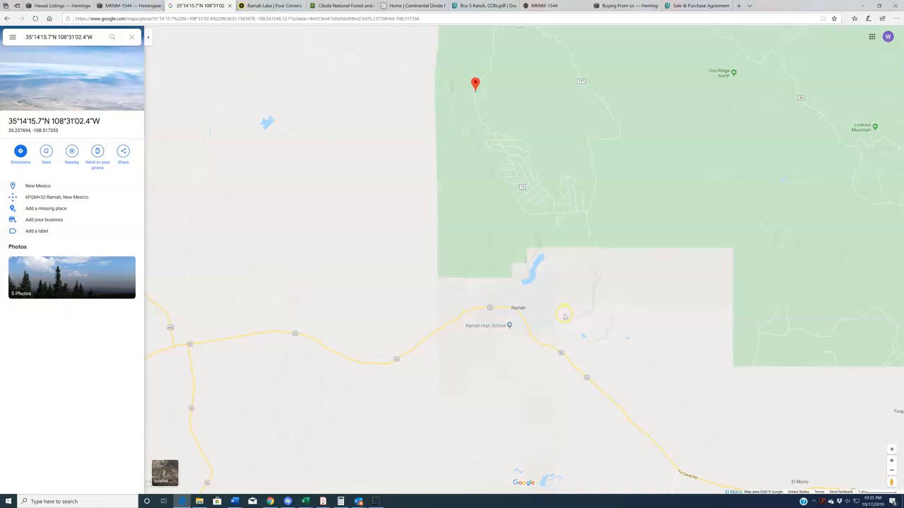
pyautogui.scroll(-3)
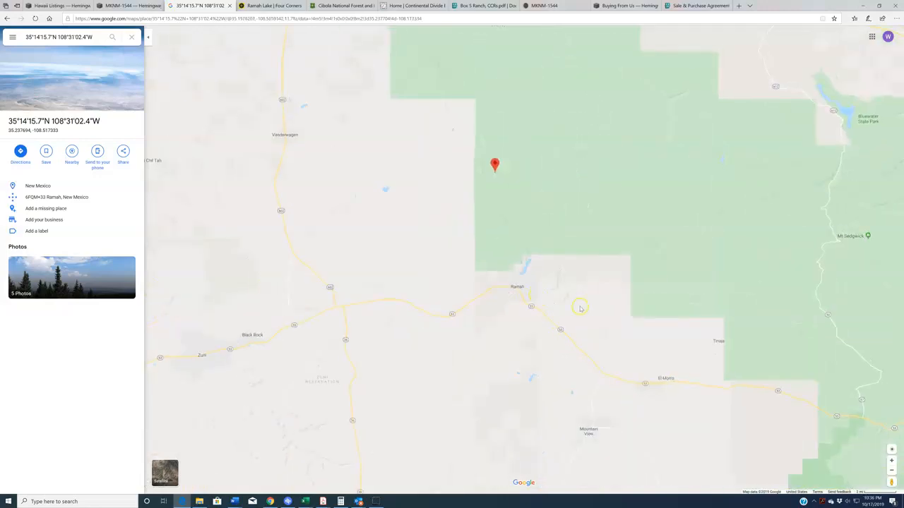
# Zoom into Ramah's streets, then view the rugged terrain around the lot in satellite imagery.
pyautogui.scroll(-3)
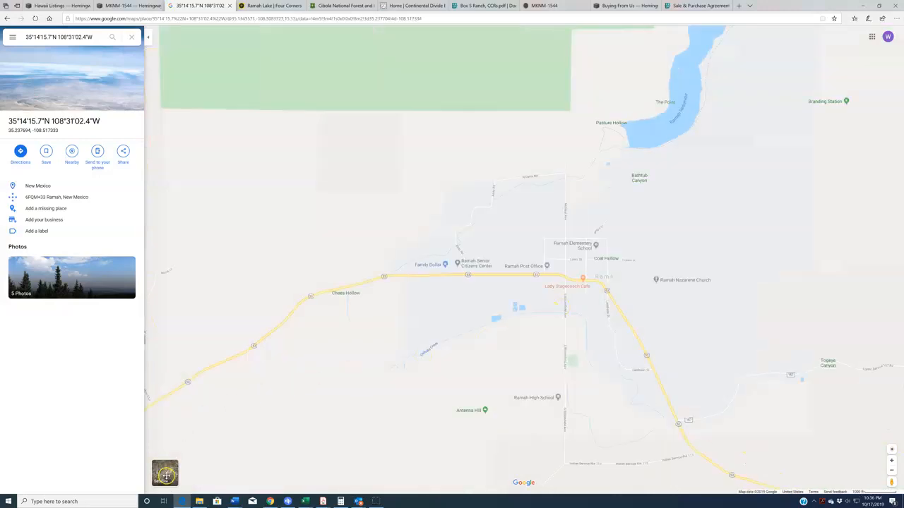
pyautogui.click(164, 473)
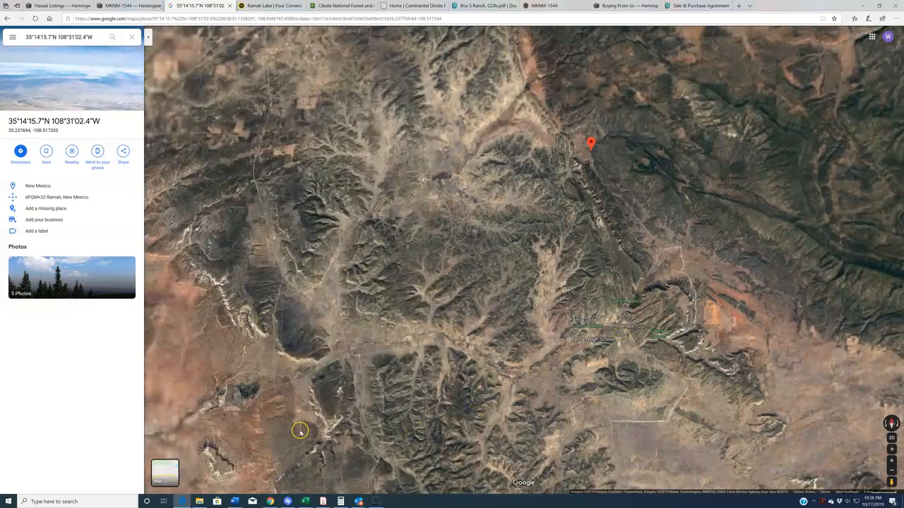
pyautogui.click(164, 471)
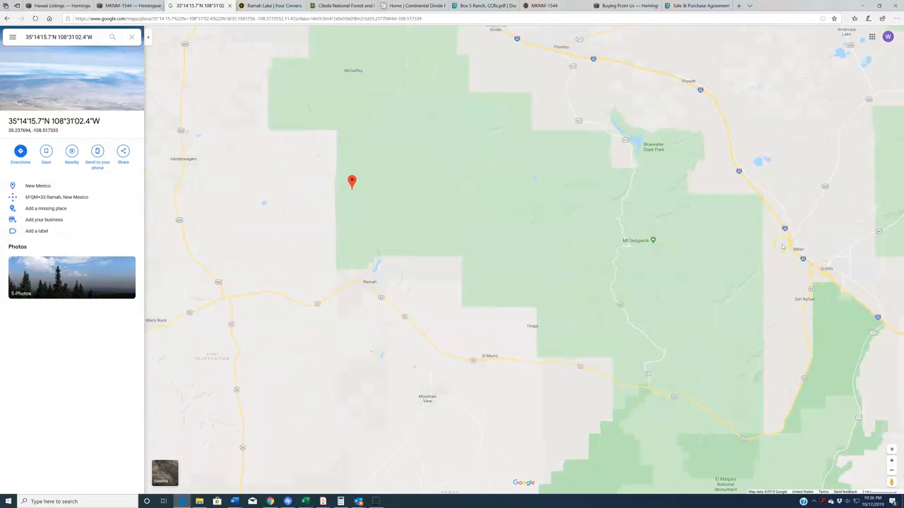
pyautogui.moveTo(802, 295)
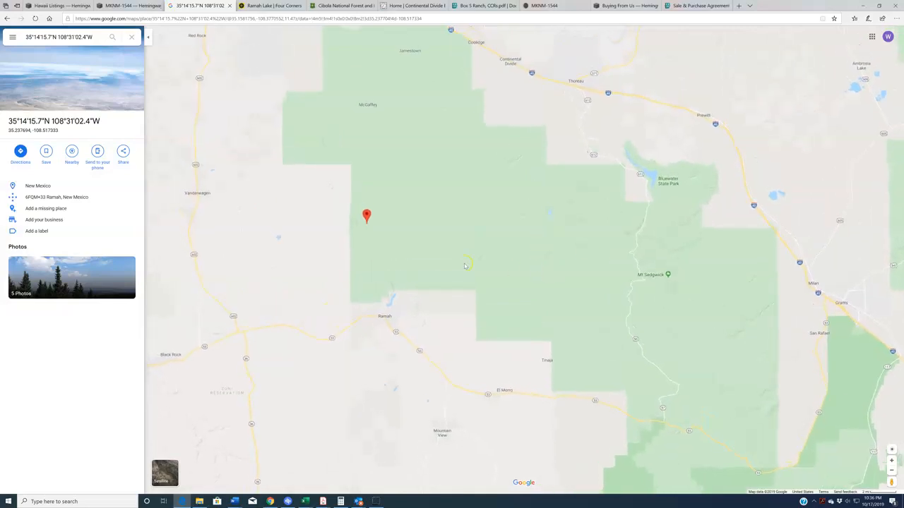
pyautogui.moveTo(664, 149)
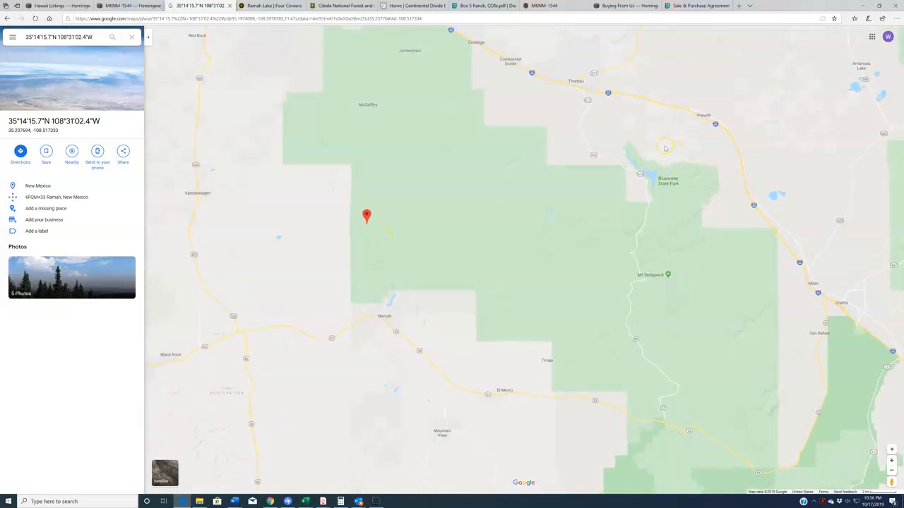
pyautogui.moveTo(670, 138)
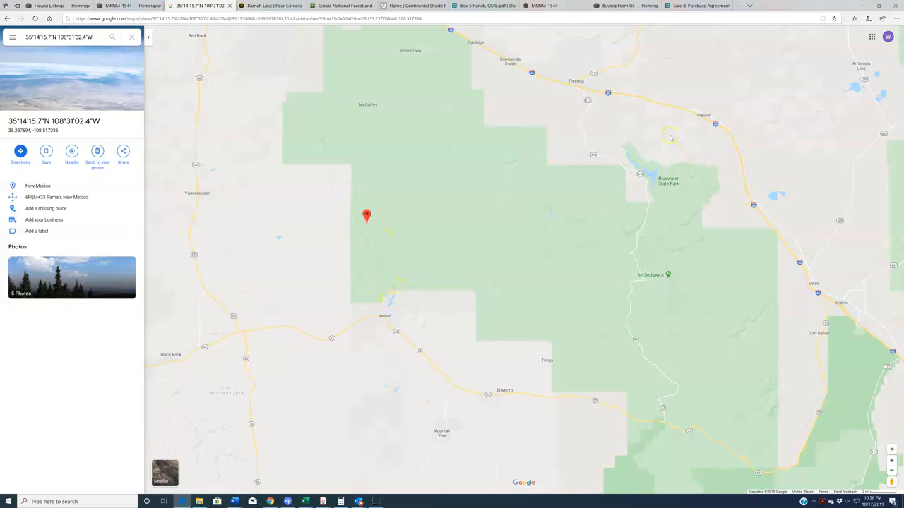
pyautogui.moveTo(667, 182)
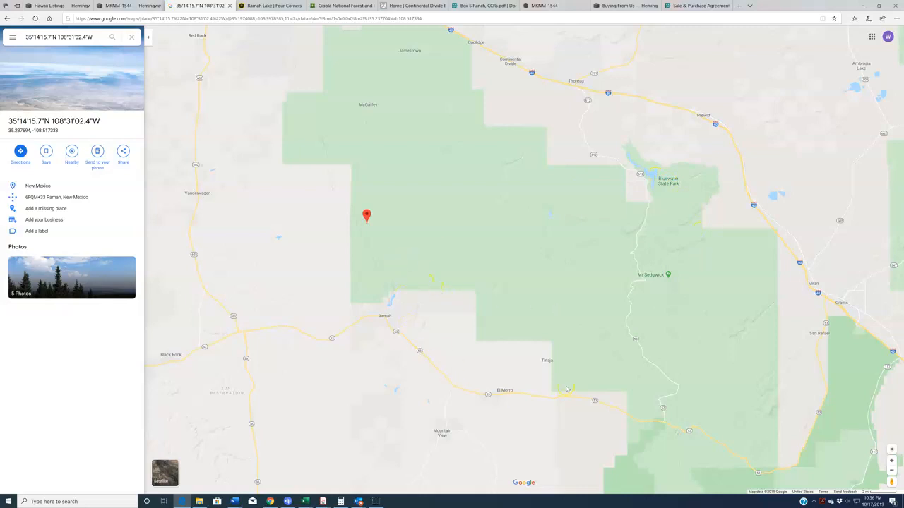
pyautogui.moveTo(640, 189)
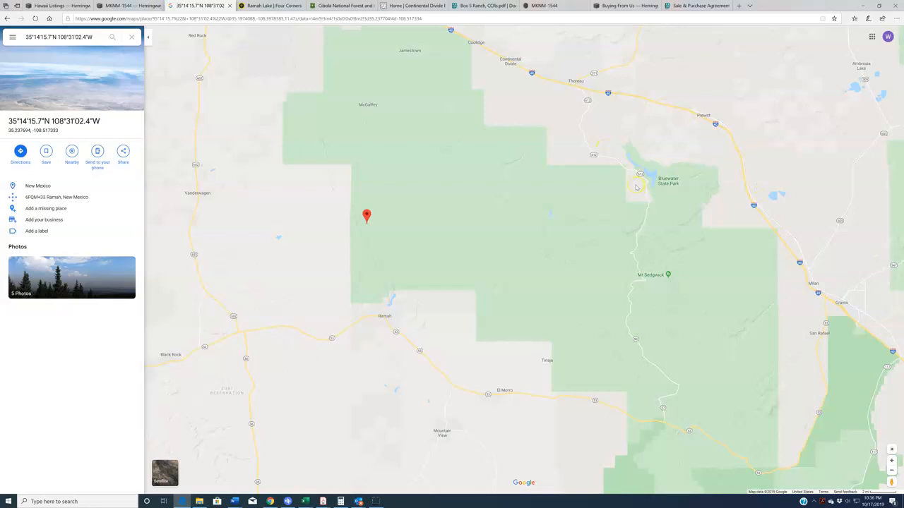
pyautogui.moveTo(441, 206)
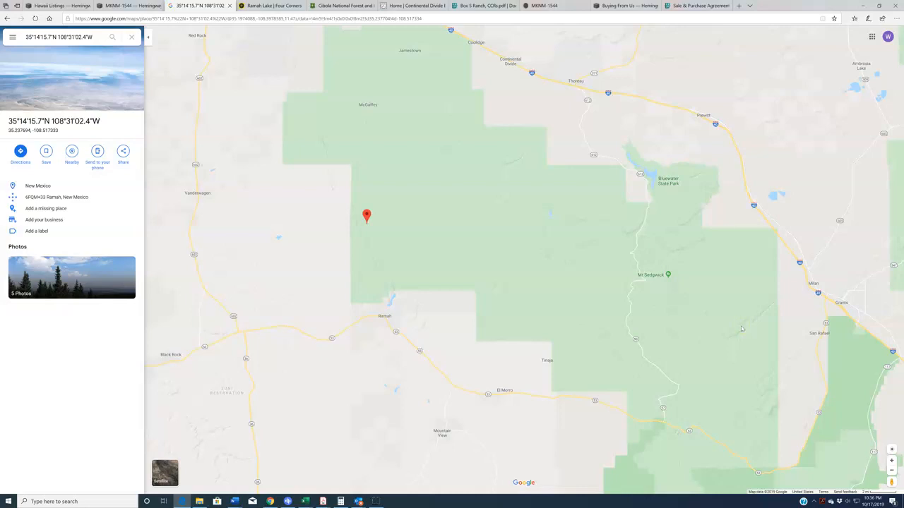
pyautogui.moveTo(464, 274)
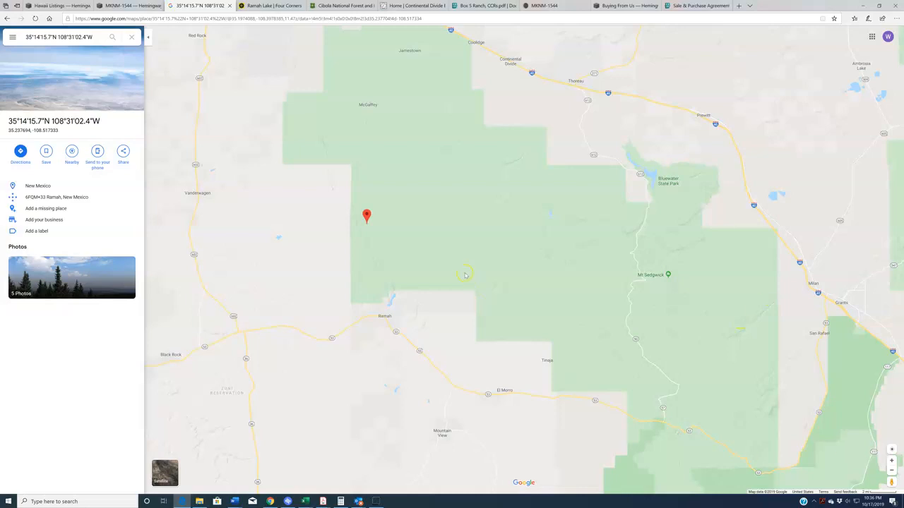
pyautogui.moveTo(346, 84)
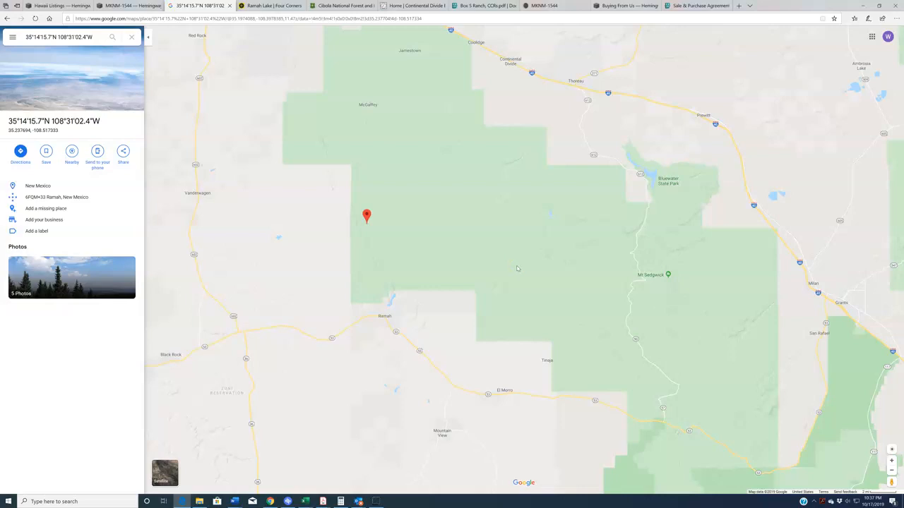
# Show the pinned lot in close satellite imagery, panning the nearby woods and tilting into 3D.
pyautogui.scroll(-3)
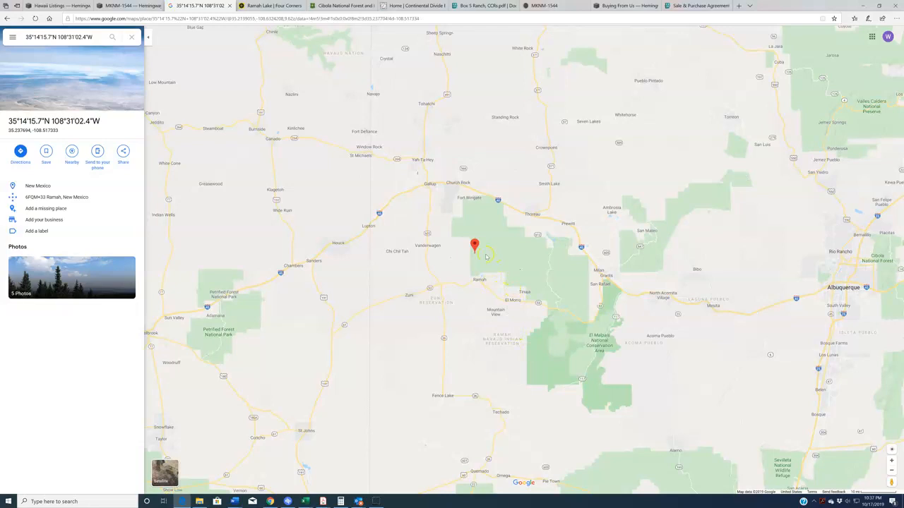
pyautogui.moveTo(492, 267)
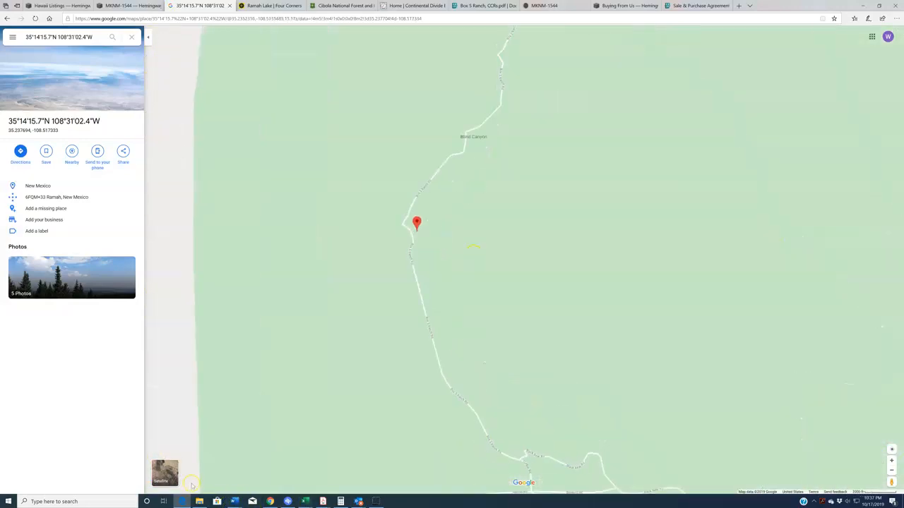
pyautogui.click(164, 472)
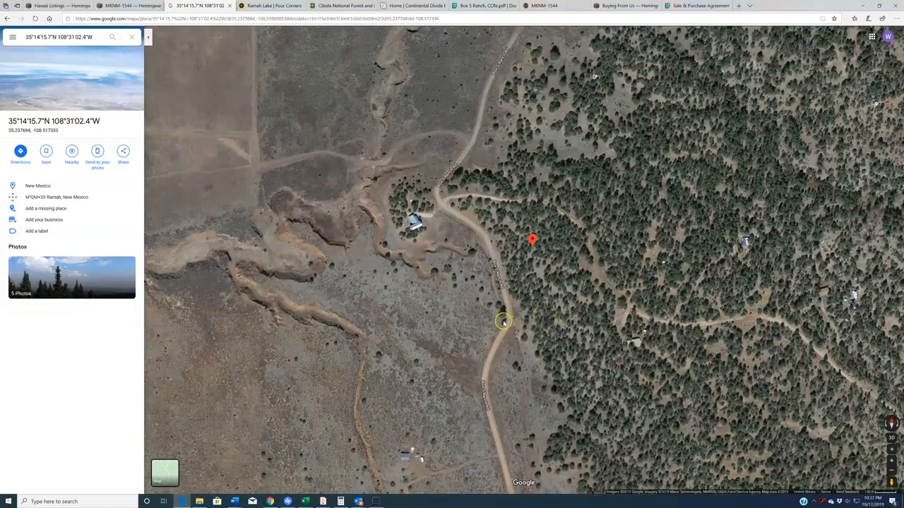
pyautogui.moveTo(456, 222)
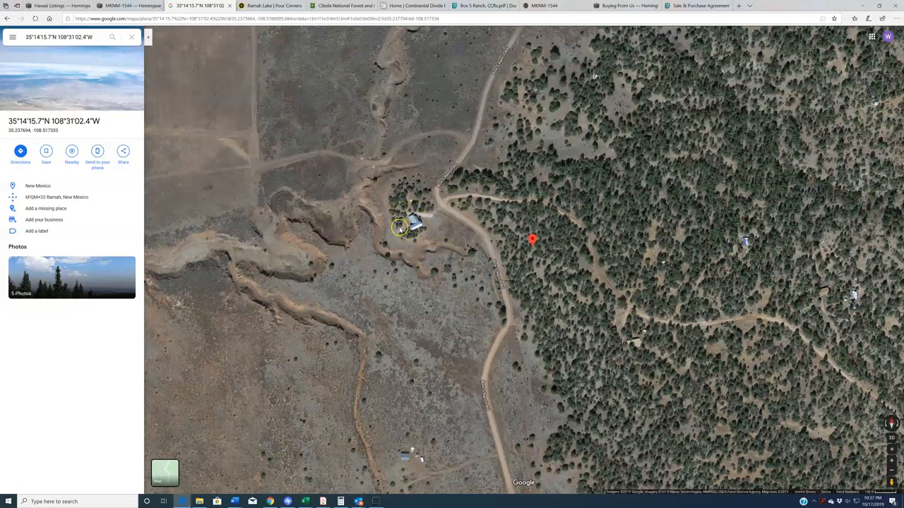
pyautogui.moveTo(633, 350)
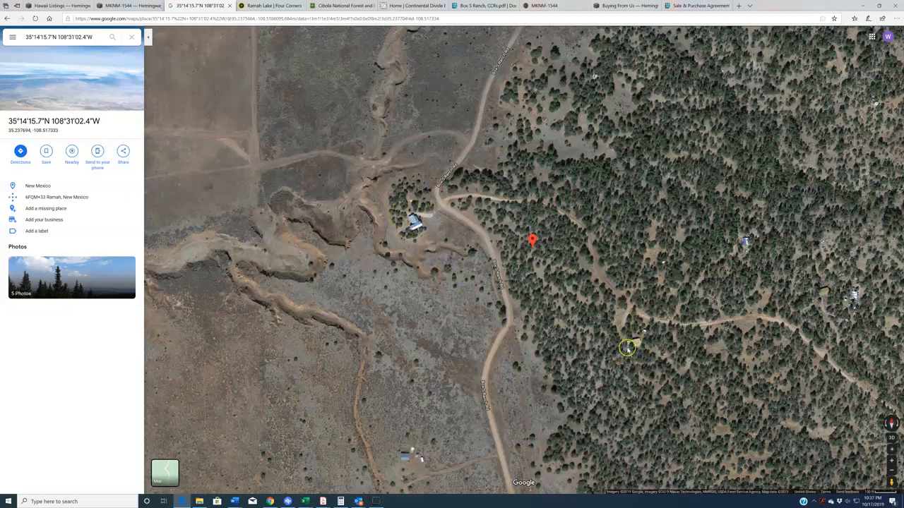
pyautogui.moveTo(633, 336)
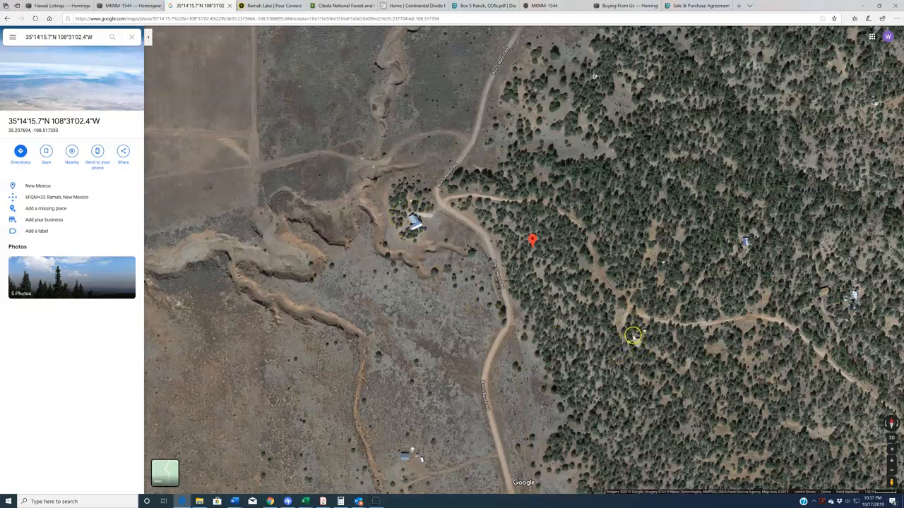
pyautogui.moveTo(607, 312)
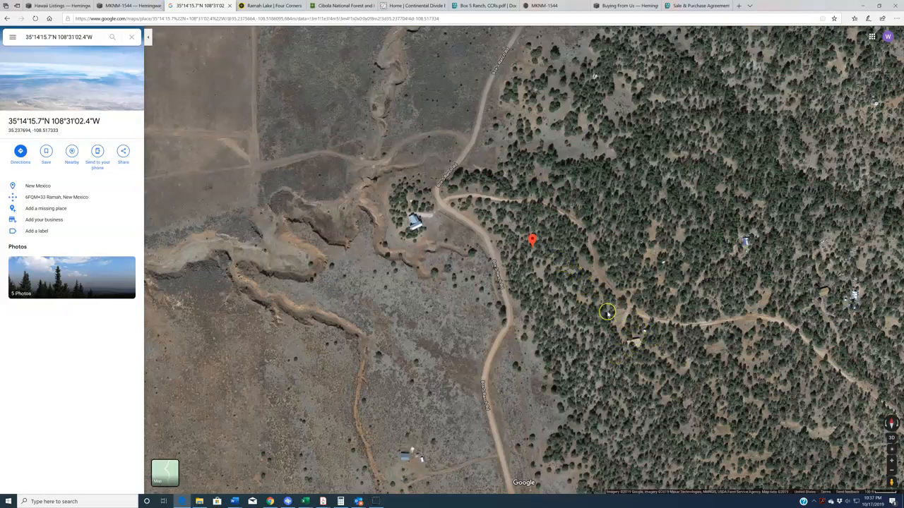
pyautogui.moveTo(607, 312); pyautogui.dragTo(600, 348)
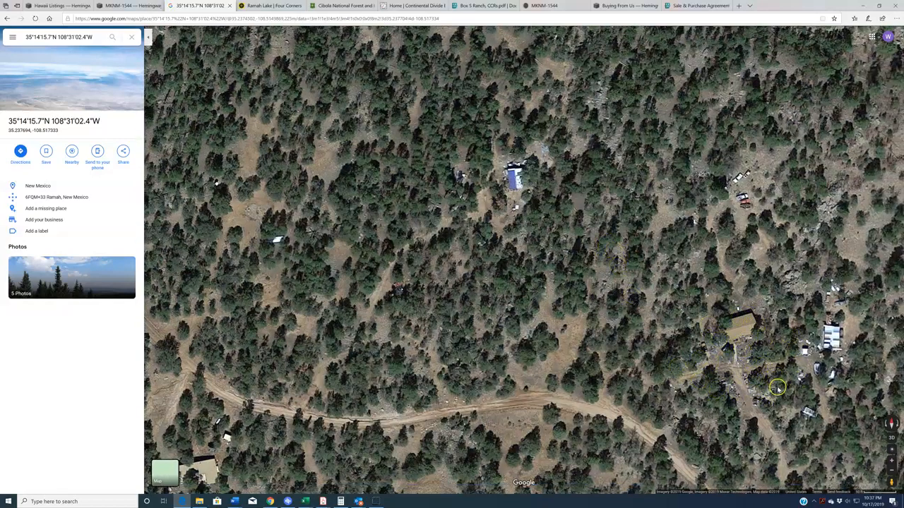
pyautogui.moveTo(776, 389); pyautogui.dragTo(549, 330)
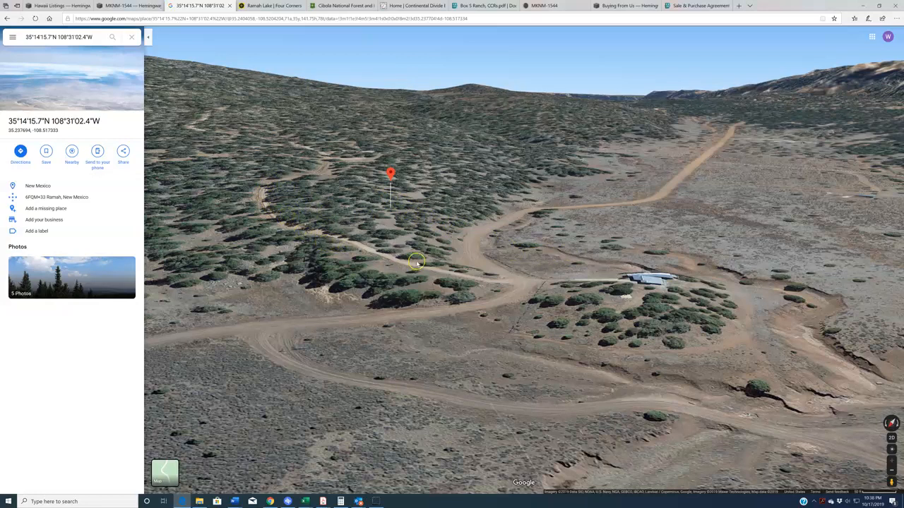
pyautogui.moveTo(483, 229)
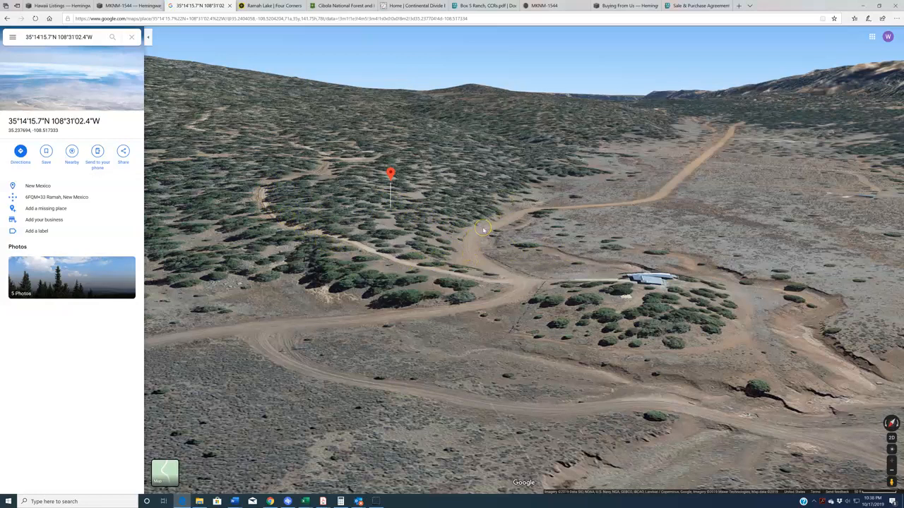
pyautogui.moveTo(421, 227)
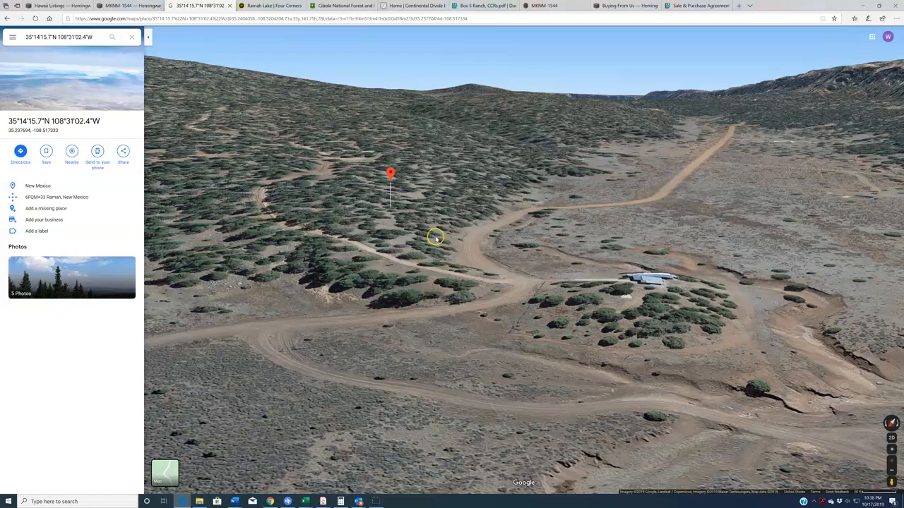
pyautogui.moveTo(425, 243)
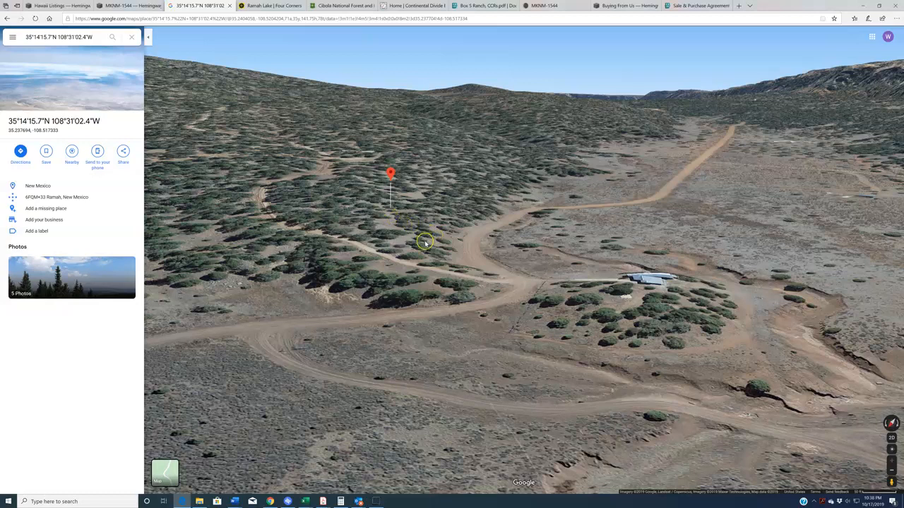
pyautogui.moveTo(425, 243)
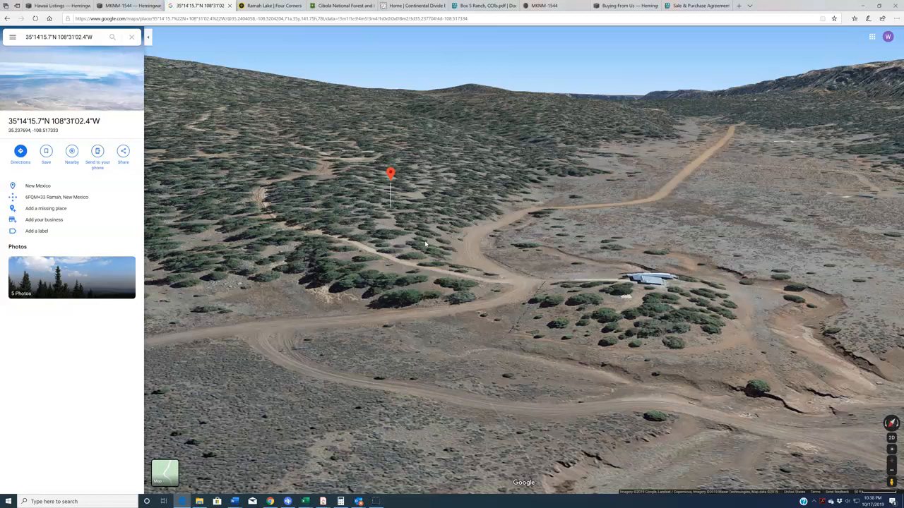
pyautogui.moveTo(134, 14)
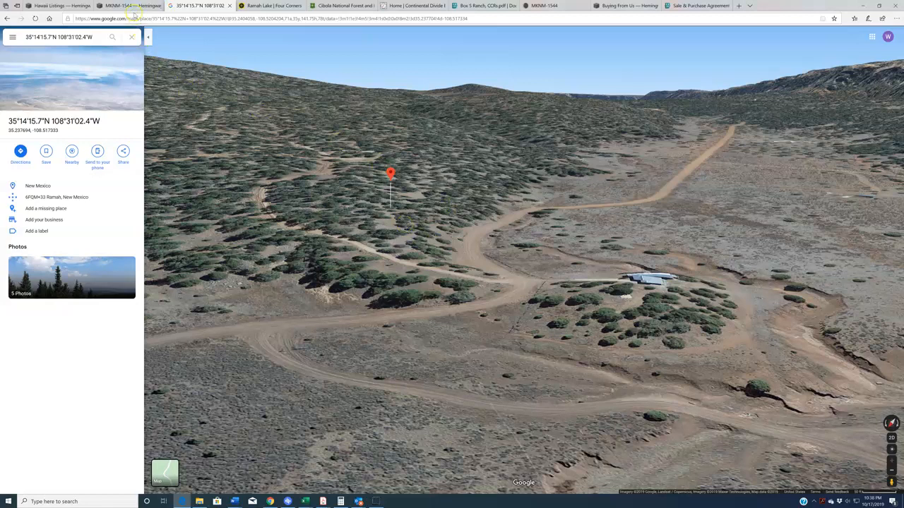
# Return to the listing and view the dirt road panorama, power pole and juniper road photos full size.
pyautogui.click(125, 6)
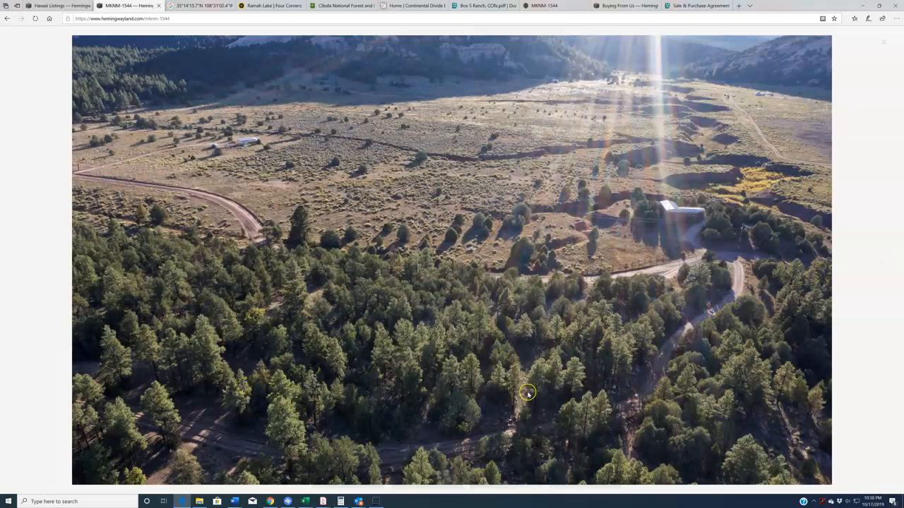
pyautogui.moveTo(901, 242)
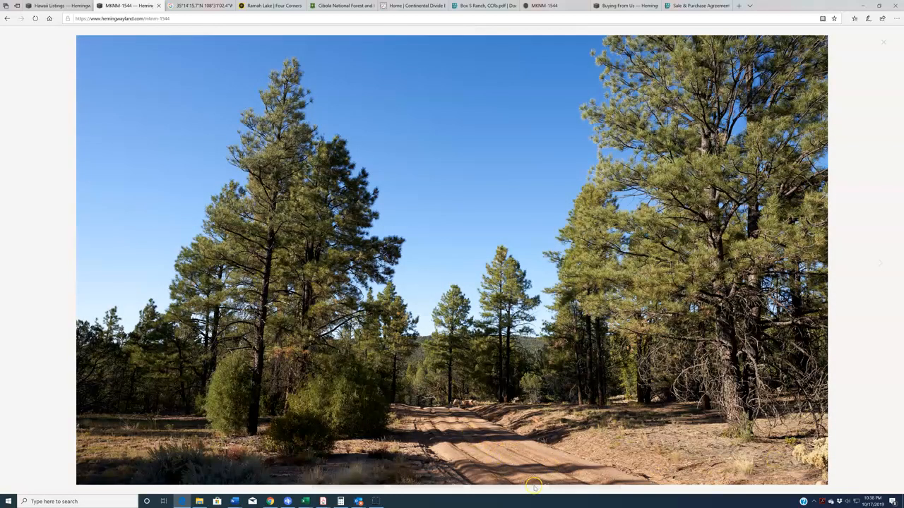
pyautogui.click(879, 264)
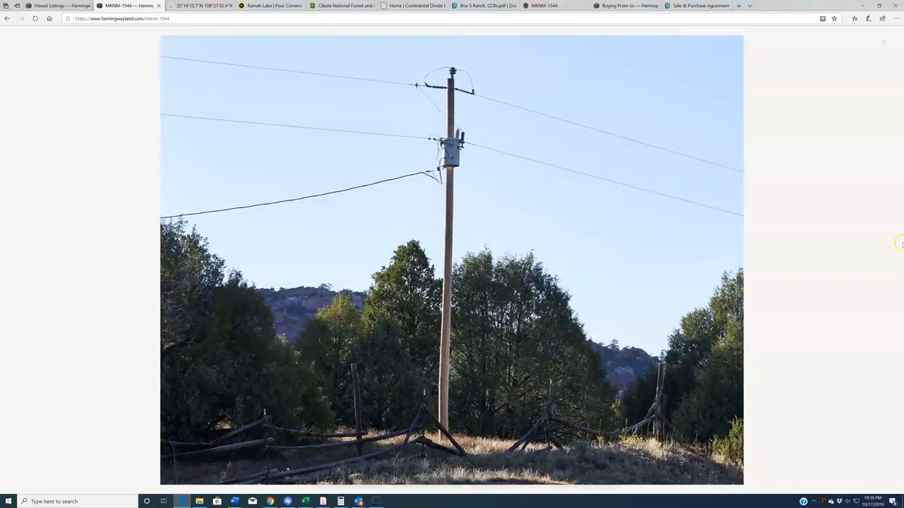
pyautogui.click(875, 266)
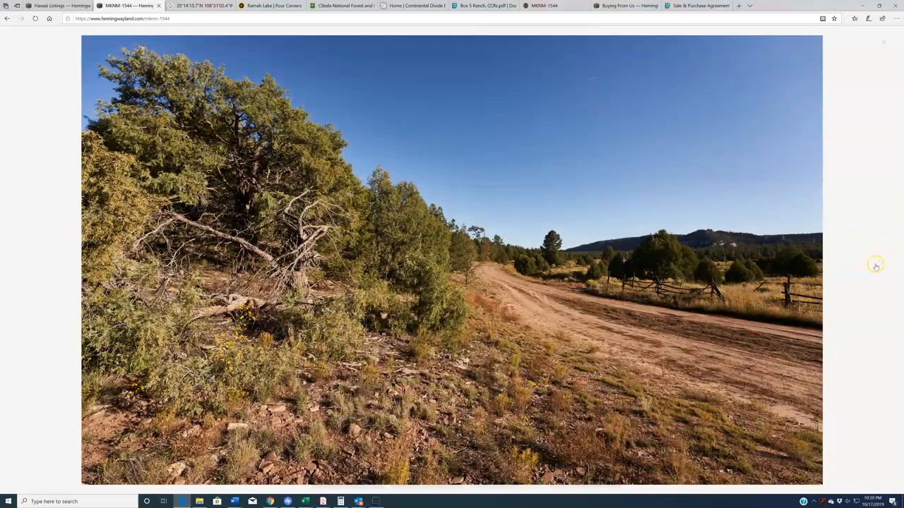
pyautogui.moveTo(416, 243)
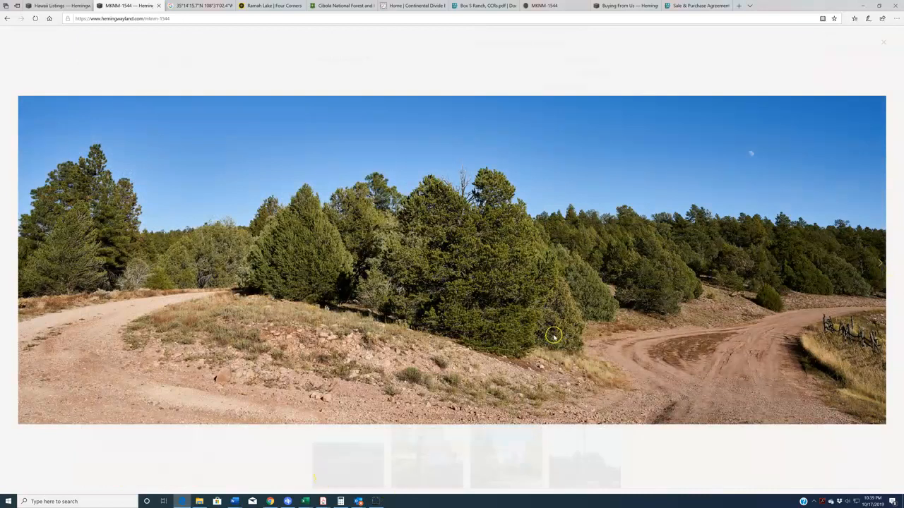
pyautogui.moveTo(325, 360)
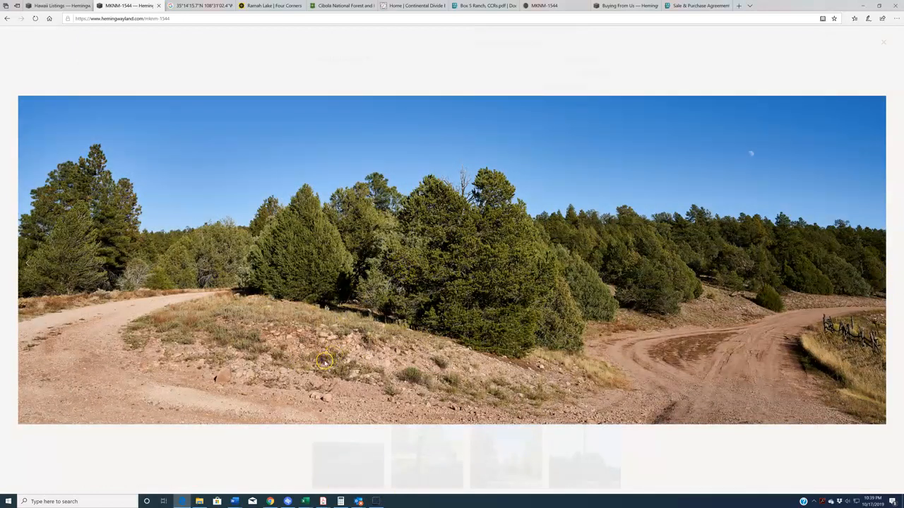
pyautogui.moveTo(384, 362)
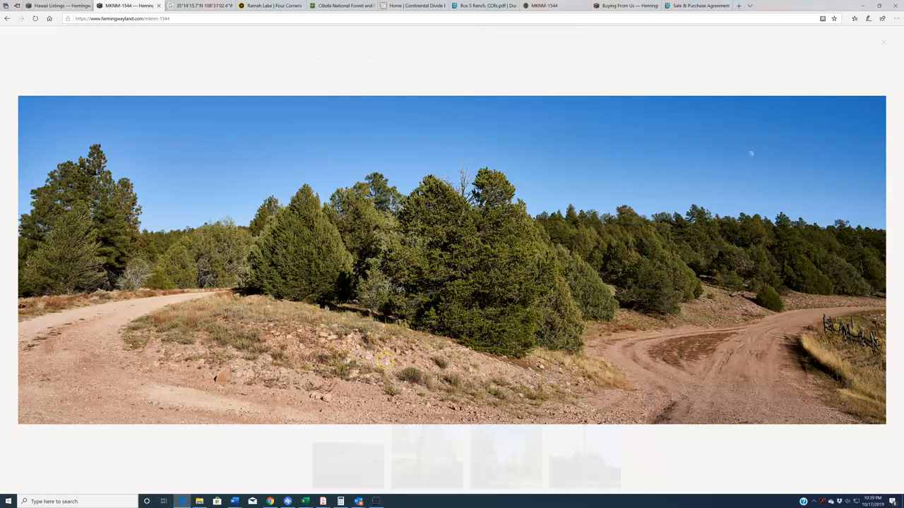
pyautogui.moveTo(627, 254)
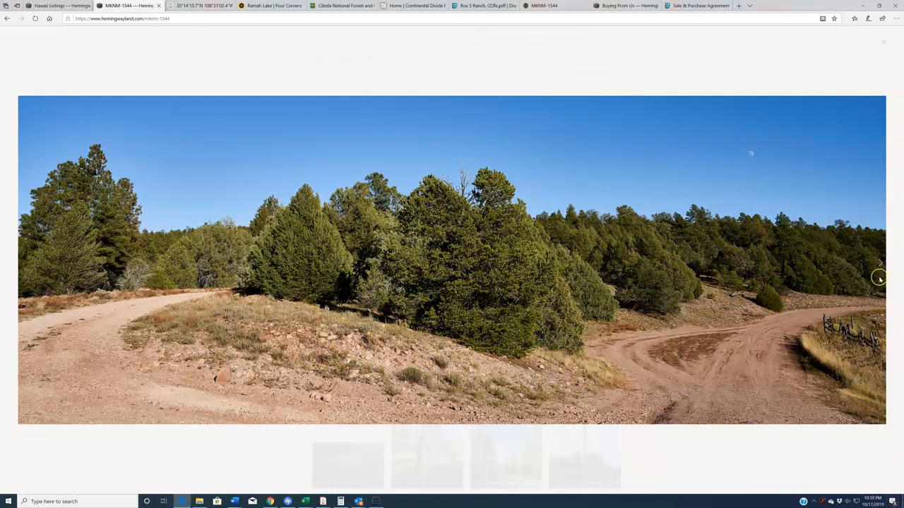
# Advance through the pine clearing, fire ring and ponderosa photos toward the rocky cliffs shot.
pyautogui.click(878, 276)
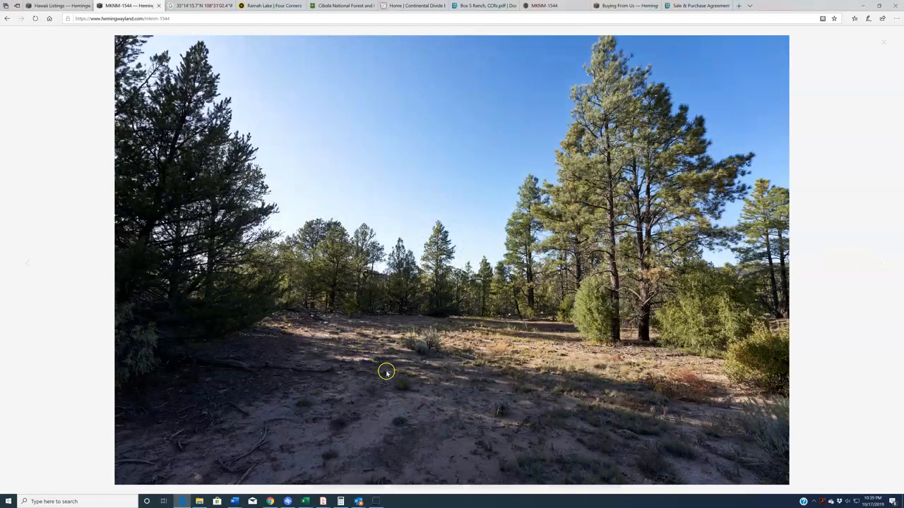
pyautogui.moveTo(528, 361)
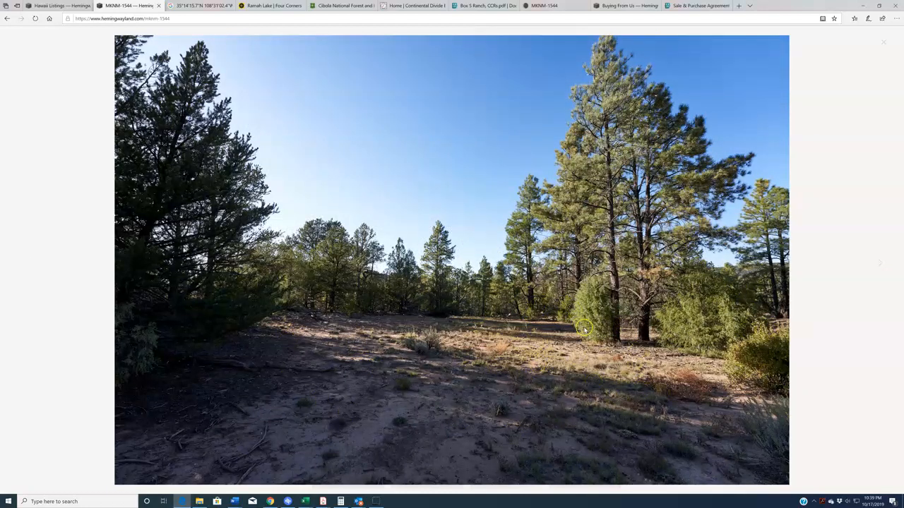
pyautogui.moveTo(881, 265)
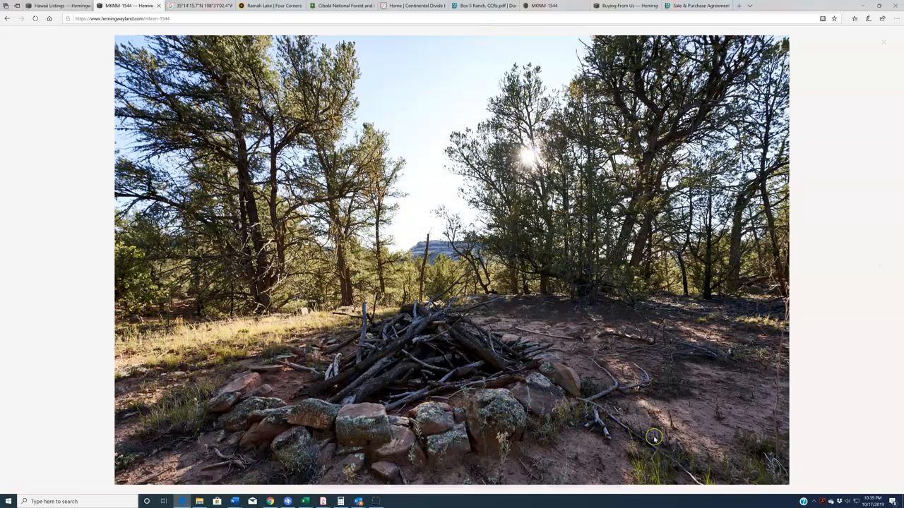
pyautogui.moveTo(855, 415)
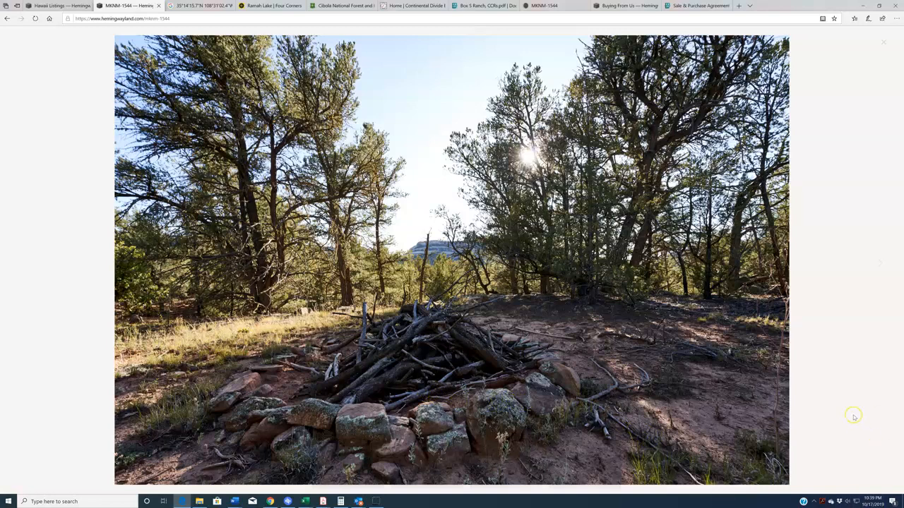
pyautogui.moveTo(881, 265)
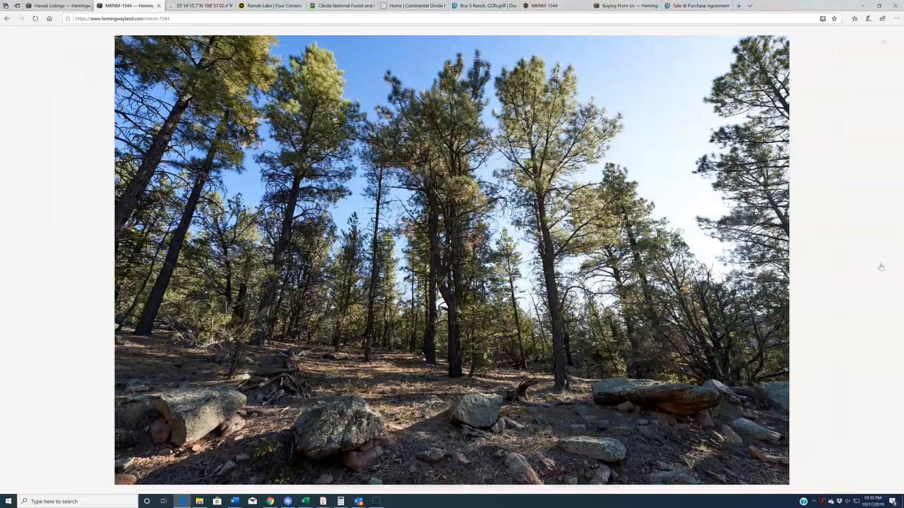
pyautogui.click(881, 267)
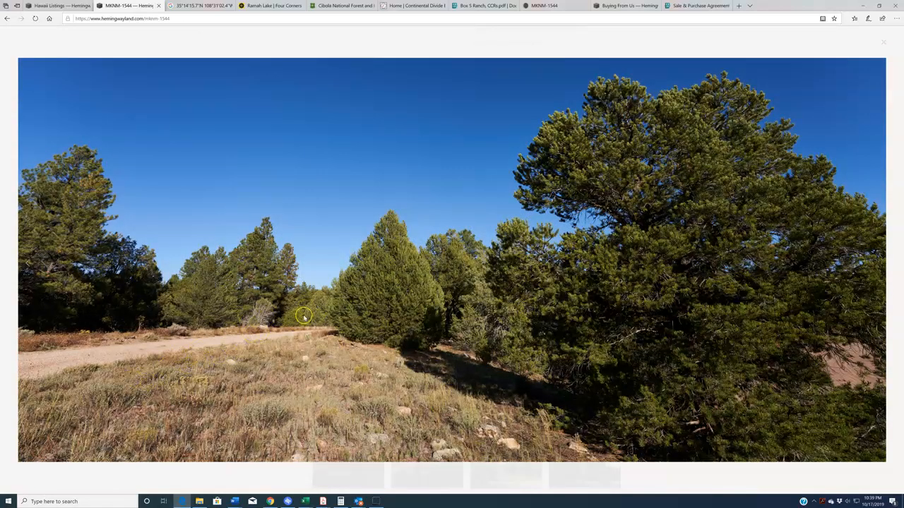
pyautogui.moveTo(251, 338)
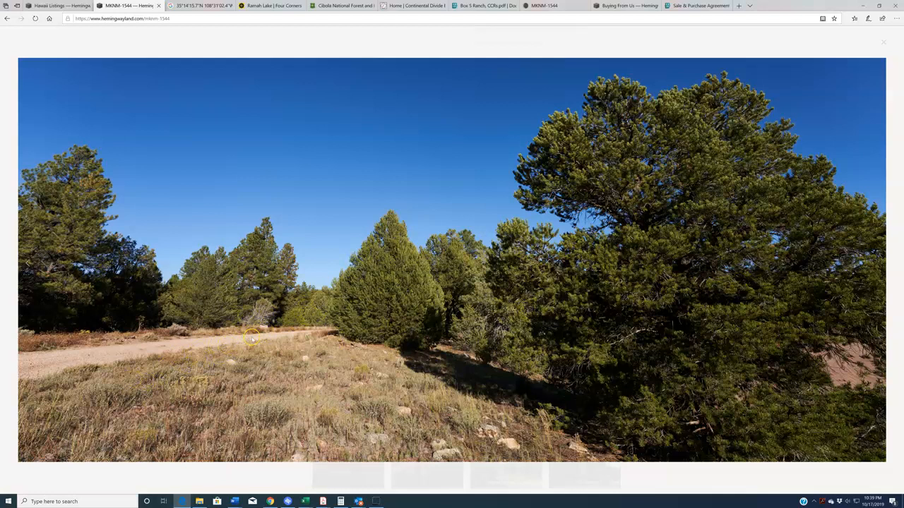
pyautogui.moveTo(260, 347)
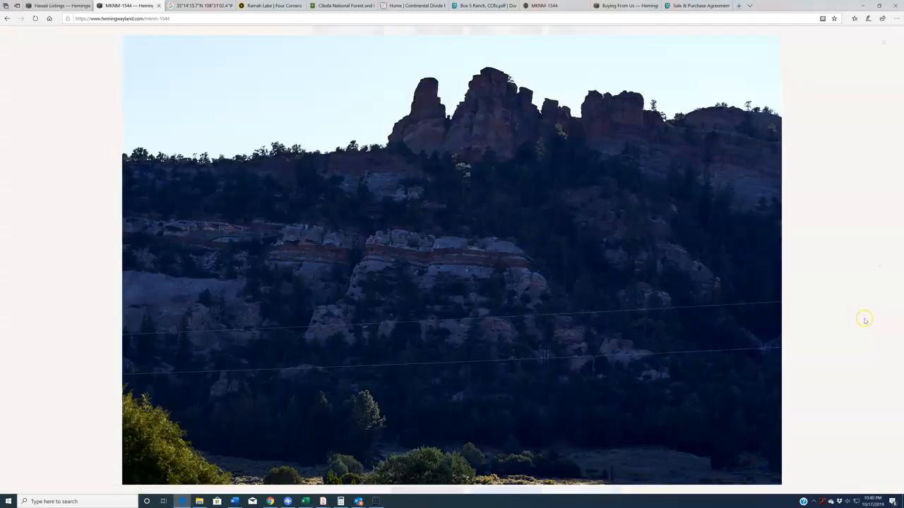
pyautogui.moveTo(879, 323)
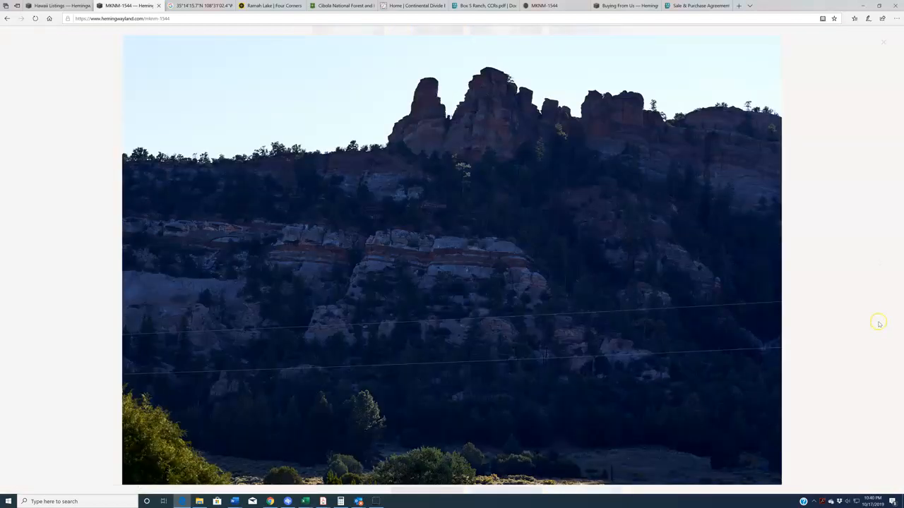
pyautogui.moveTo(884, 43)
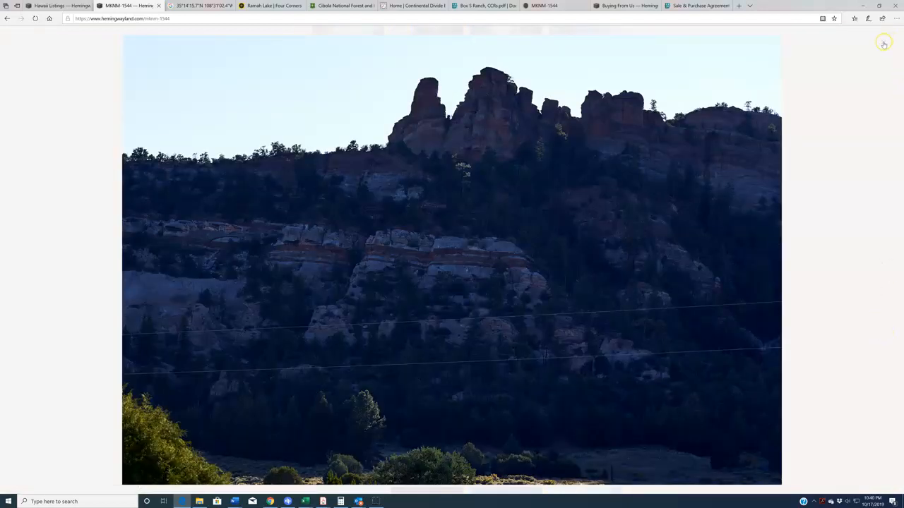
# Close the lightbox and enlarge the mule deer buck photo from the thumbnail grid.
pyautogui.scroll(-3)
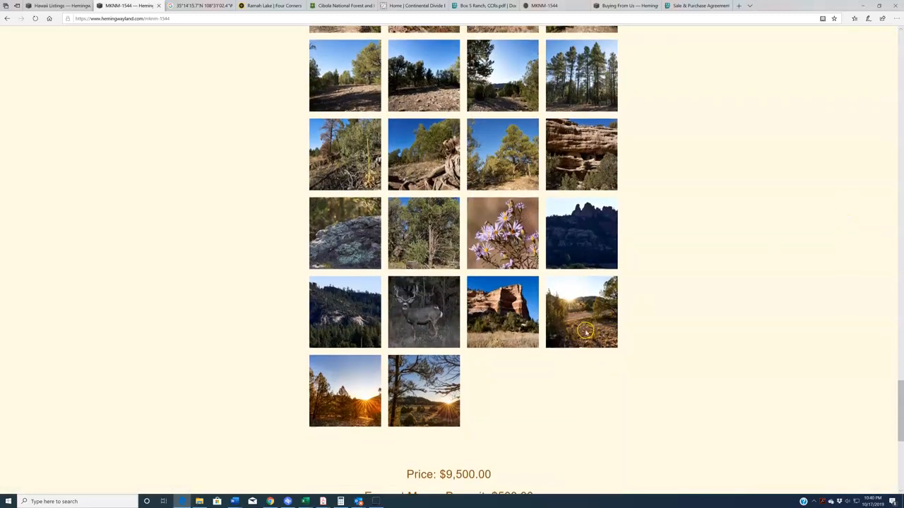
pyautogui.click(503, 312)
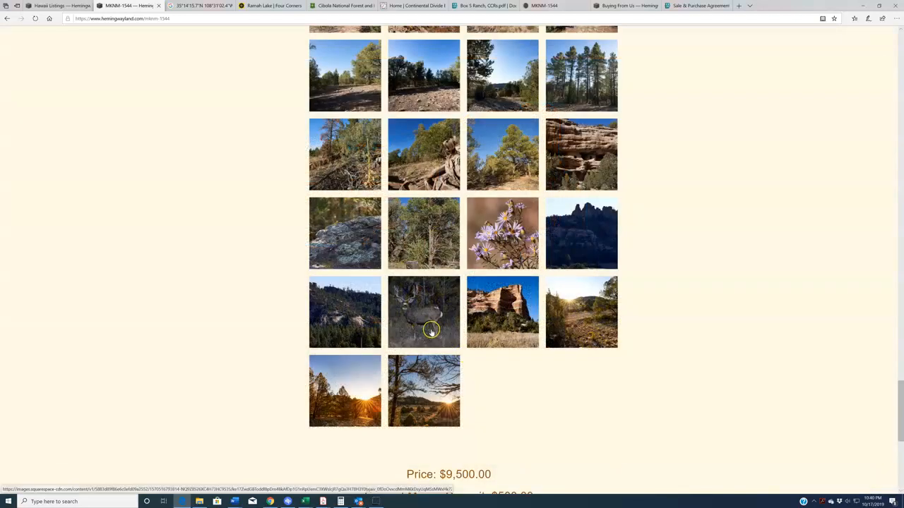
pyautogui.click(423, 312)
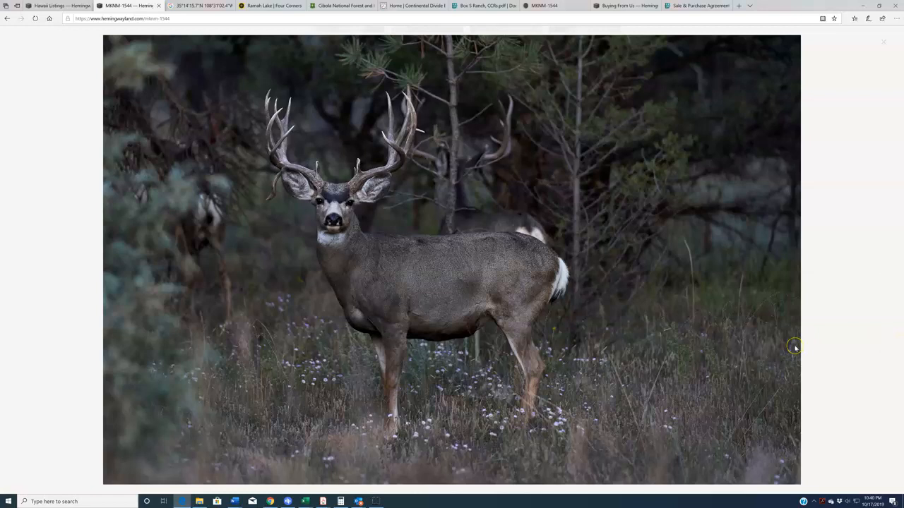
pyautogui.moveTo(327, 196)
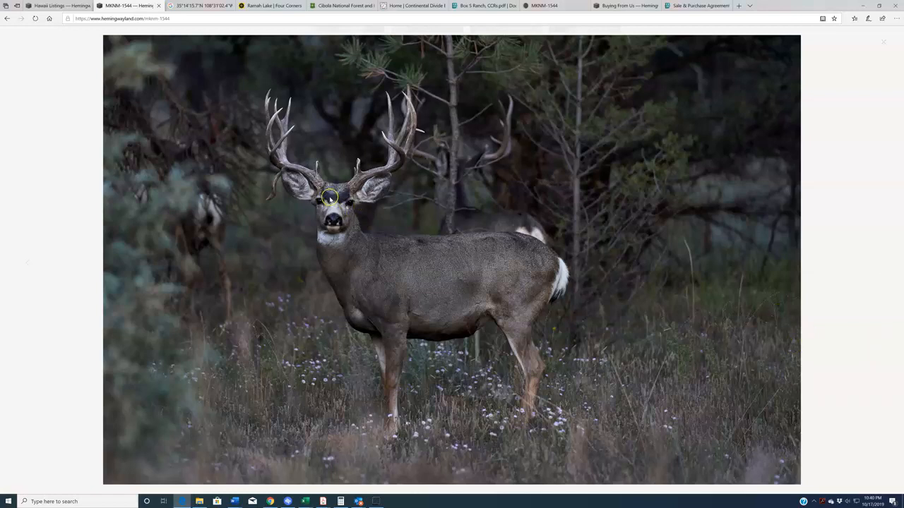
pyautogui.moveTo(325, 192)
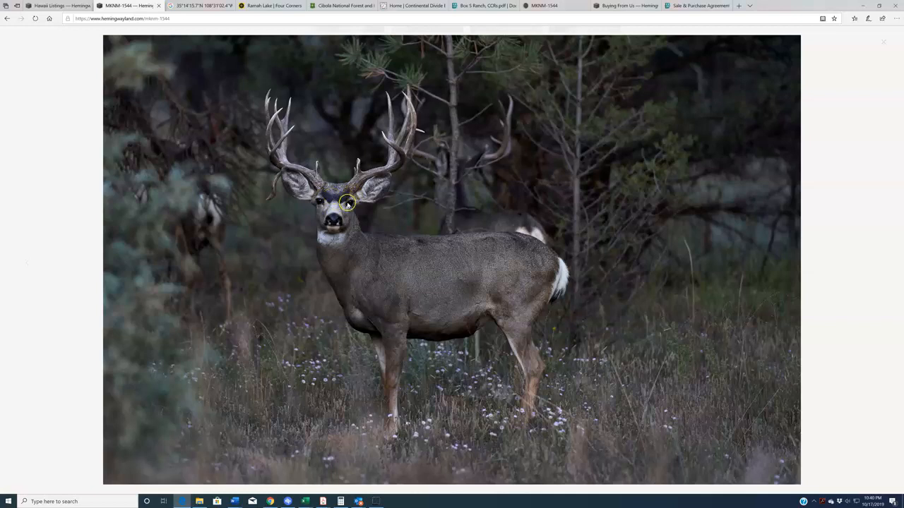
pyautogui.moveTo(897, 51)
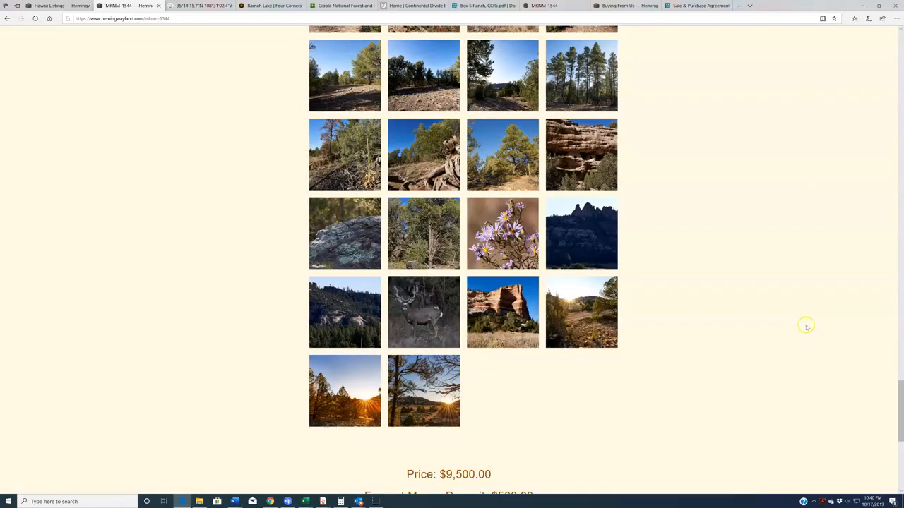
# Review the listing's $9,500.00 price, $500.00 deposit and details table, then reach the Ramah Lake guide.
pyautogui.scroll(-3)
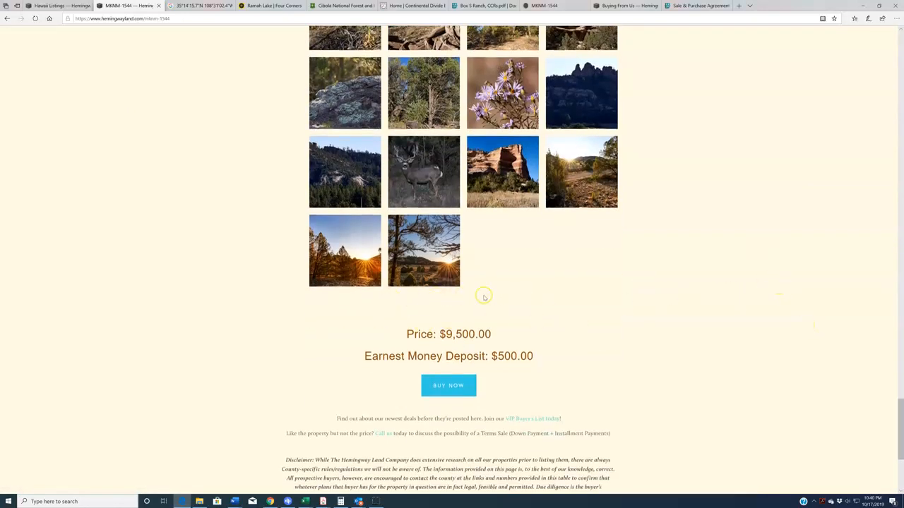
pyautogui.moveTo(833, 299)
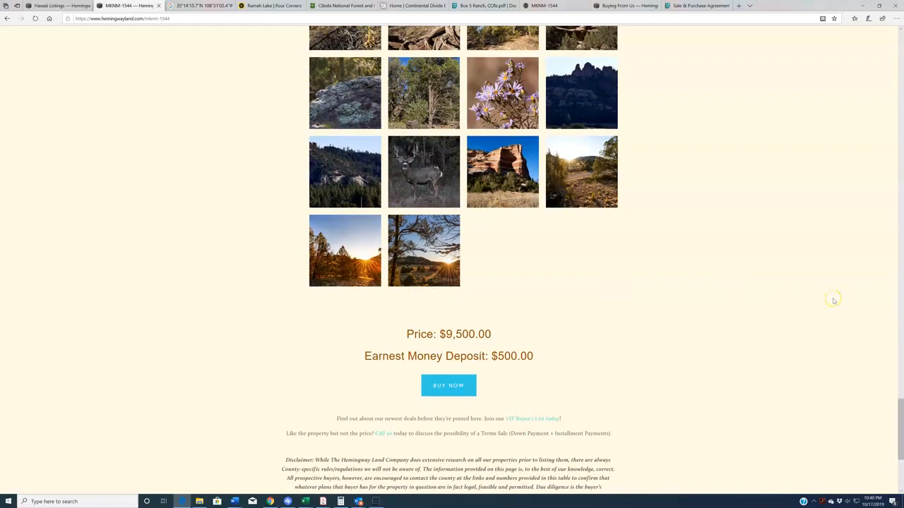
pyautogui.moveTo(356, 271)
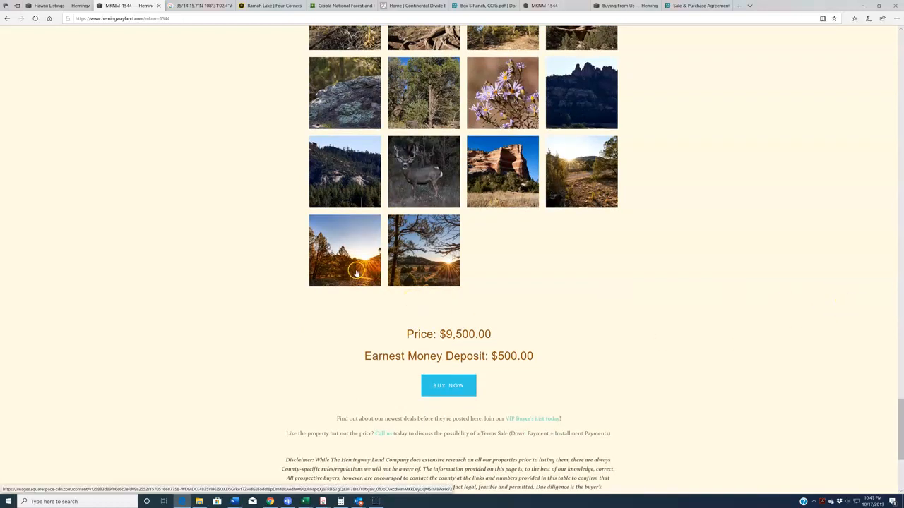
pyautogui.click(344, 252)
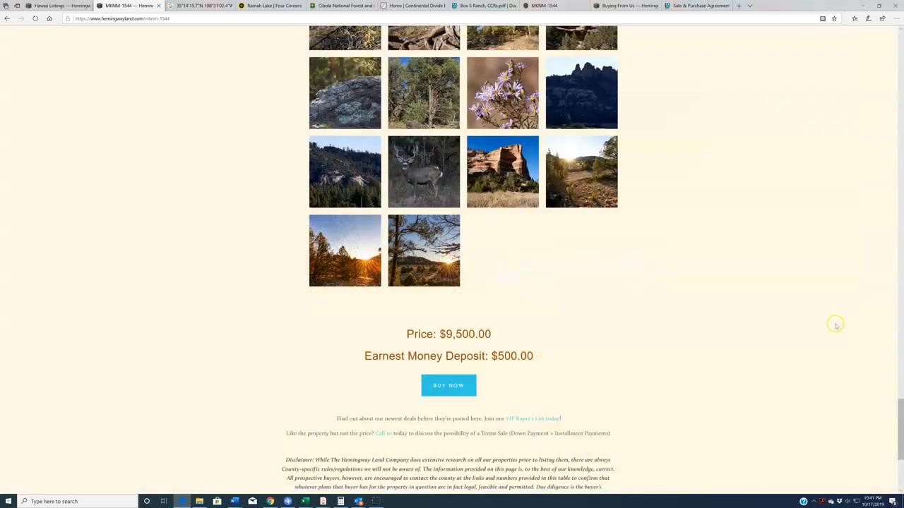
pyautogui.scroll(3)
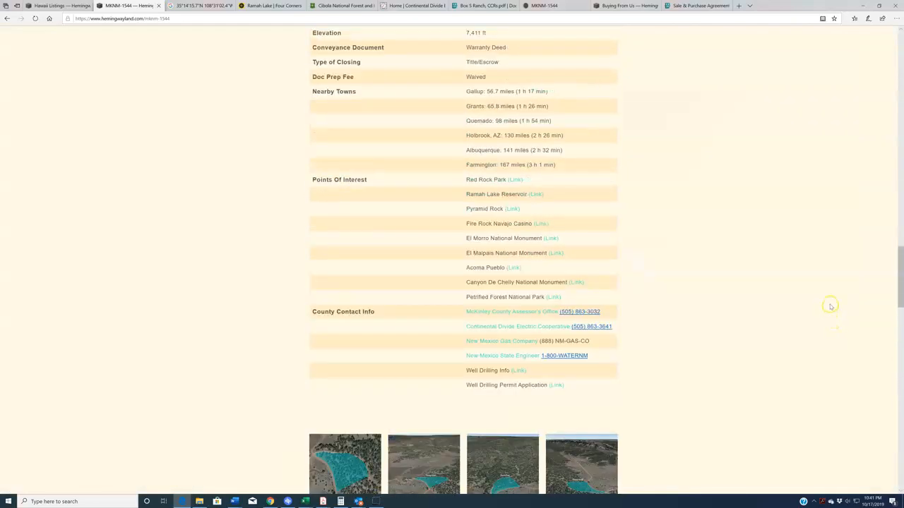
pyautogui.scroll(3)
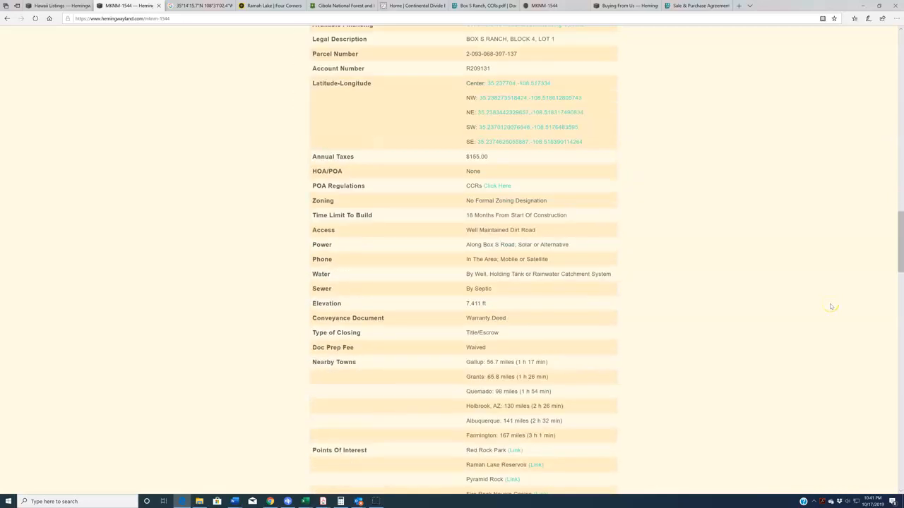
pyautogui.scroll(-3)
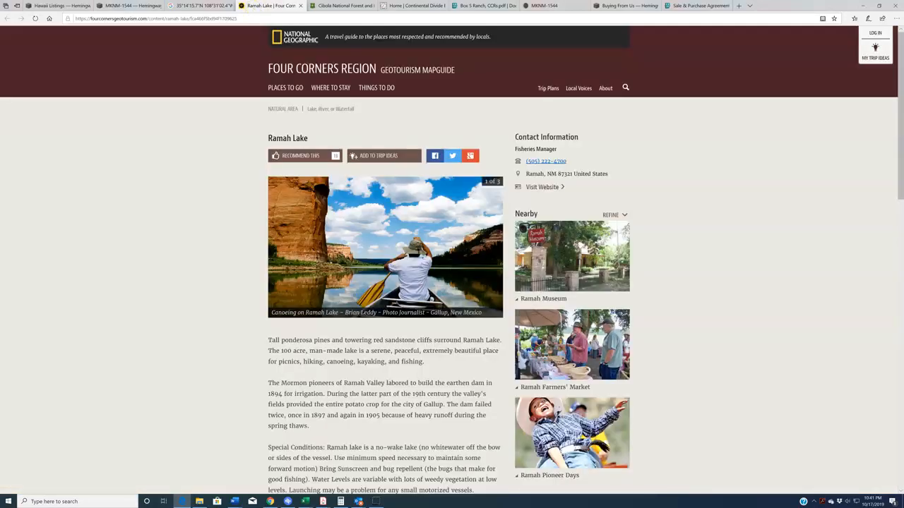
# Browse the Cibola National Forest USDA page and return to the MNNM-1544 listing.
pyautogui.click(342, 5)
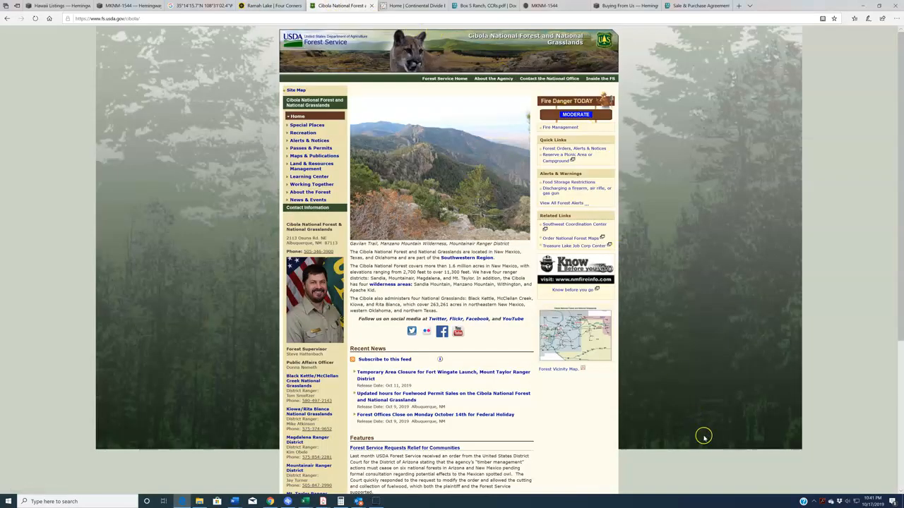
pyautogui.moveTo(517, 418)
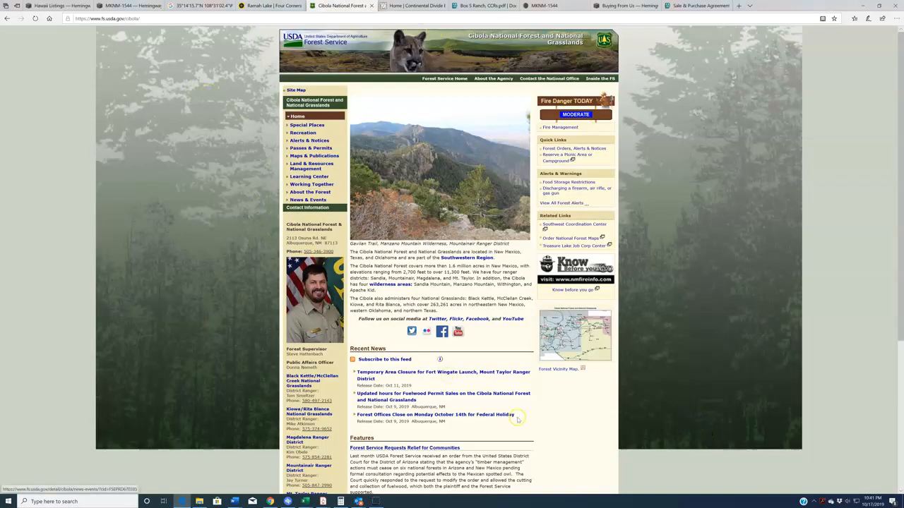
pyautogui.moveTo(760, 396)
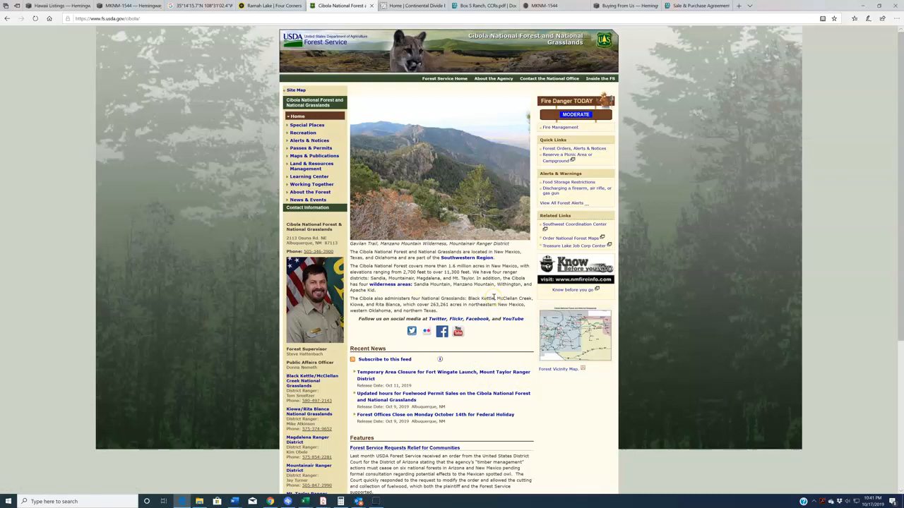
pyautogui.scroll(-3)
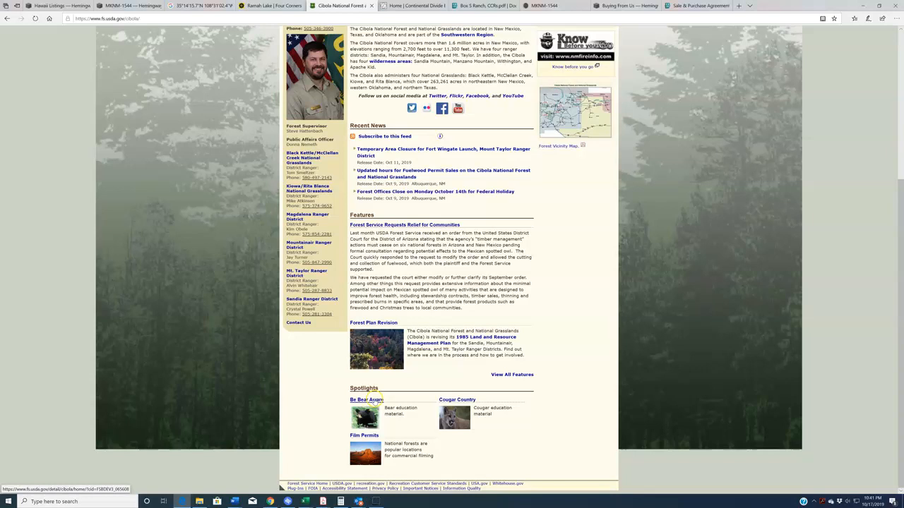
pyautogui.scroll(3)
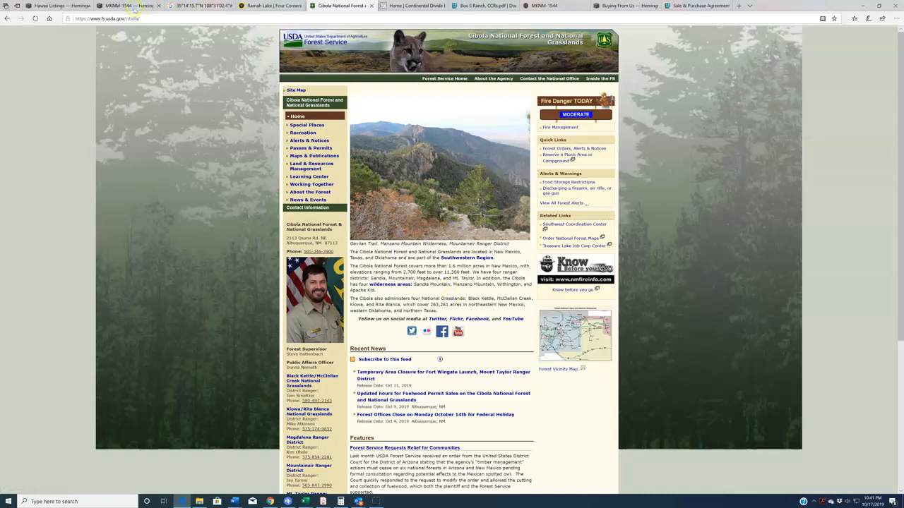
pyautogui.click(126, 5)
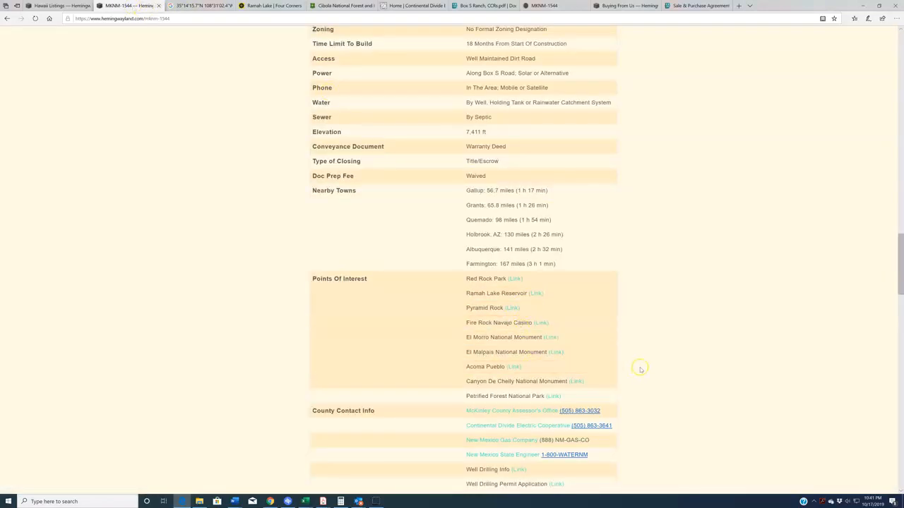
pyautogui.moveTo(773, 368)
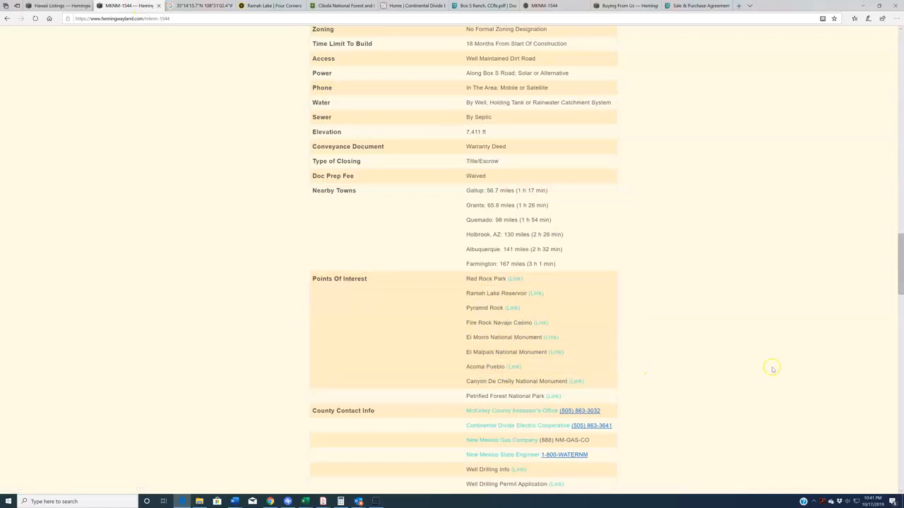
pyautogui.moveTo(768, 367)
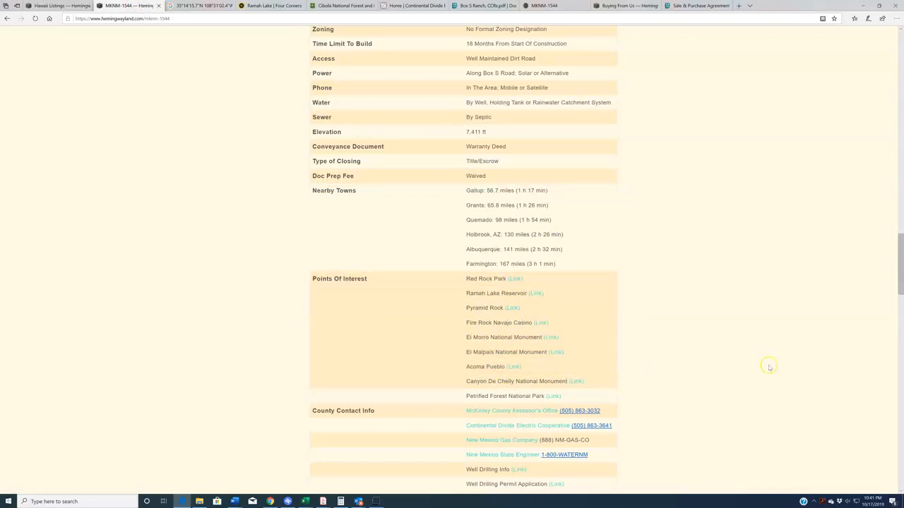
# Scroll the listing down to the County Contact Info with the Continental Divide Electric Cooperative link.
pyautogui.scroll(-3)
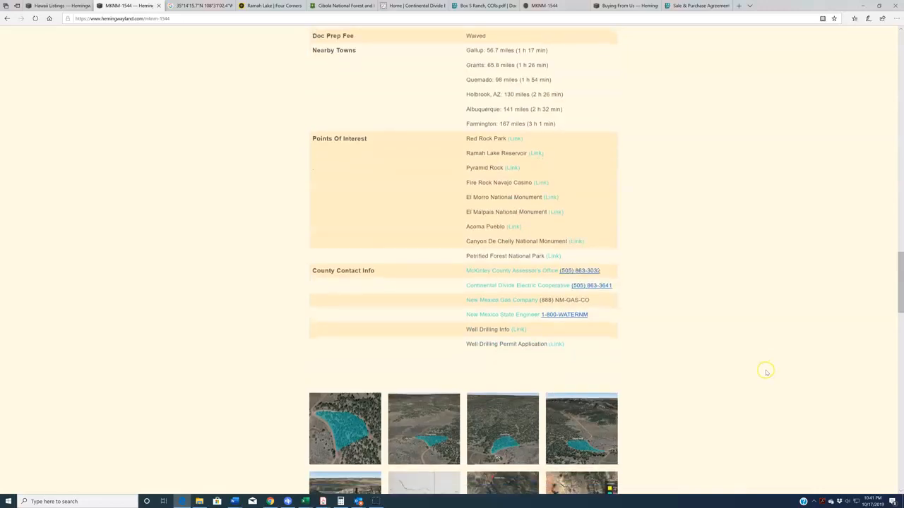
pyautogui.moveTo(766, 370)
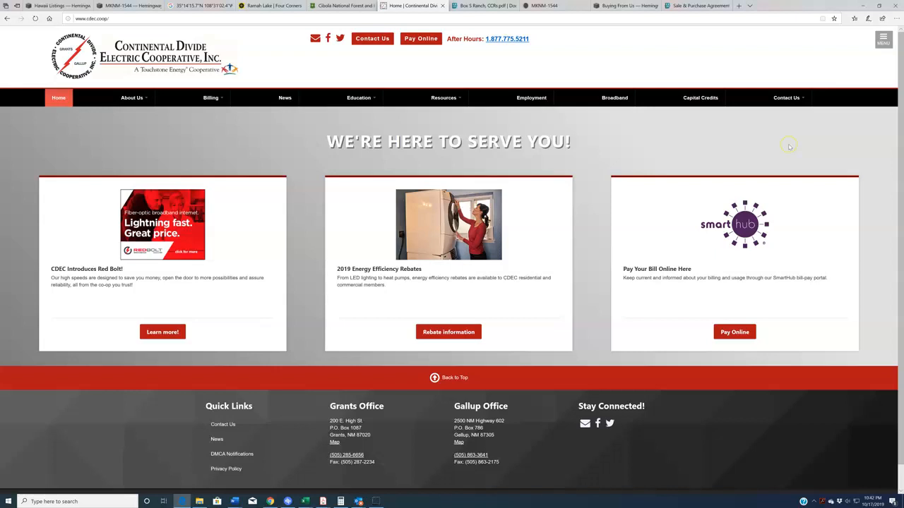
pyautogui.moveTo(788, 145)
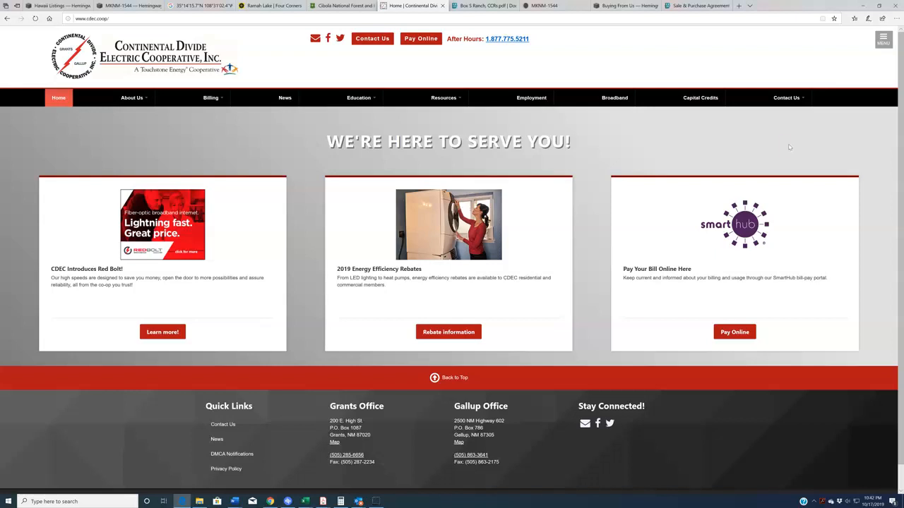
# Leave the CDEC home page and return to the land listing.
pyautogui.click(127, 6)
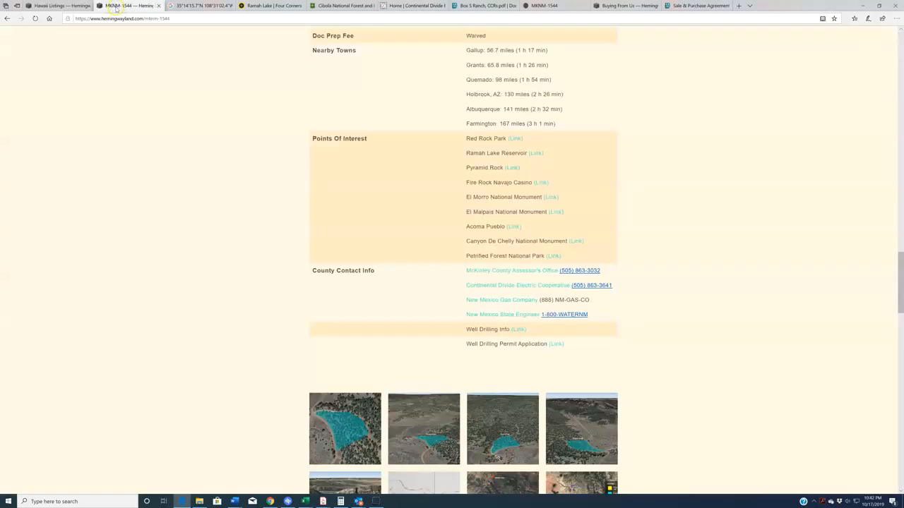
pyautogui.scroll(3)
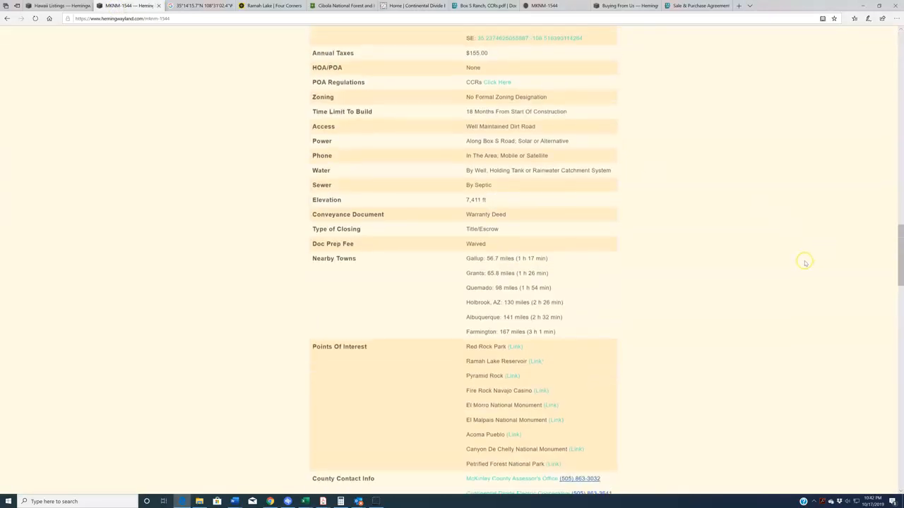
pyautogui.scroll(3)
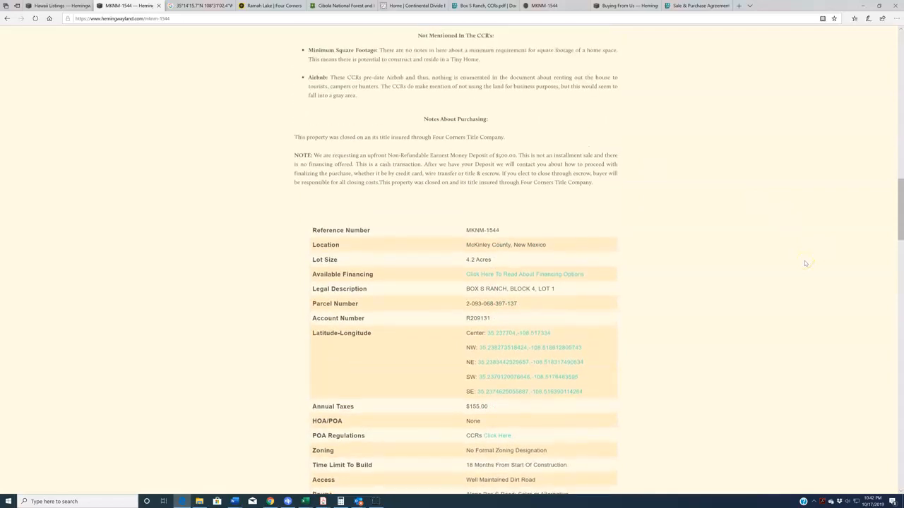
pyautogui.moveTo(844, 274)
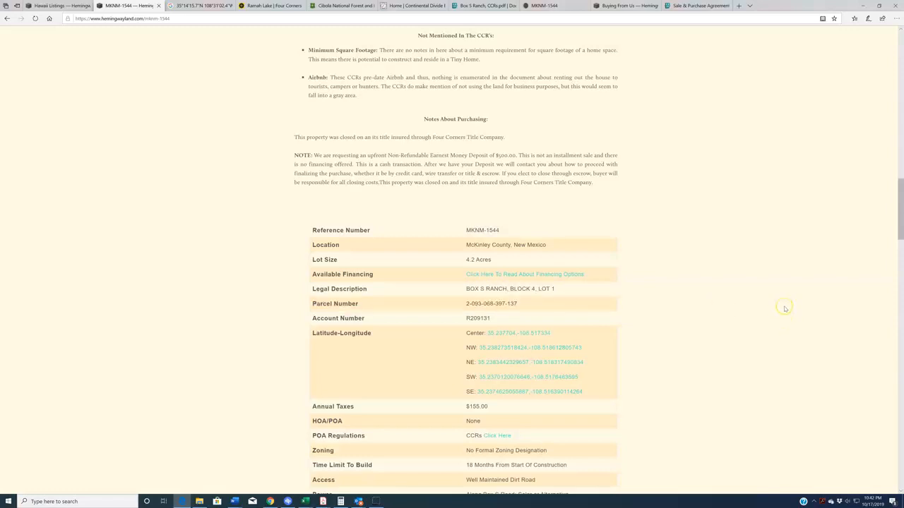
pyautogui.moveTo(848, 352)
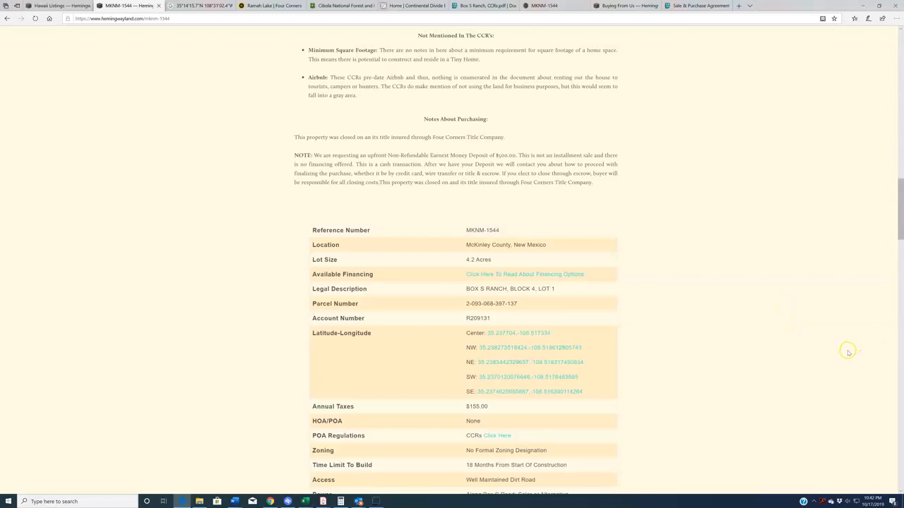
pyautogui.scroll(-3)
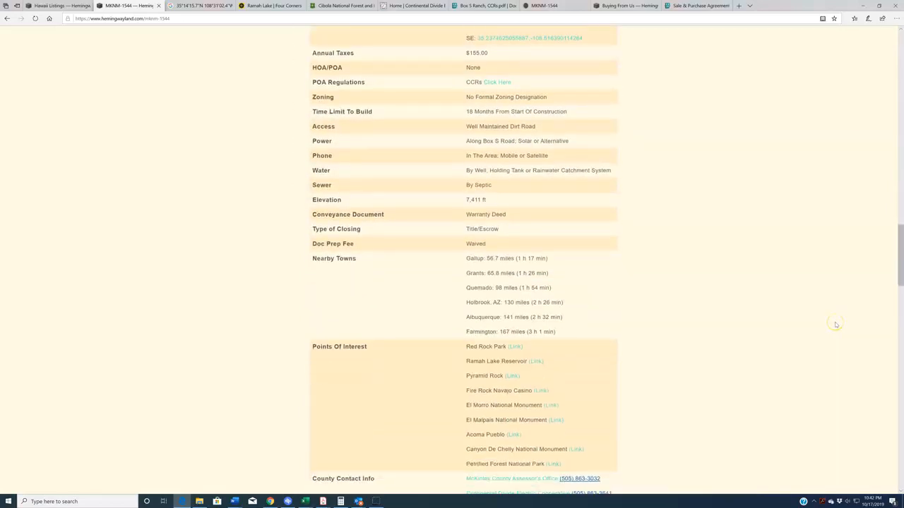
pyautogui.scroll(-3)
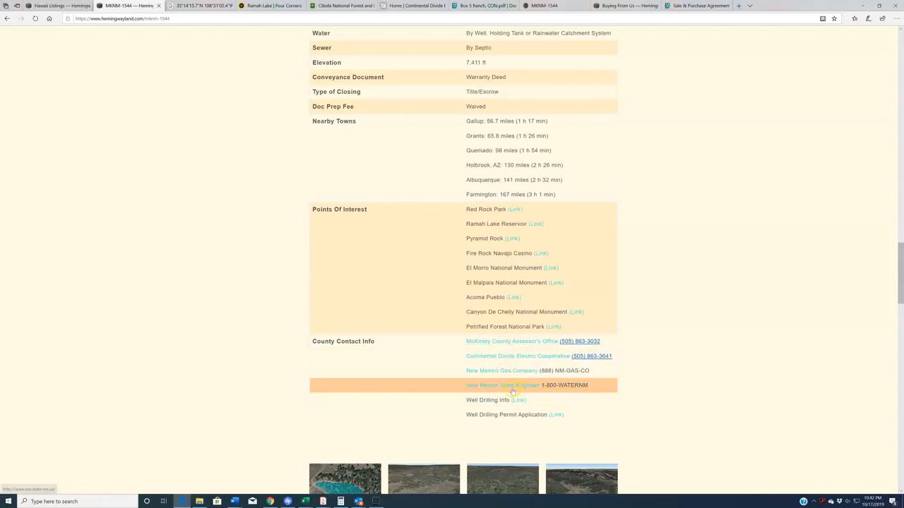
pyautogui.moveTo(785, 384)
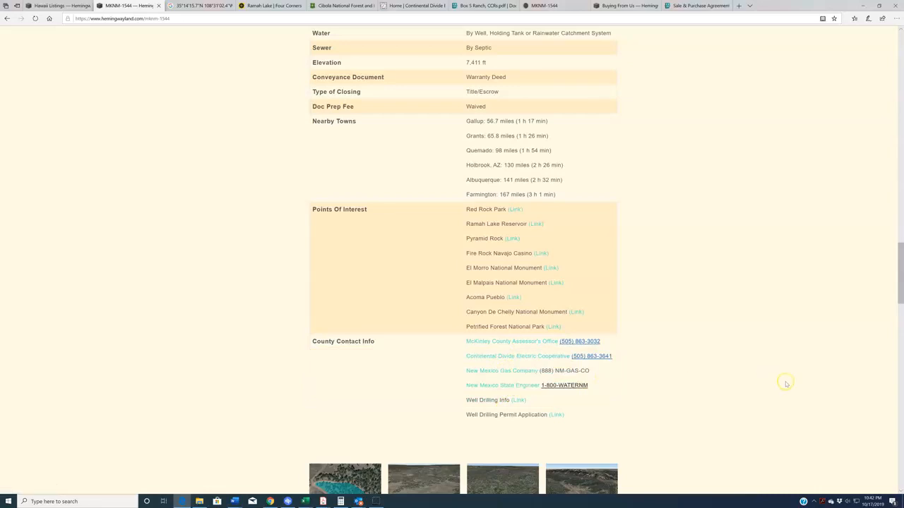
pyautogui.moveTo(785, 379)
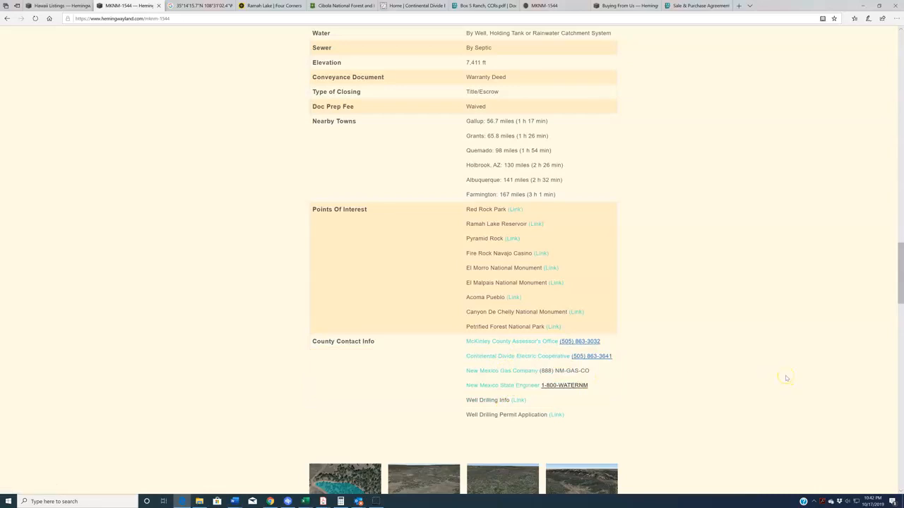
pyautogui.scroll(3)
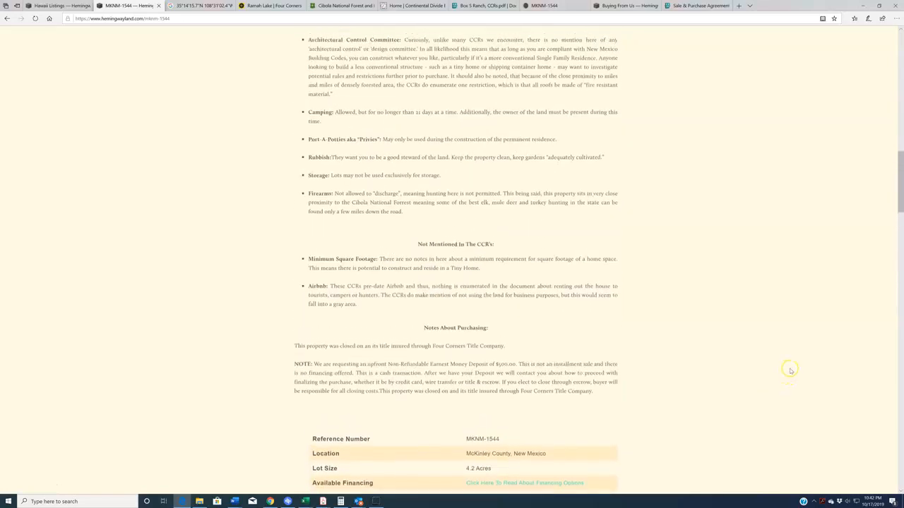
pyautogui.scroll(3)
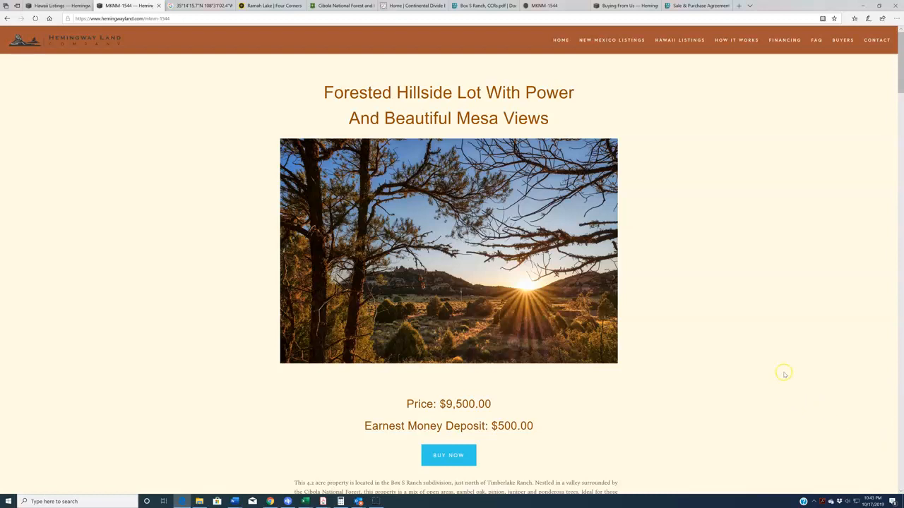
pyautogui.moveTo(782, 374)
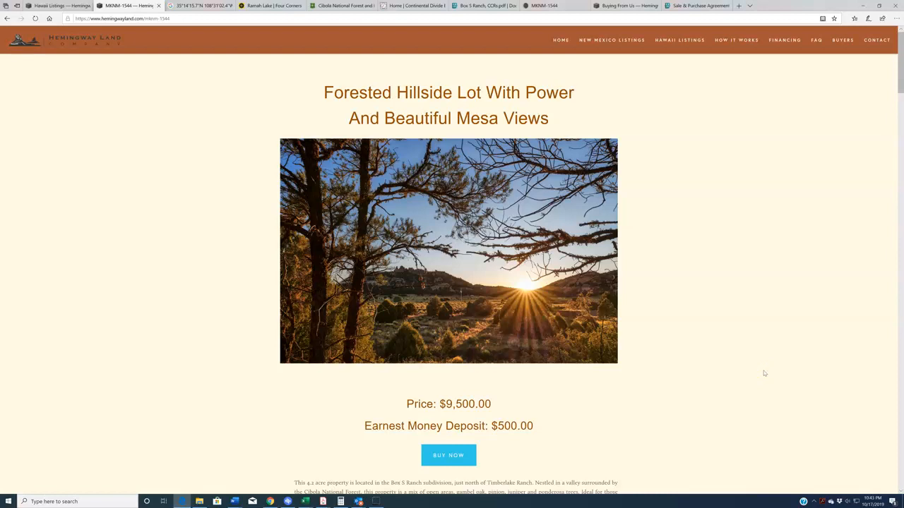
pyautogui.moveTo(762, 355)
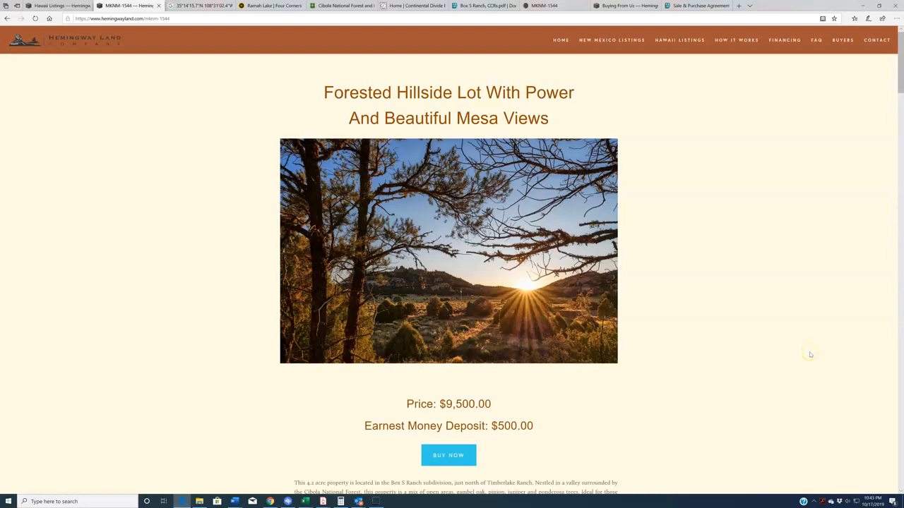
pyautogui.scroll(-3)
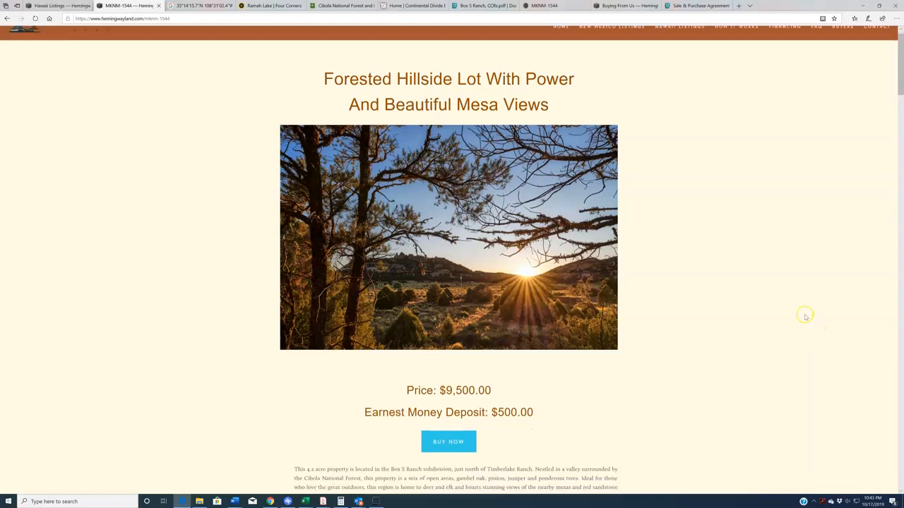
pyautogui.scroll(-3)
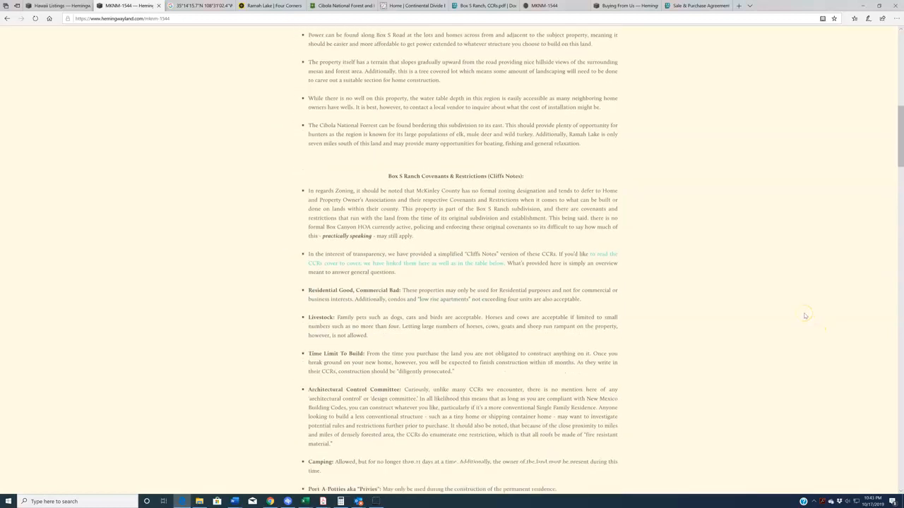
pyautogui.scroll(-3)
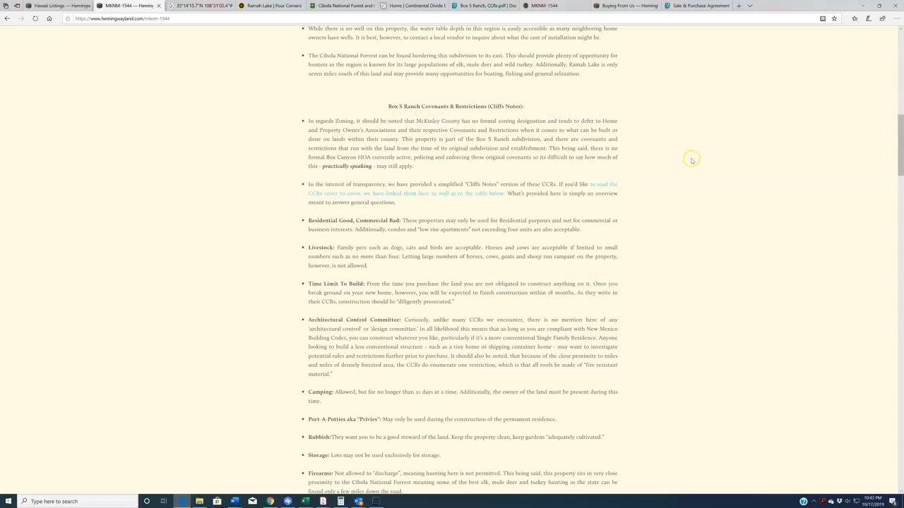
pyautogui.moveTo(748, 268)
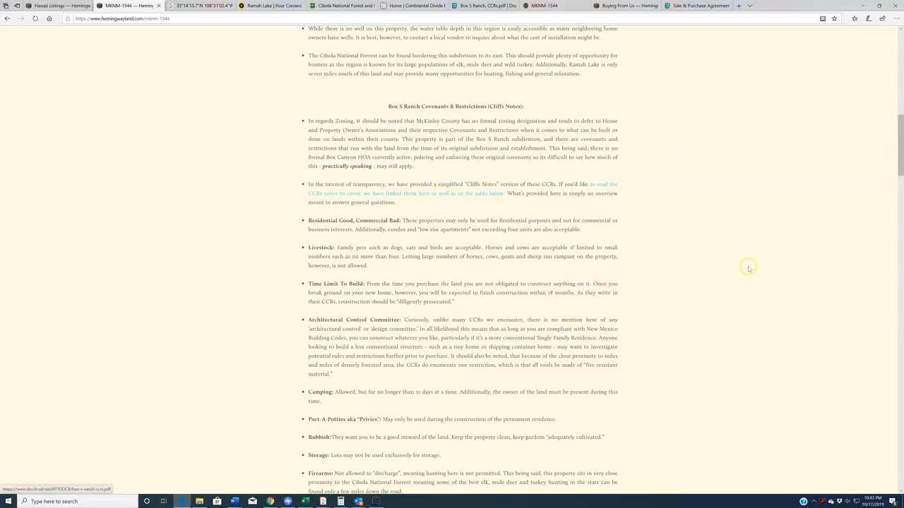
pyautogui.scroll(3)
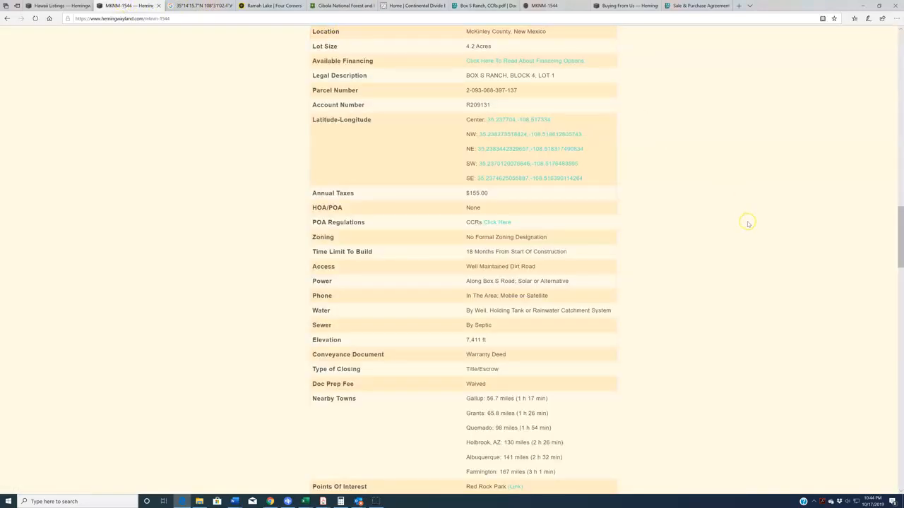
pyautogui.scroll(-3)
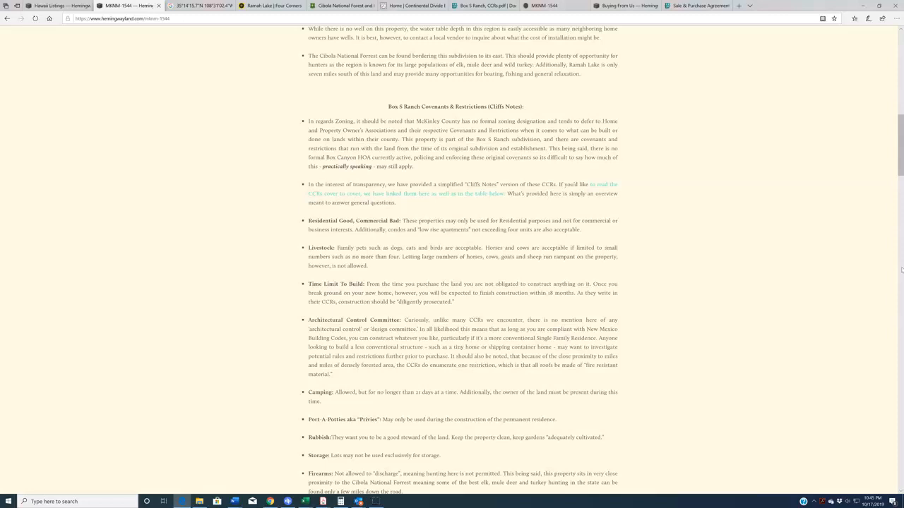
pyautogui.moveTo(675, 175)
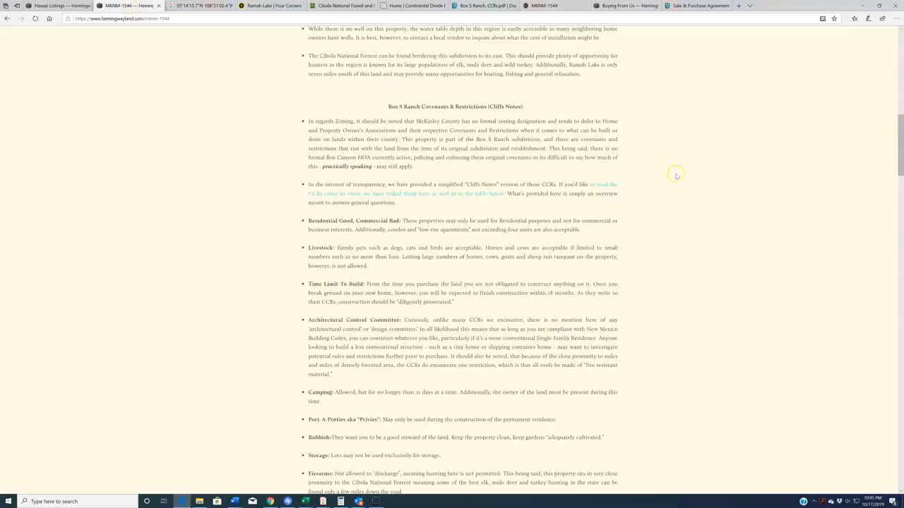
pyautogui.moveTo(728, 231)
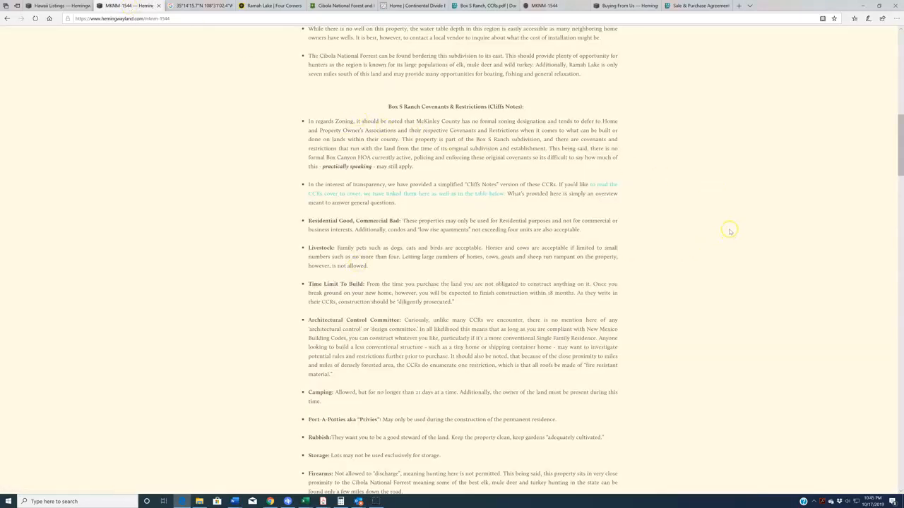
pyautogui.scroll(-3)
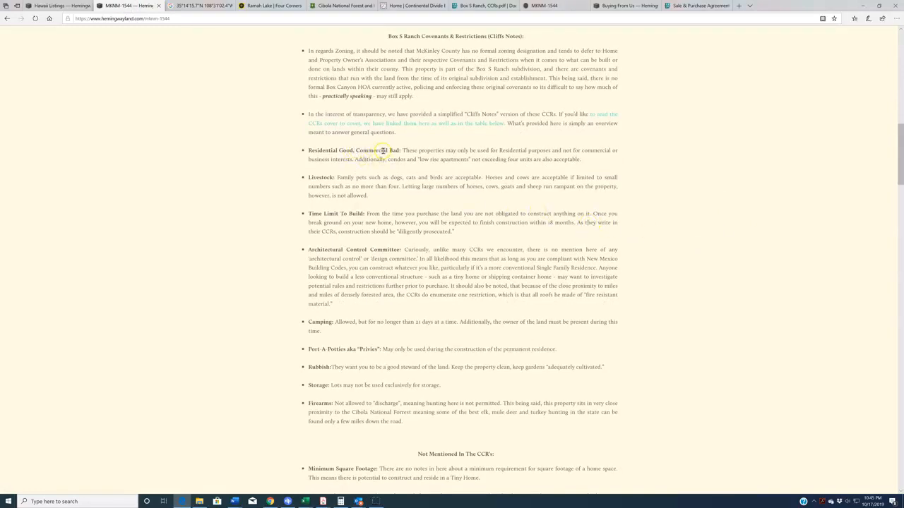
pyautogui.moveTo(802, 193)
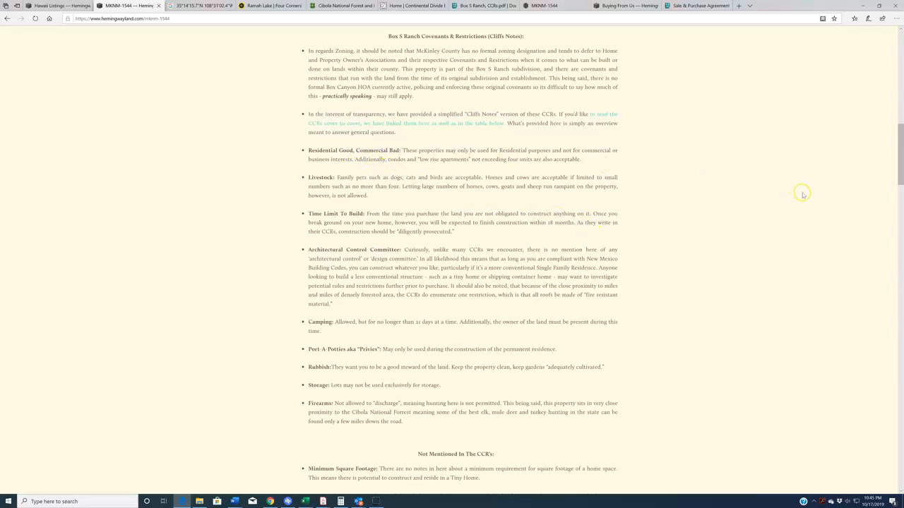
pyautogui.moveTo(514, 193)
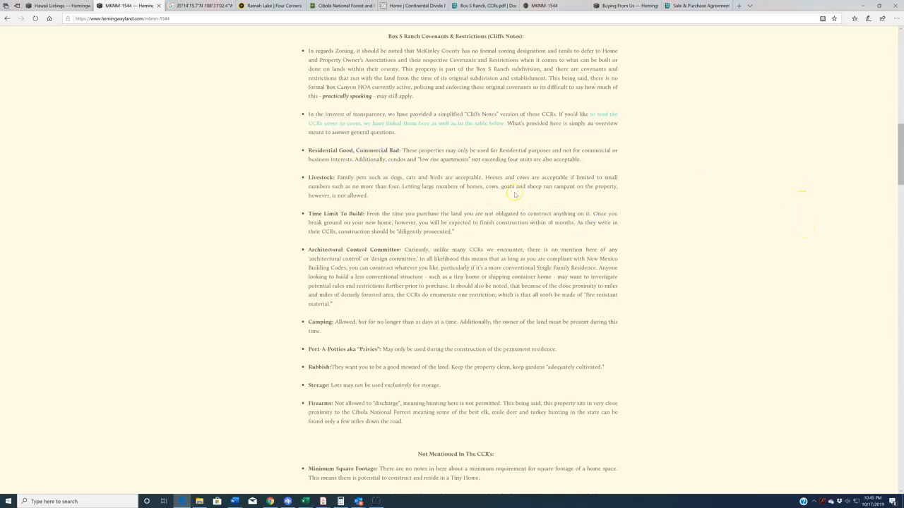
pyautogui.moveTo(370, 182)
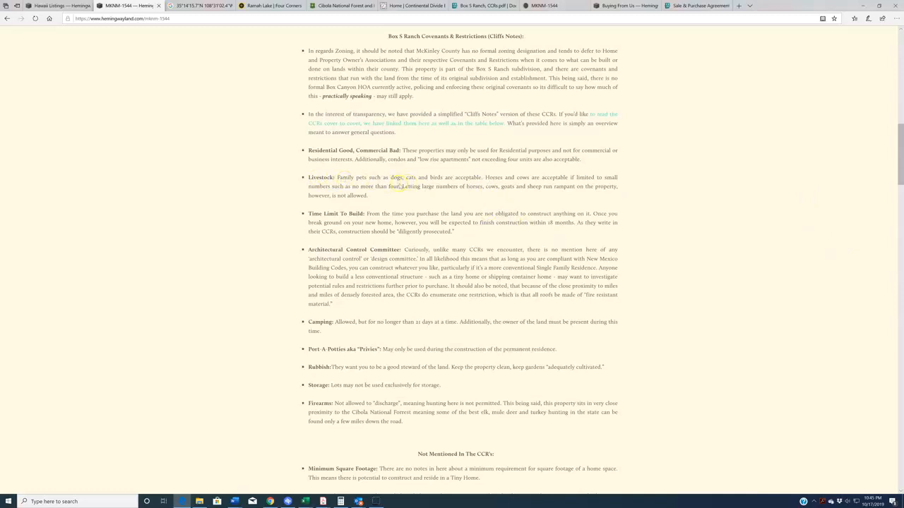
pyautogui.moveTo(795, 243)
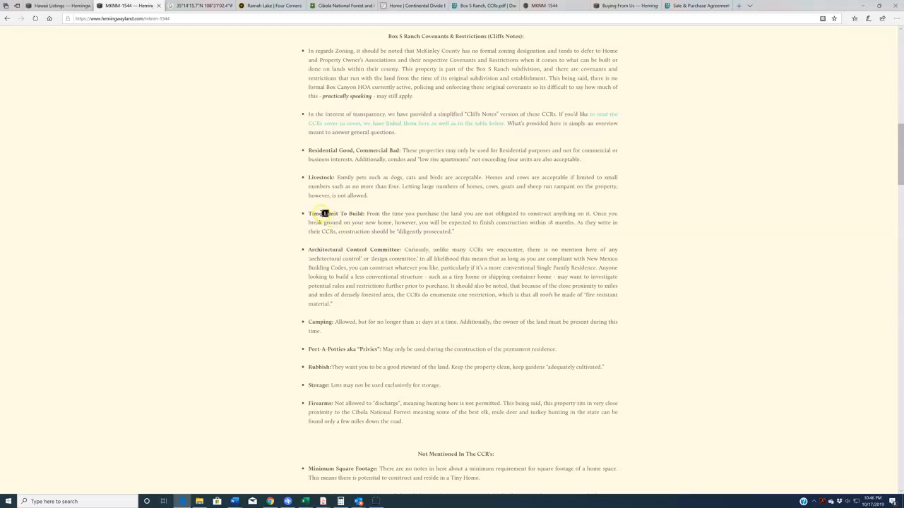
pyautogui.moveTo(732, 264)
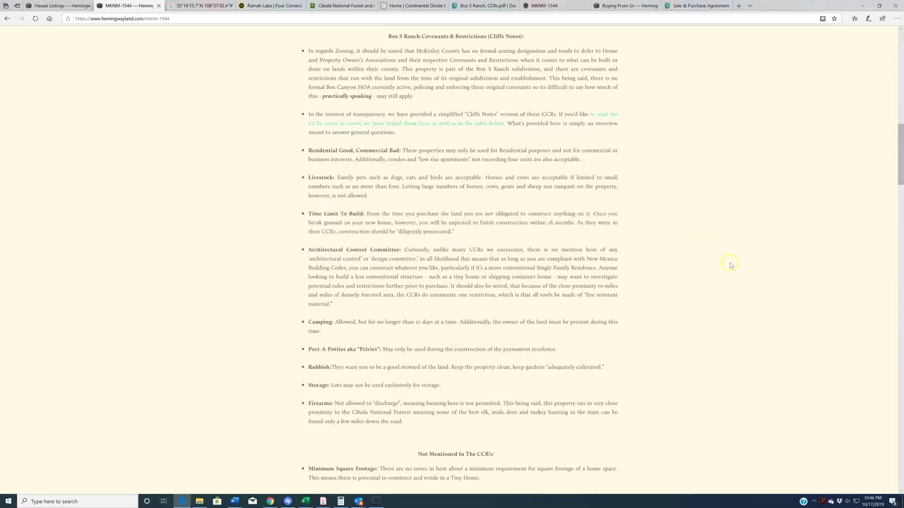
pyautogui.moveTo(774, 281)
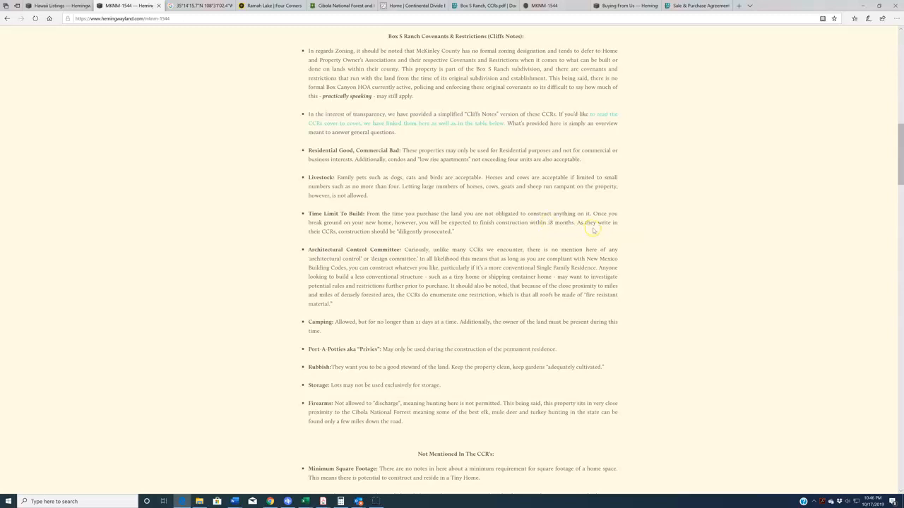
pyautogui.moveTo(401, 234)
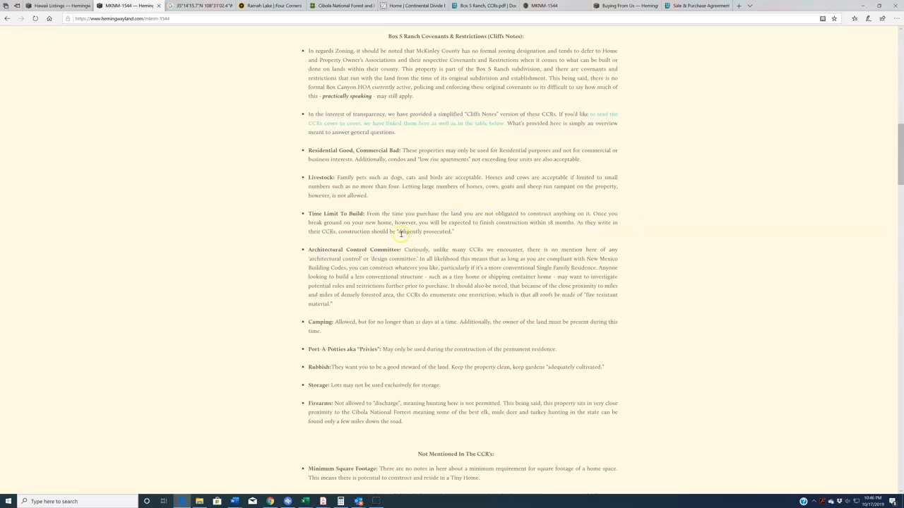
pyautogui.doubleClick(424, 231)
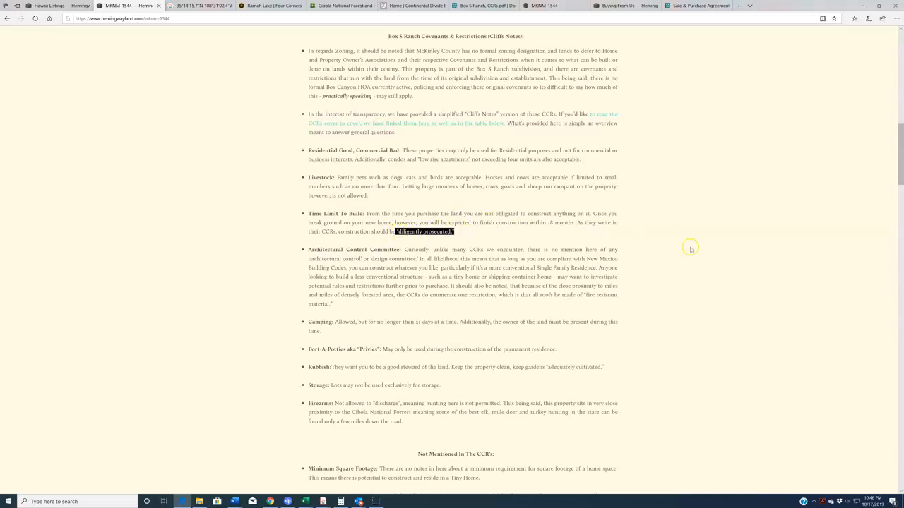
pyautogui.moveTo(704, 250)
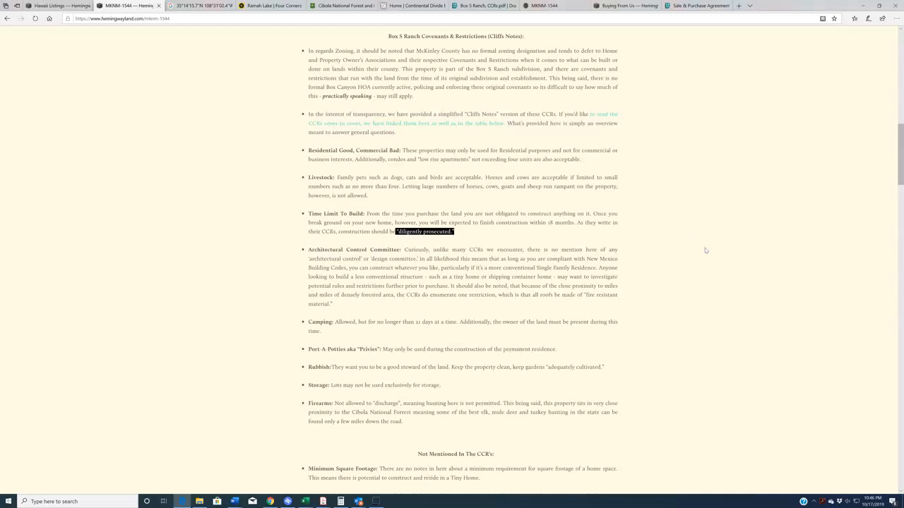
pyautogui.click(700, 249)
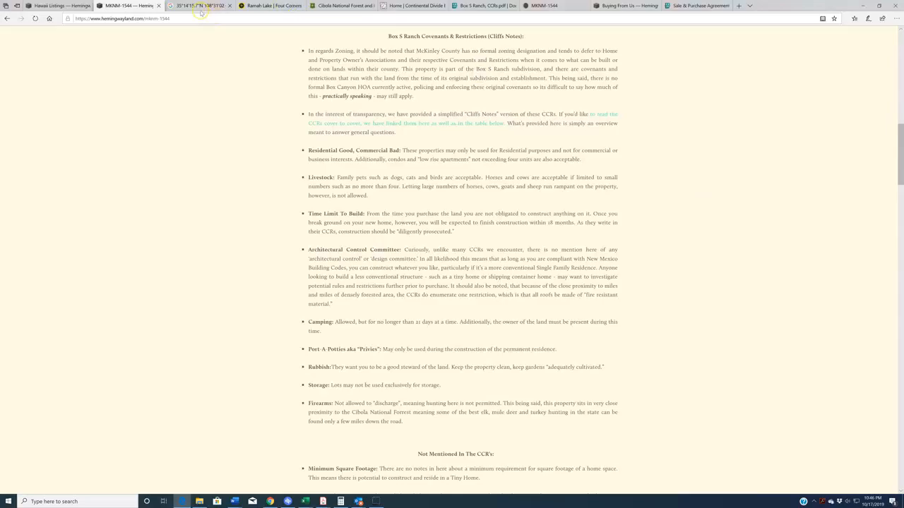
# Show the parcel's coordinates in Google Maps, toggling Map view then back to Satellite imagery.
pyautogui.click(197, 5)
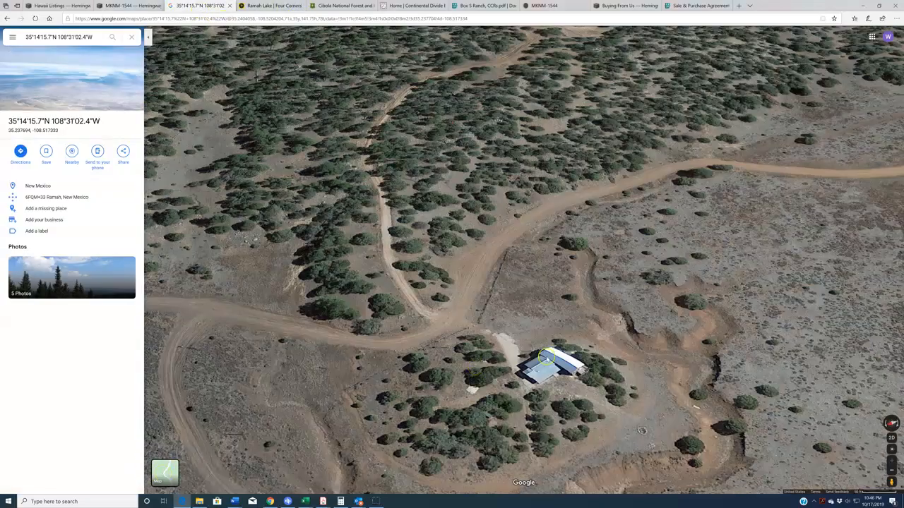
pyautogui.click(164, 473)
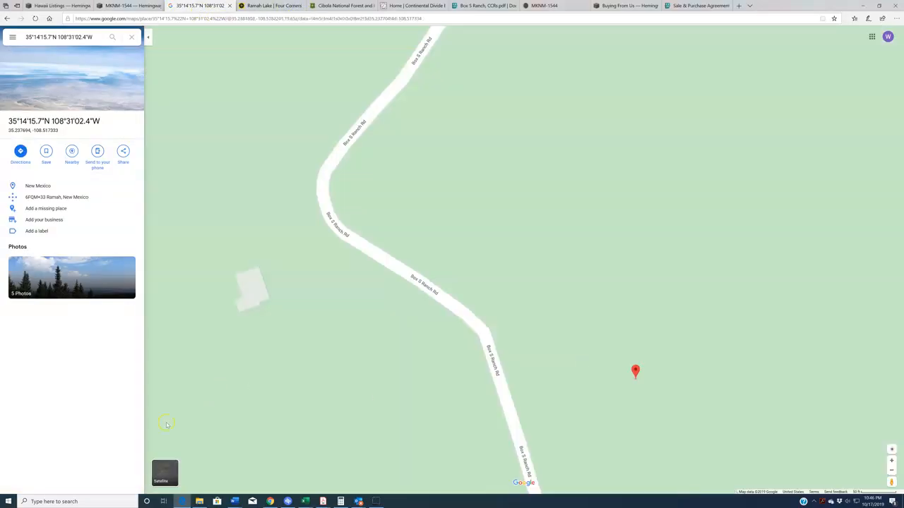
pyautogui.click(164, 471)
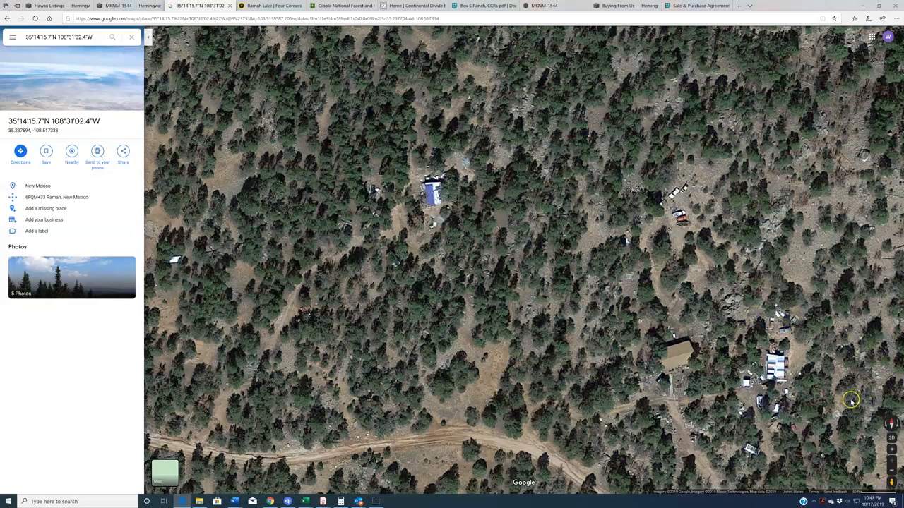
pyautogui.moveTo(850, 401)
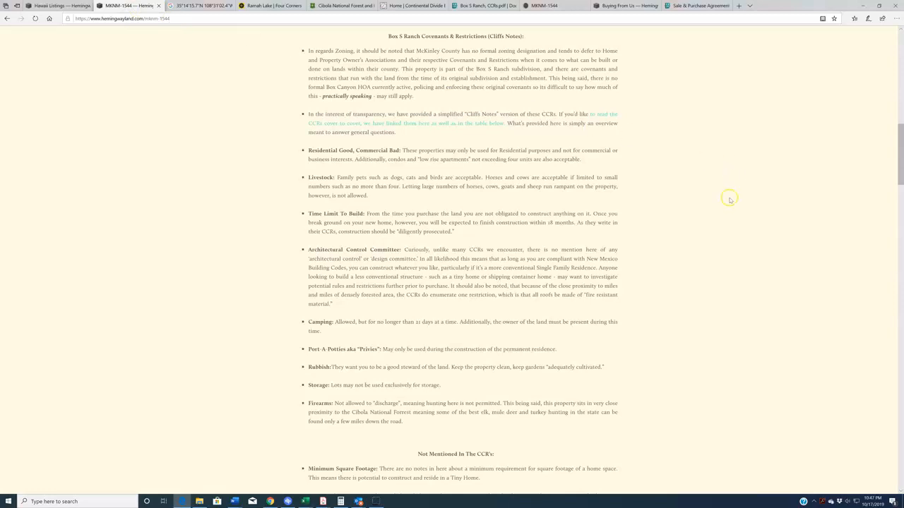
pyautogui.moveTo(714, 229)
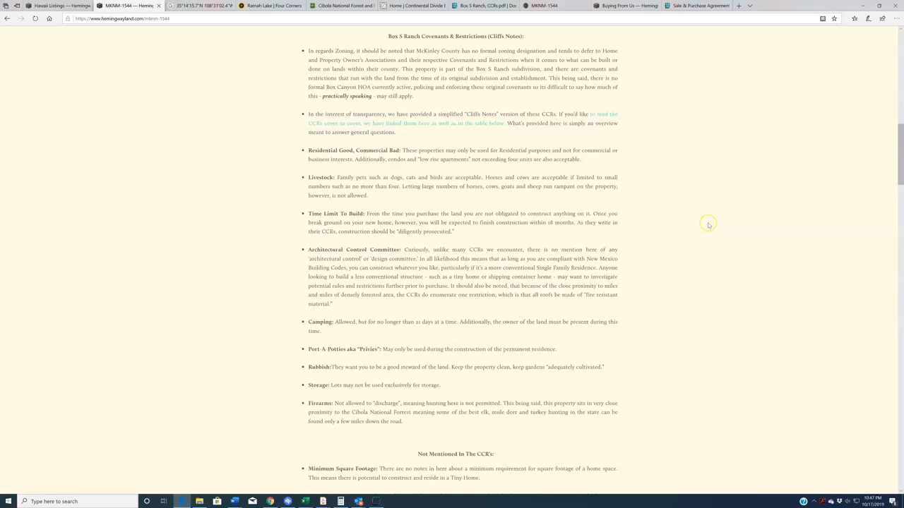
# Scroll the CC&R notes down to the Airbnb rental note and 'Notes About Purchasing'.
pyautogui.scroll(-3)
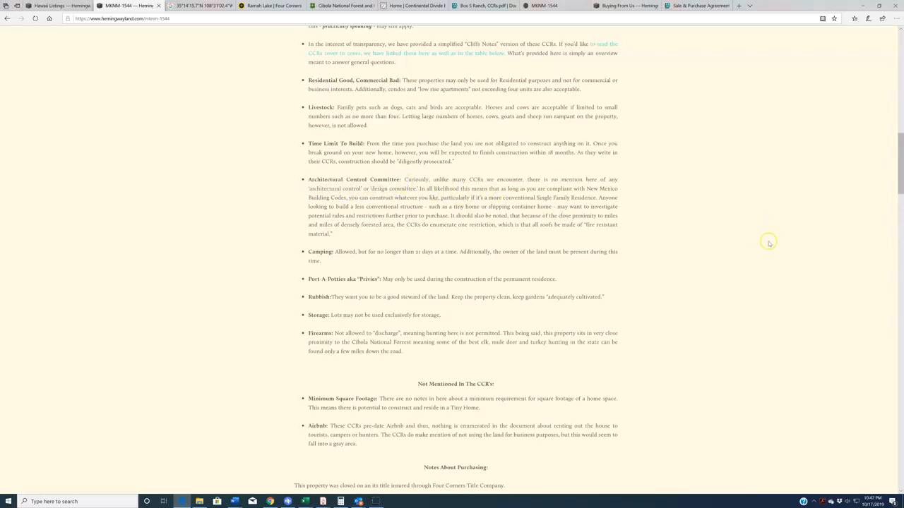
pyautogui.moveTo(774, 224)
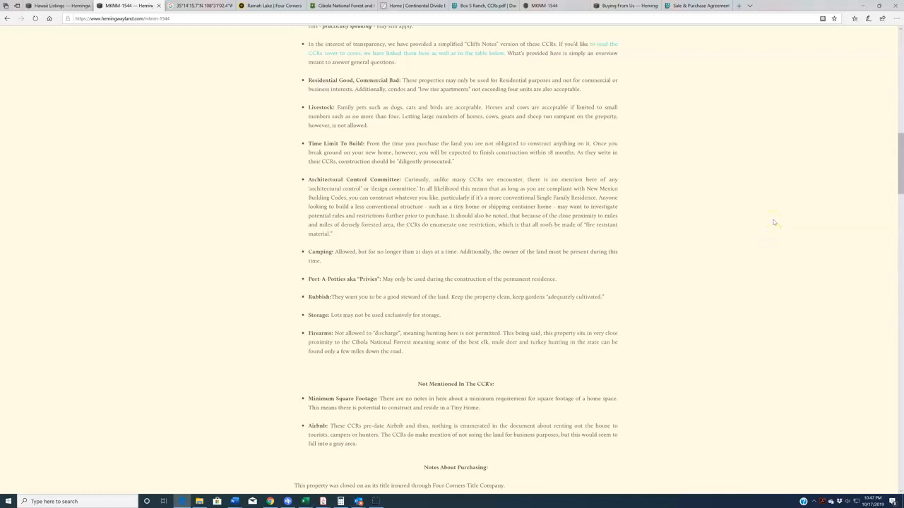
pyautogui.moveTo(762, 228)
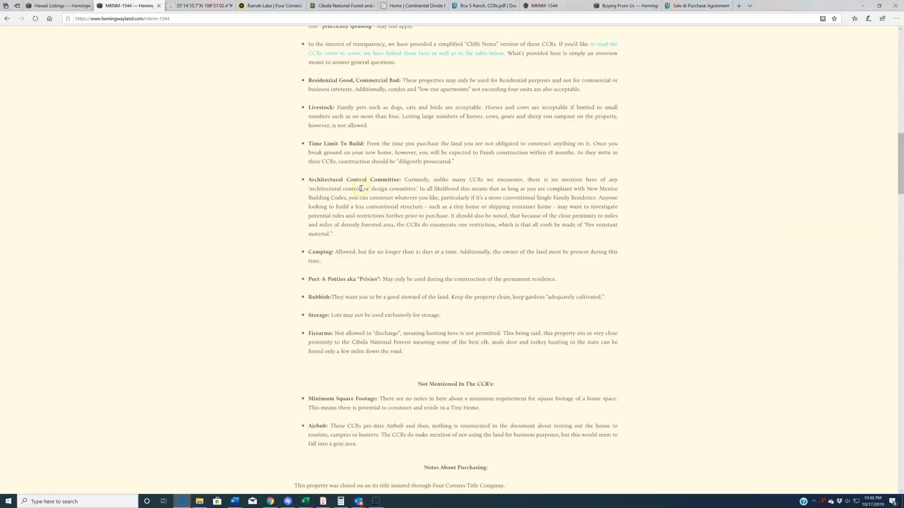
pyautogui.doubleClick(356, 178)
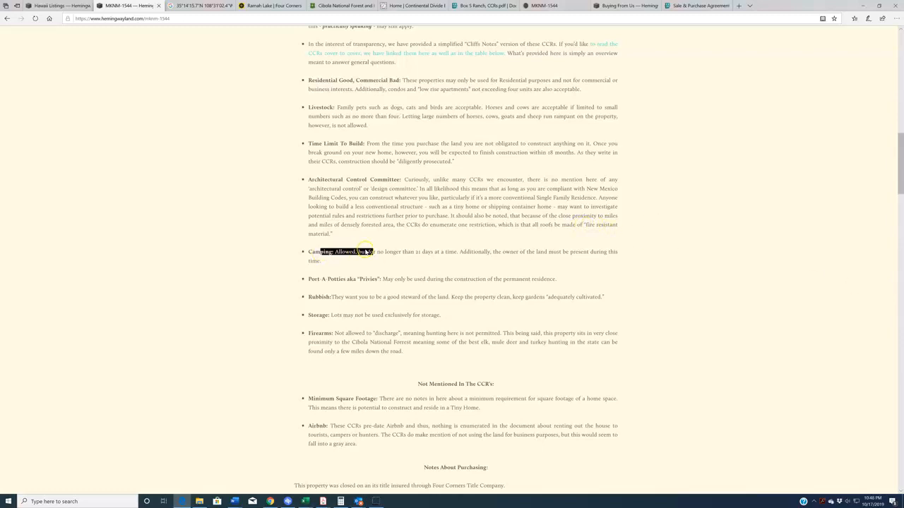
pyautogui.moveTo(353, 251); pyautogui.dragTo(483, 251)
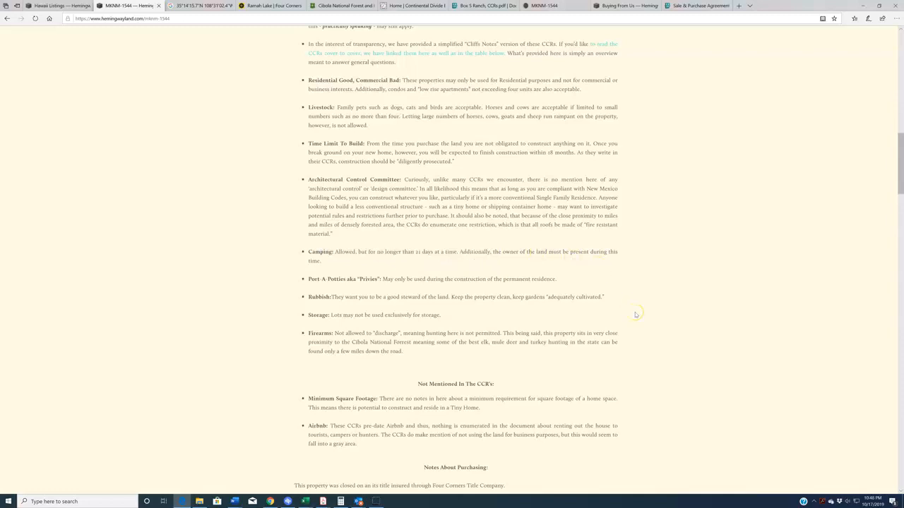
pyautogui.moveTo(627, 315)
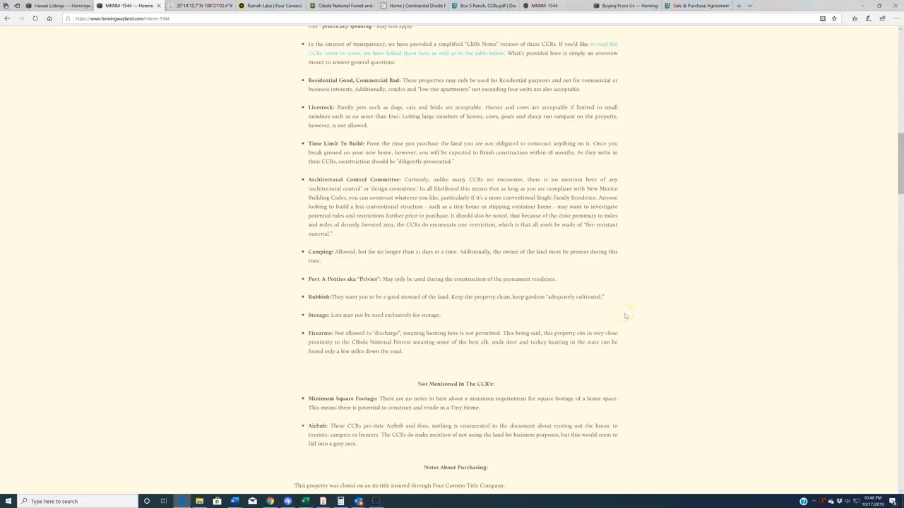
pyautogui.moveTo(410, 293)
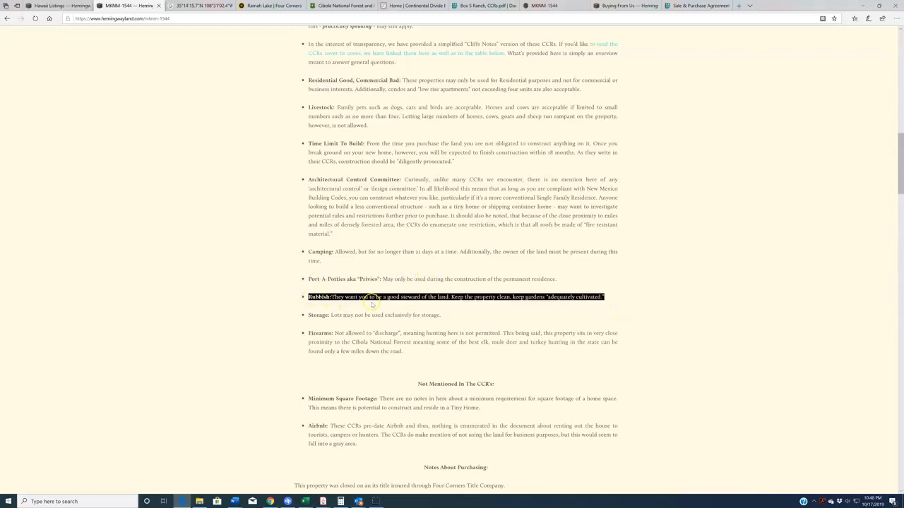
pyautogui.click(399, 305)
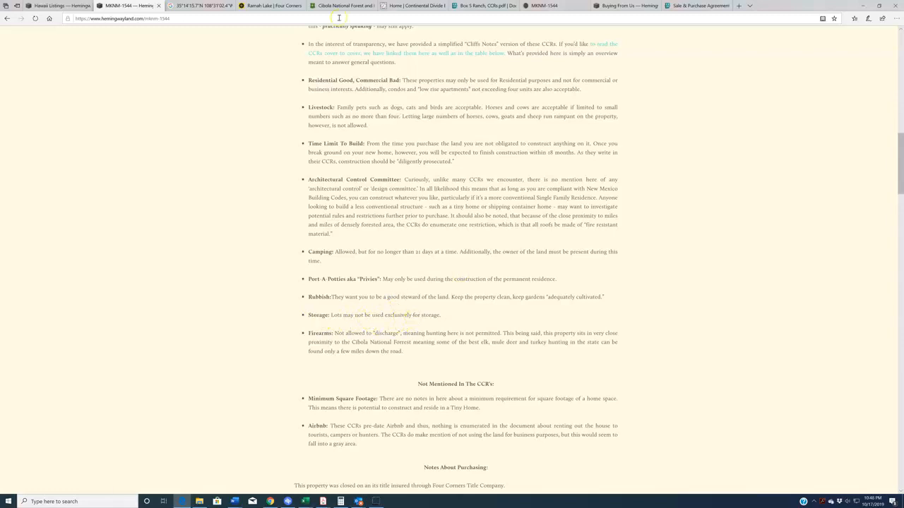
pyautogui.click(200, 6)
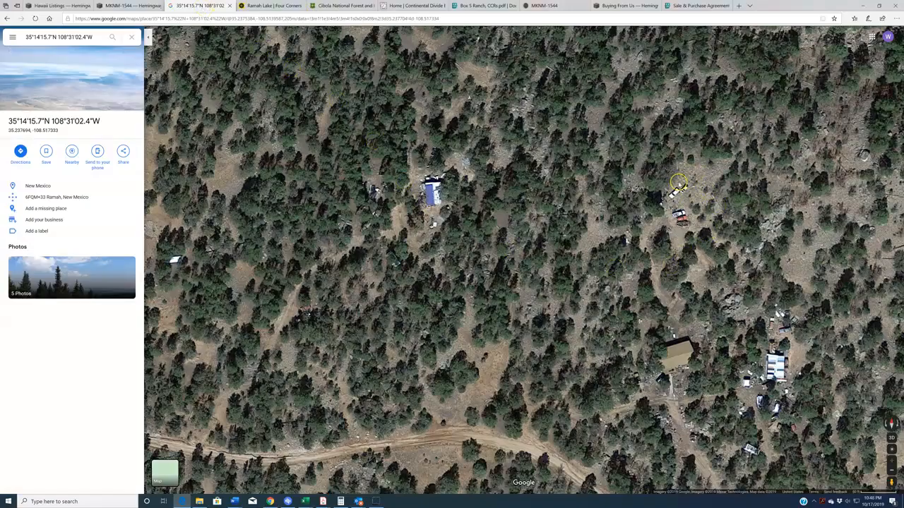
pyautogui.click(127, 6)
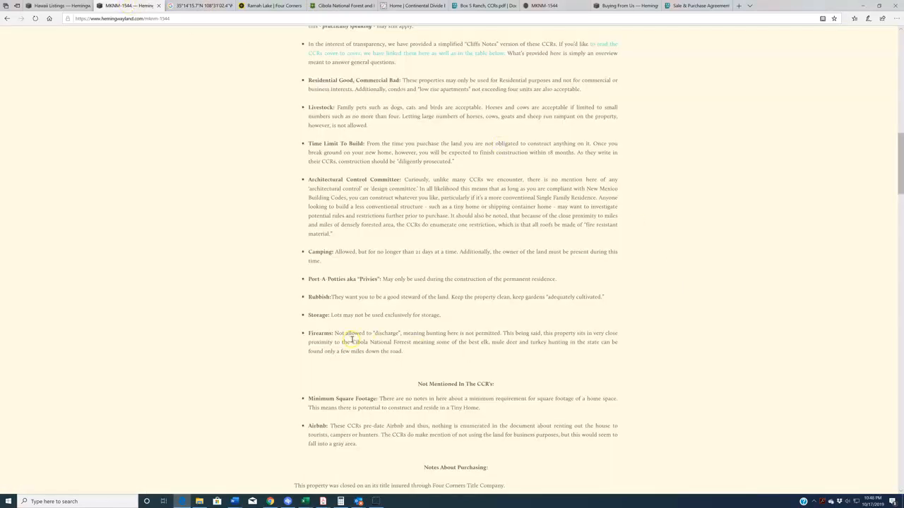
pyautogui.moveTo(802, 330)
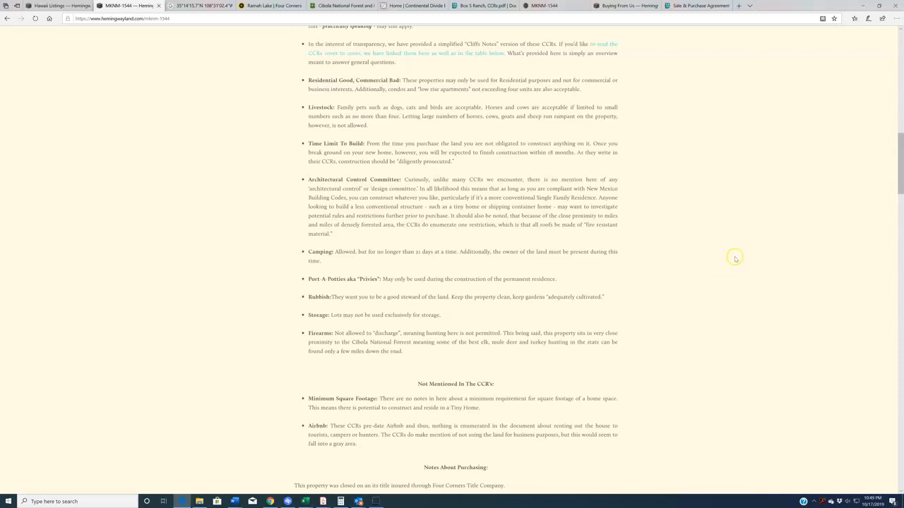
pyautogui.scroll(-3)
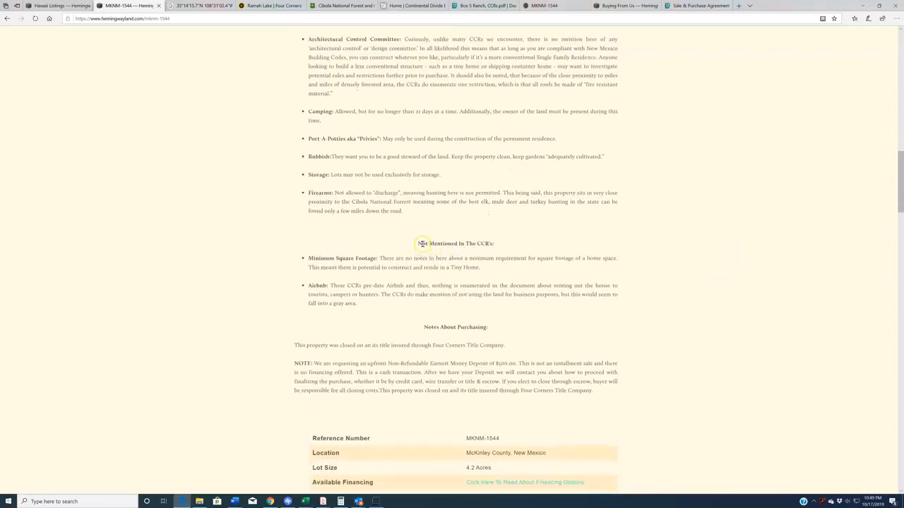
pyautogui.moveTo(799, 251)
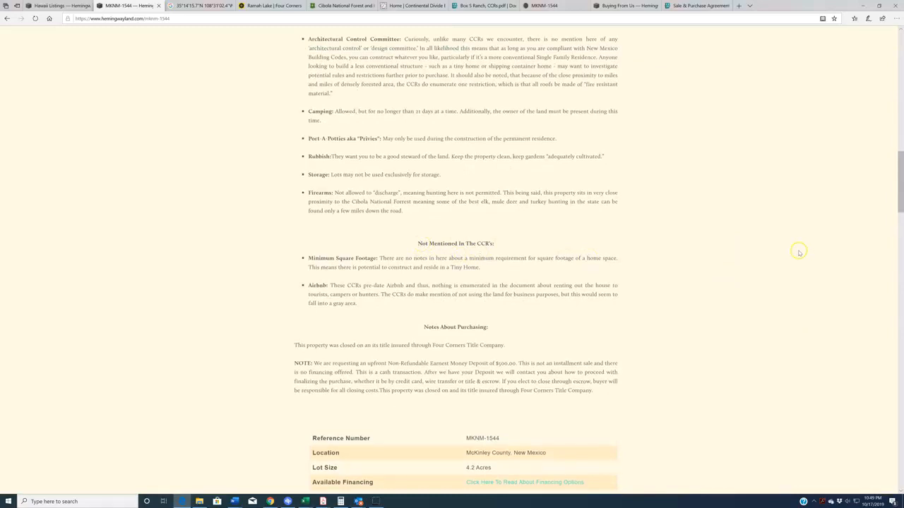
pyautogui.moveTo(577, 235)
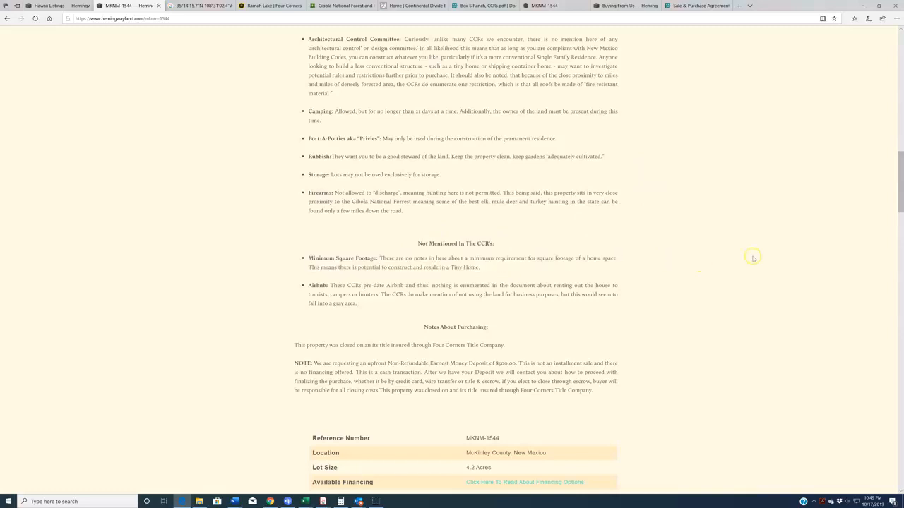
pyautogui.moveTo(751, 243)
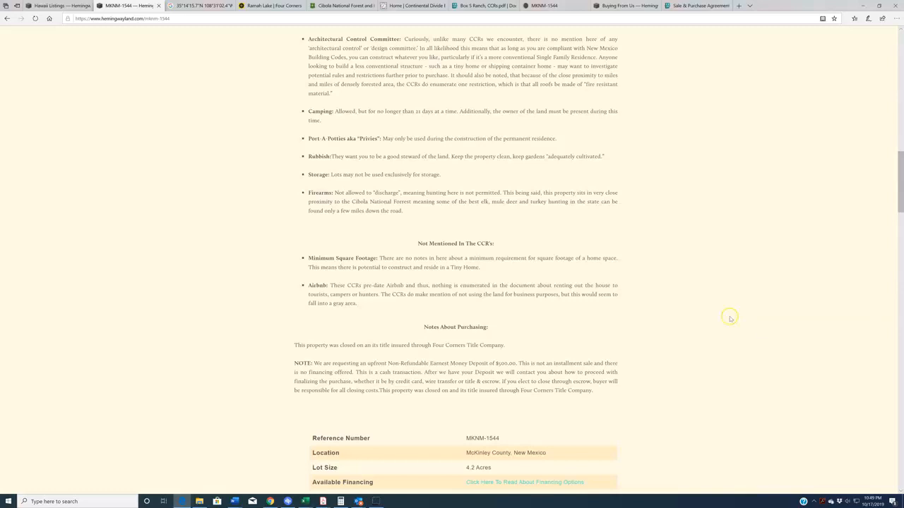
pyautogui.moveTo(627, 305)
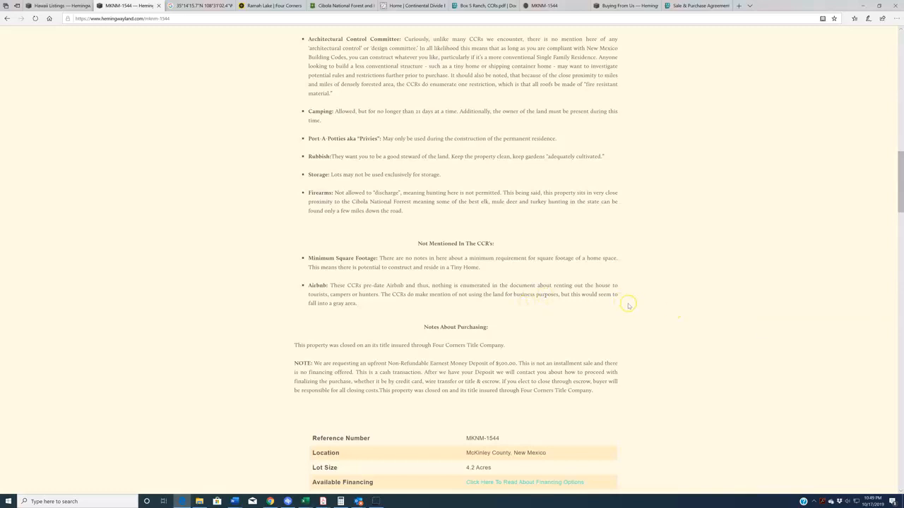
pyautogui.moveTo(734, 278)
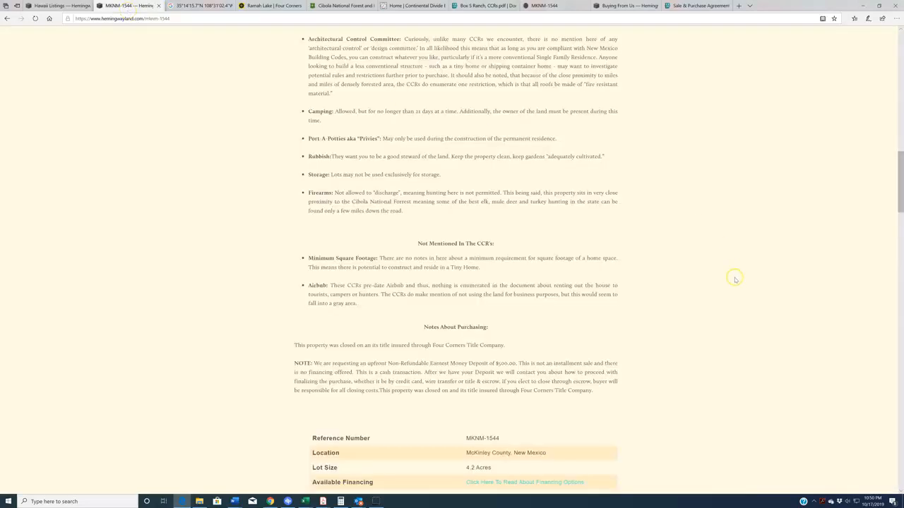
pyautogui.moveTo(495, 343)
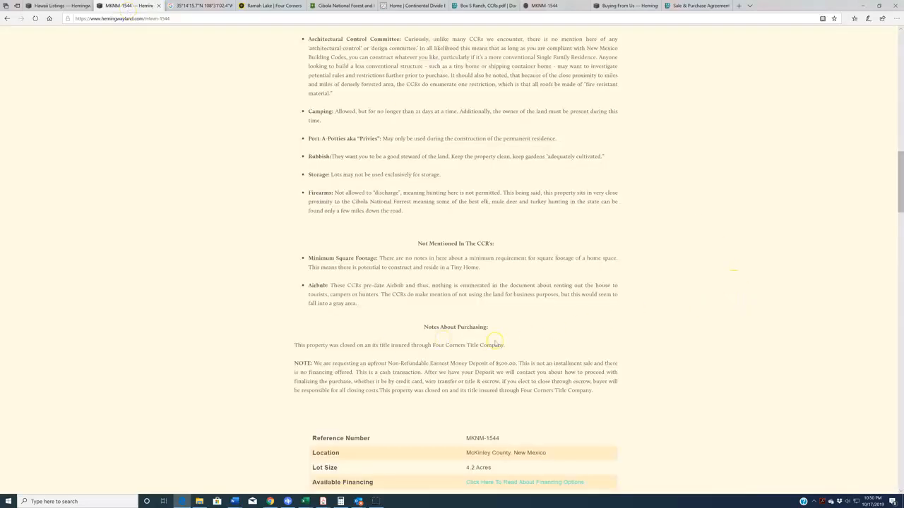
pyautogui.moveTo(850, 364)
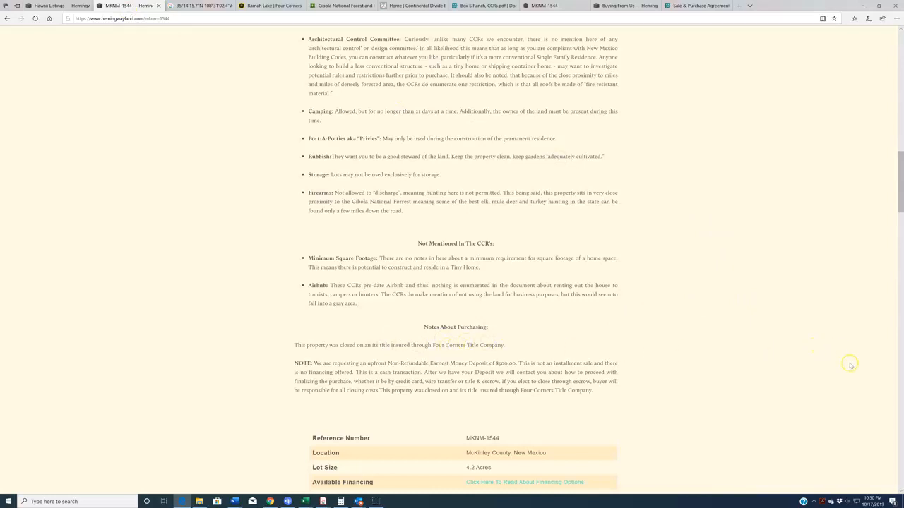
pyautogui.moveTo(828, 373)
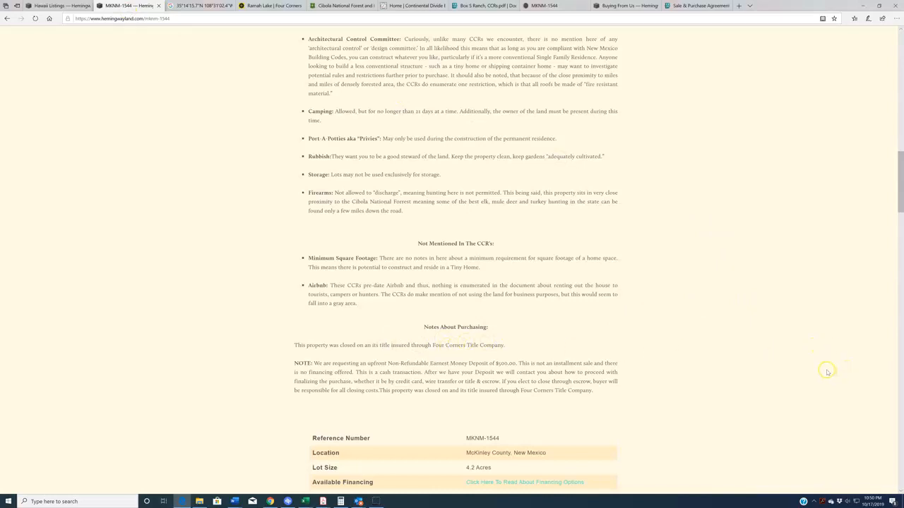
pyautogui.moveTo(331, 364)
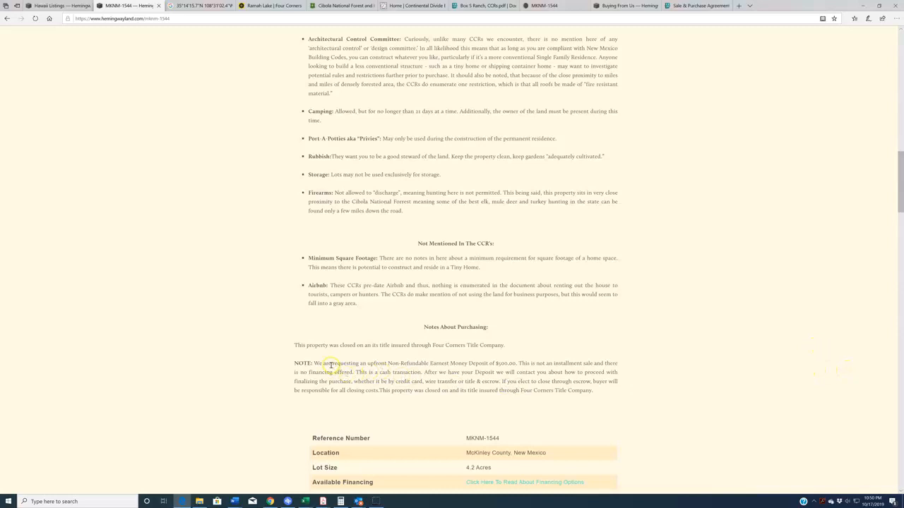
# Highlight the non-refundable earnest money deposit sentence and return to the listing's top.
pyautogui.moveTo(329, 363); pyautogui.dragTo(516, 363)
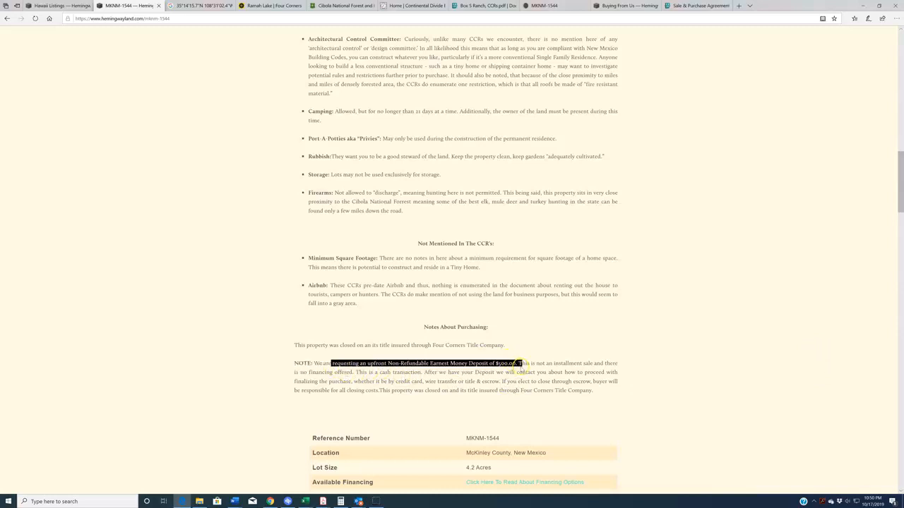
pyautogui.moveTo(813, 387)
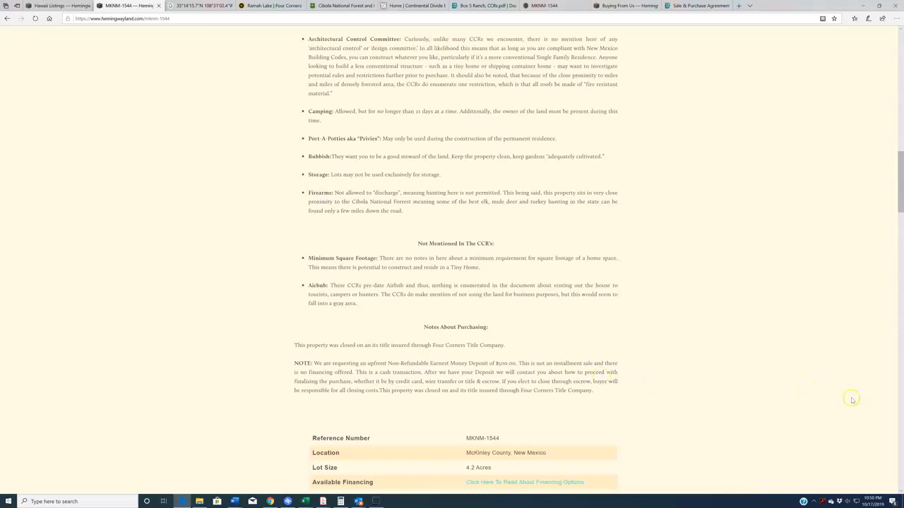
pyautogui.scroll(3)
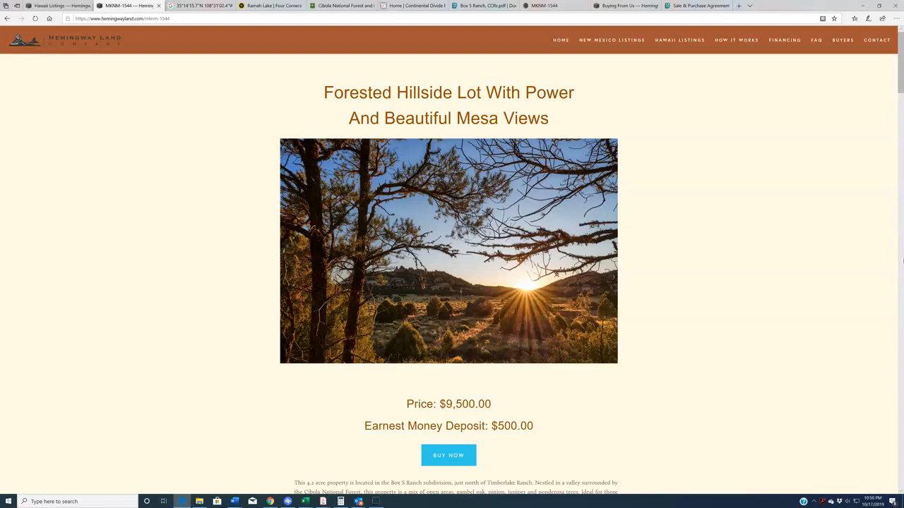
pyautogui.moveTo(494, 455)
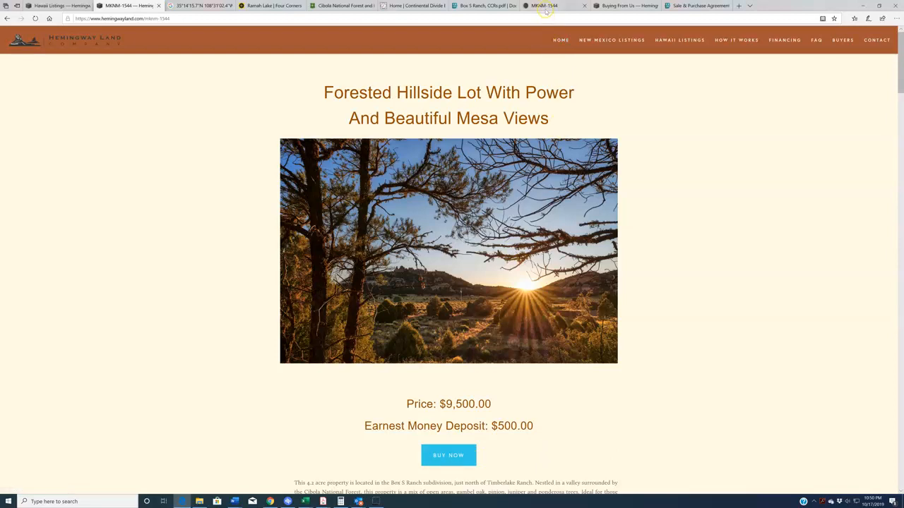
# Open the MoonClerk $500.00 deposit checkout for MKNM-1544 via Buy Now, then return to the listing.
pyautogui.click(449, 455)
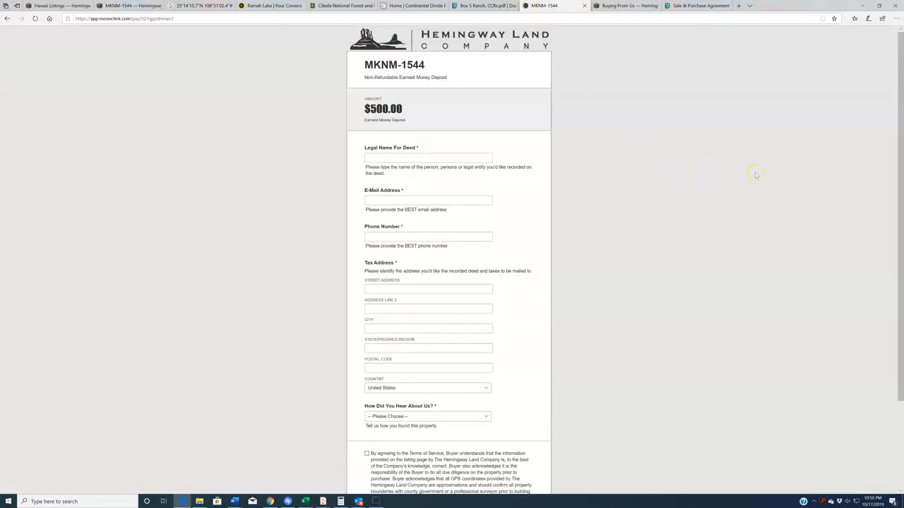
pyautogui.moveTo(755, 175)
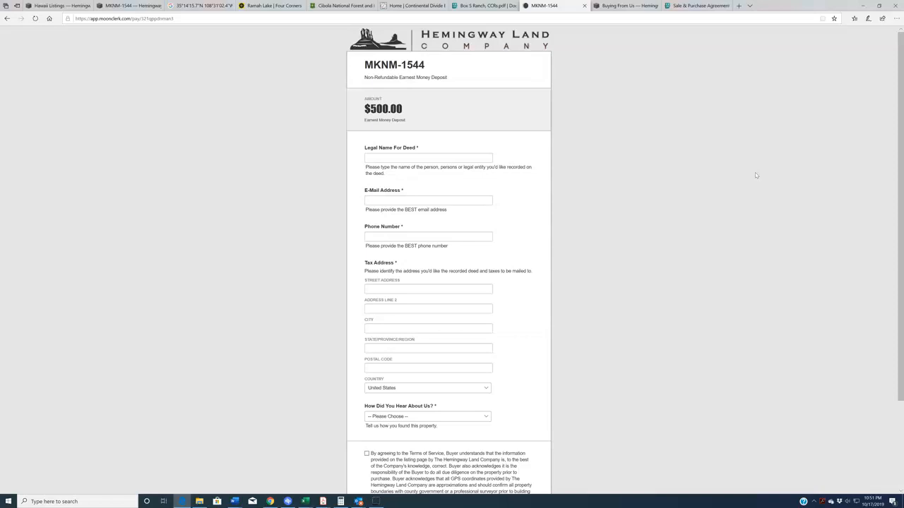
pyautogui.moveTo(890, 247)
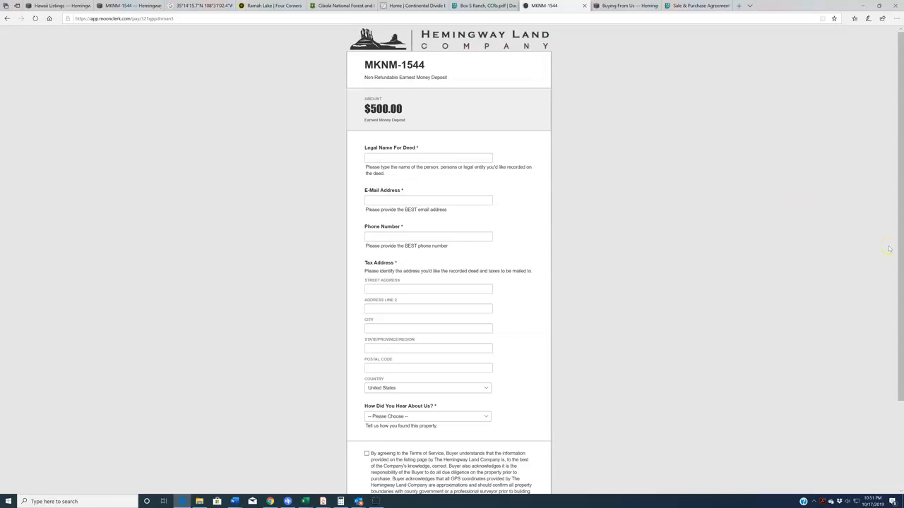
pyautogui.click(130, 5)
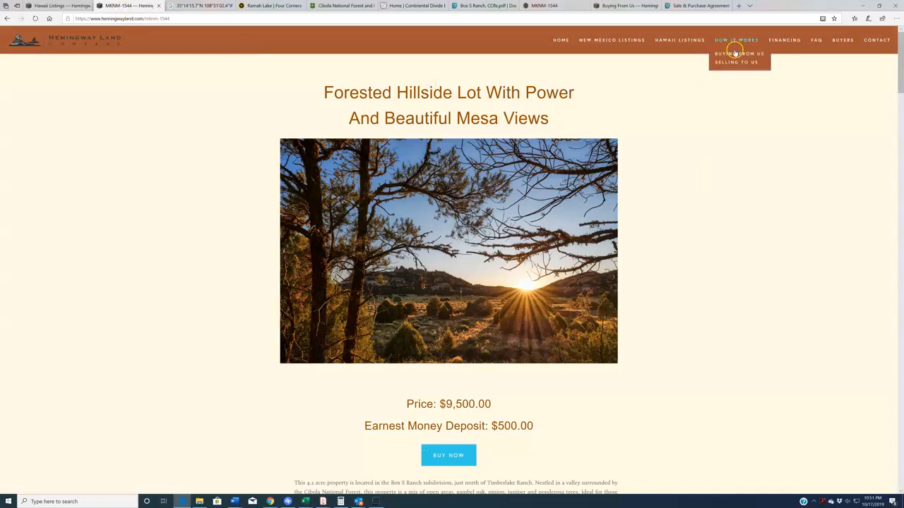
# Read the Buying From Us page through the Title/Escrow steps and open the sample Sale/Purchase Agreement.
pyautogui.click(738, 54)
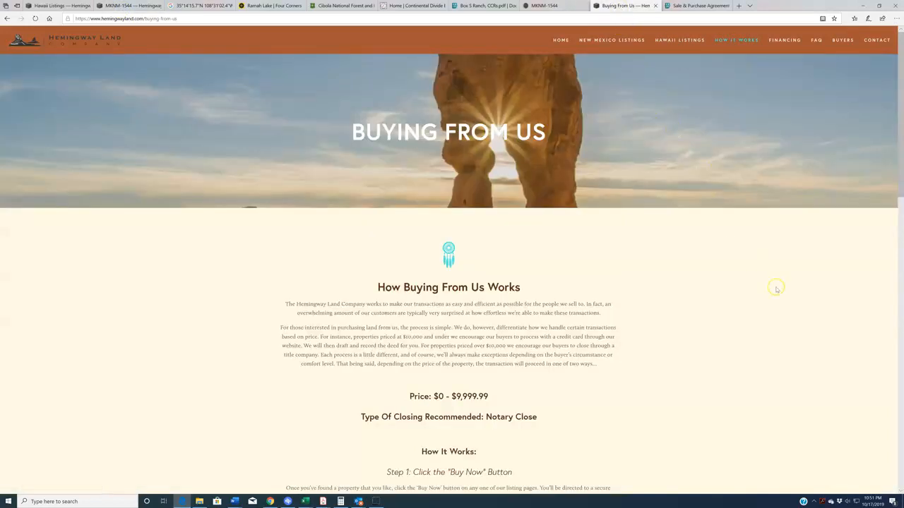
pyautogui.scroll(-3)
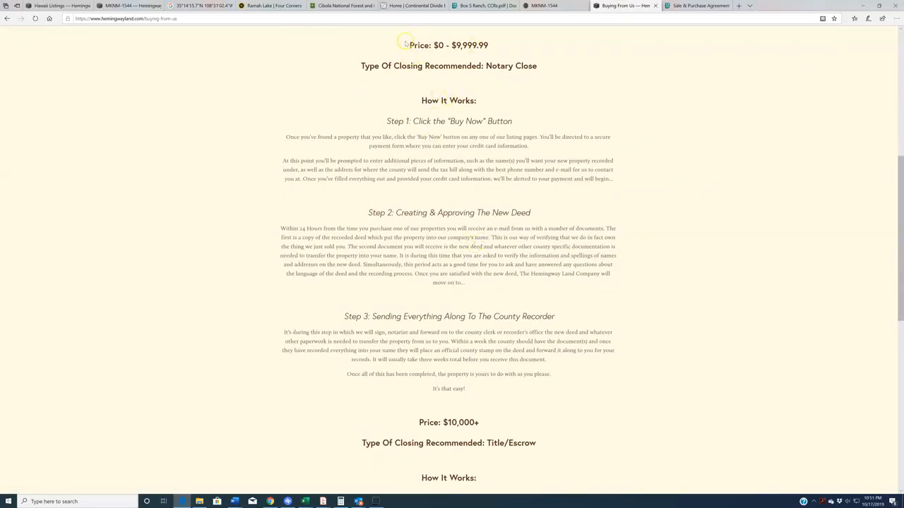
pyautogui.scroll(-3)
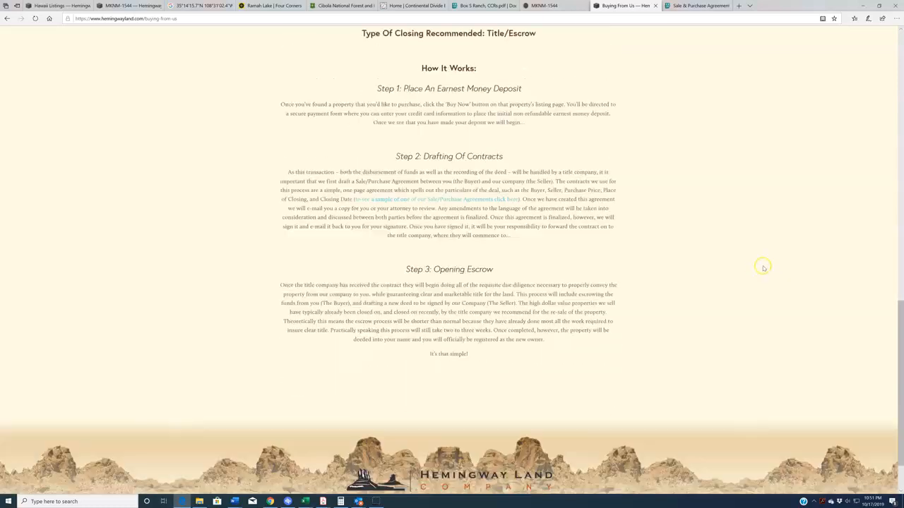
pyautogui.scroll(3)
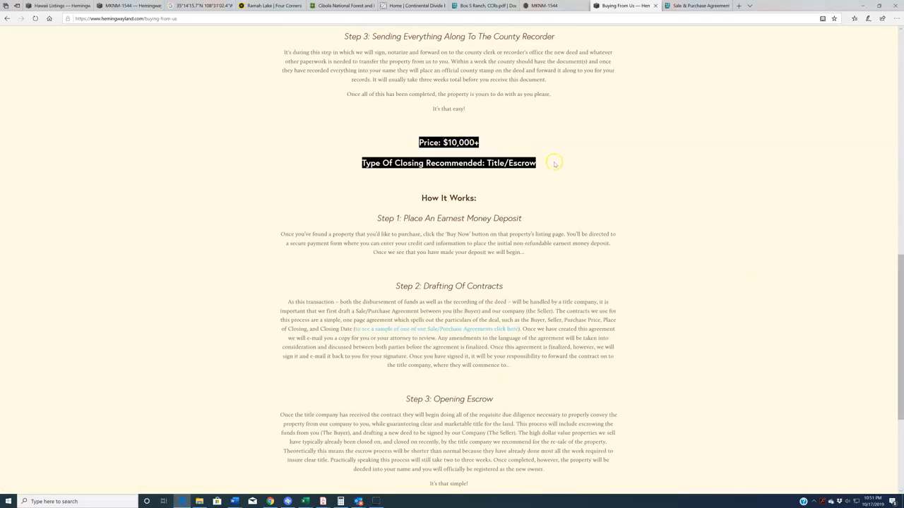
pyautogui.click(714, 242)
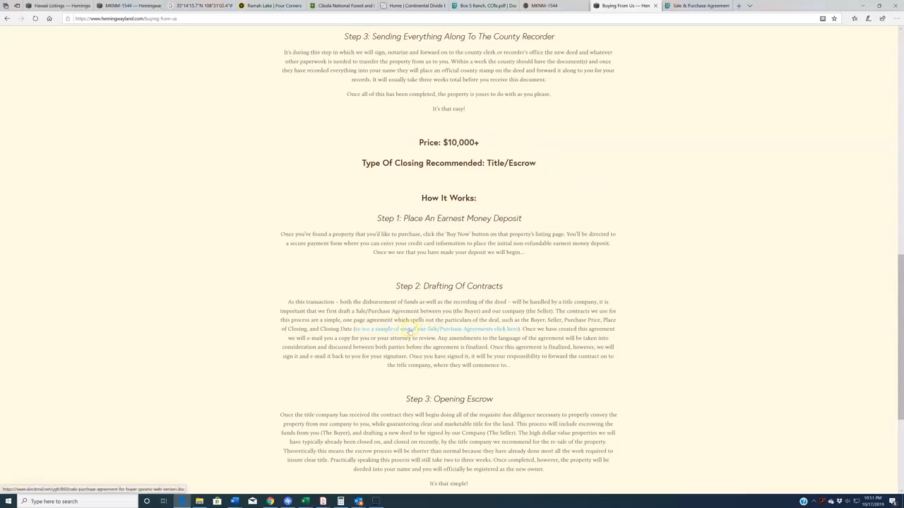
pyautogui.click(695, 6)
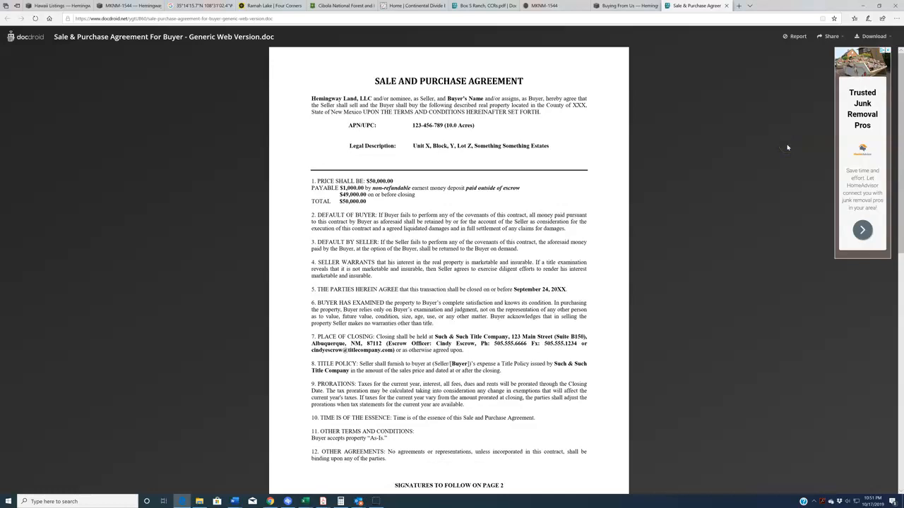
# Read the sample Sale and Purchase Agreement in DocDroid and return to the listing.
pyautogui.scroll(-3)
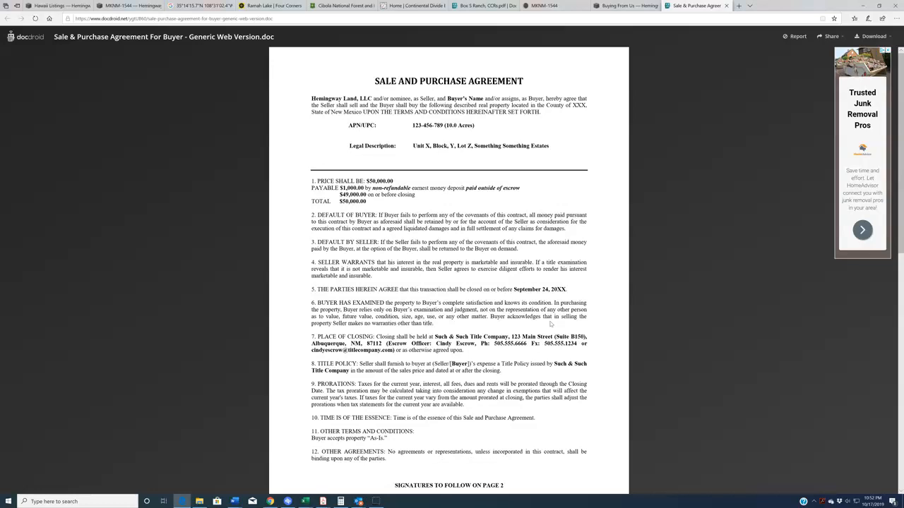
pyautogui.click(130, 5)
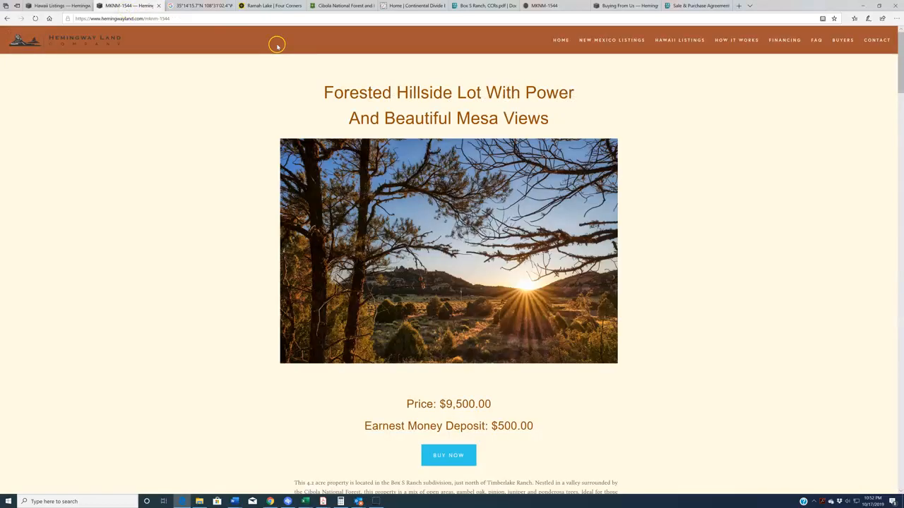
pyautogui.moveTo(825, 229)
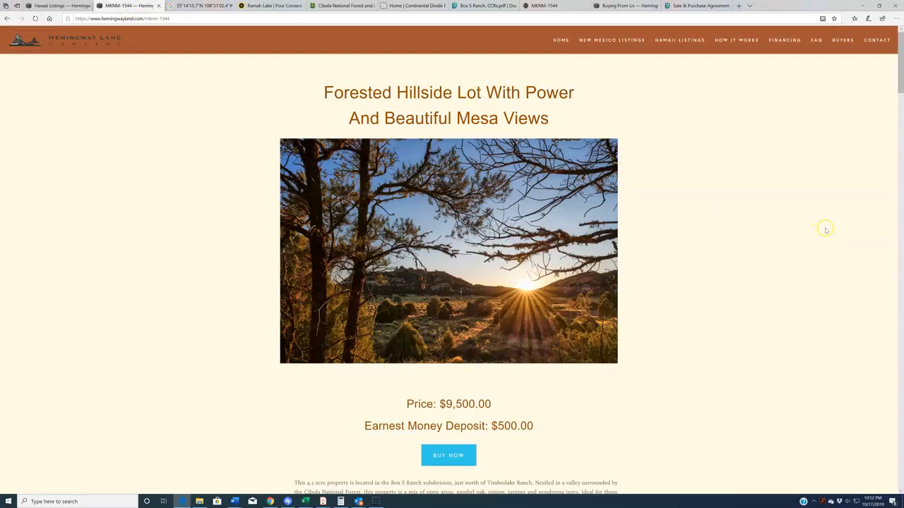